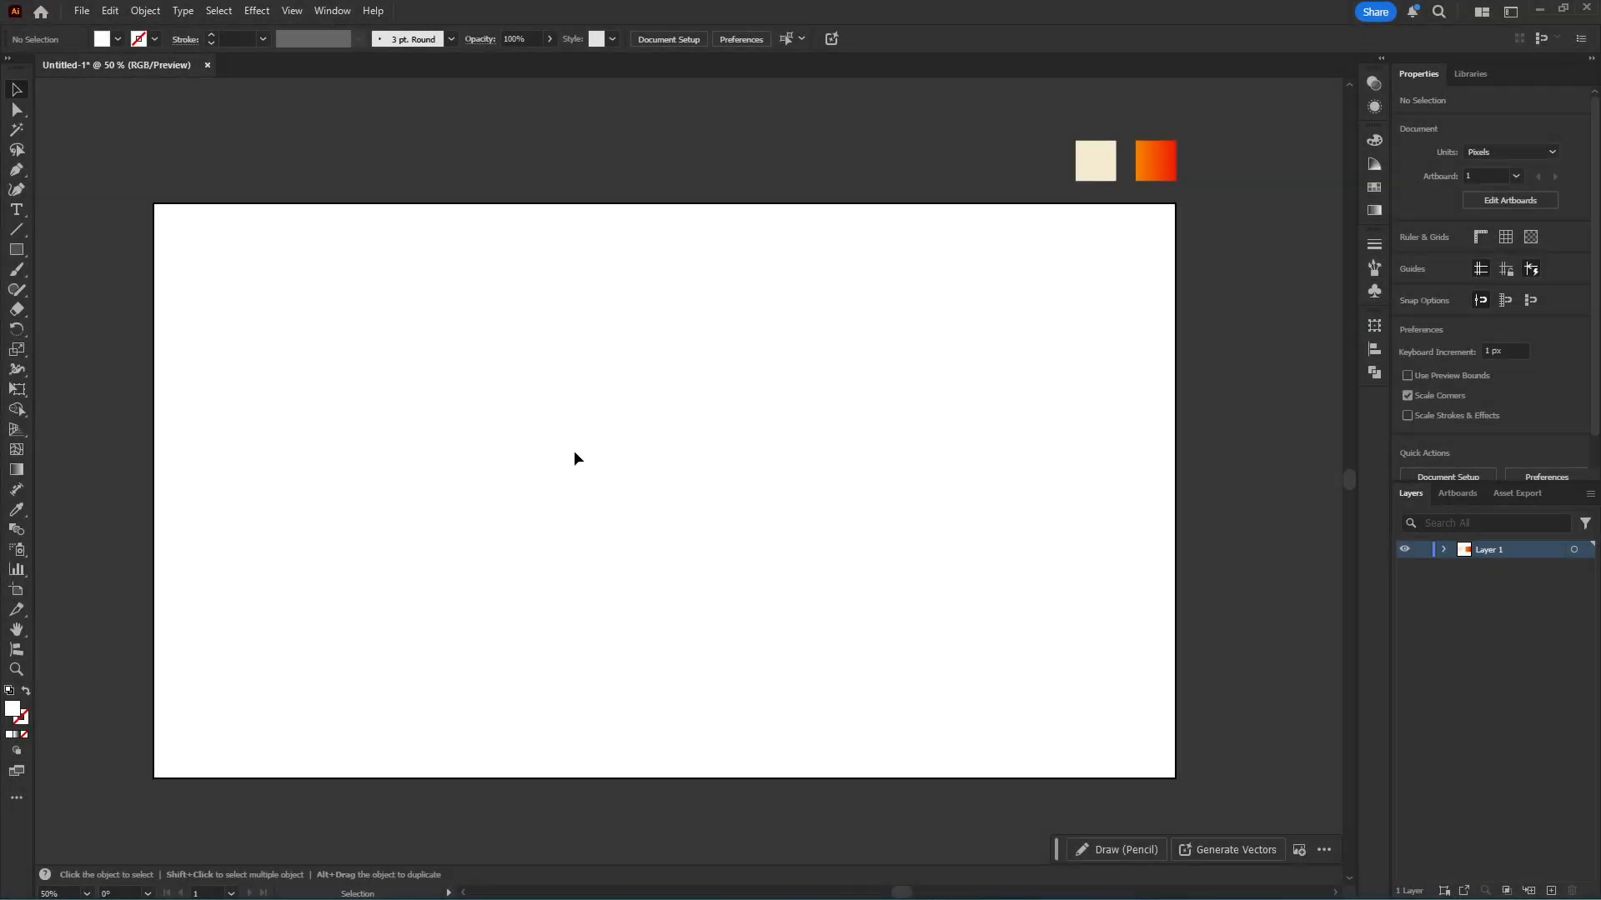
mouse_move(30, 270)
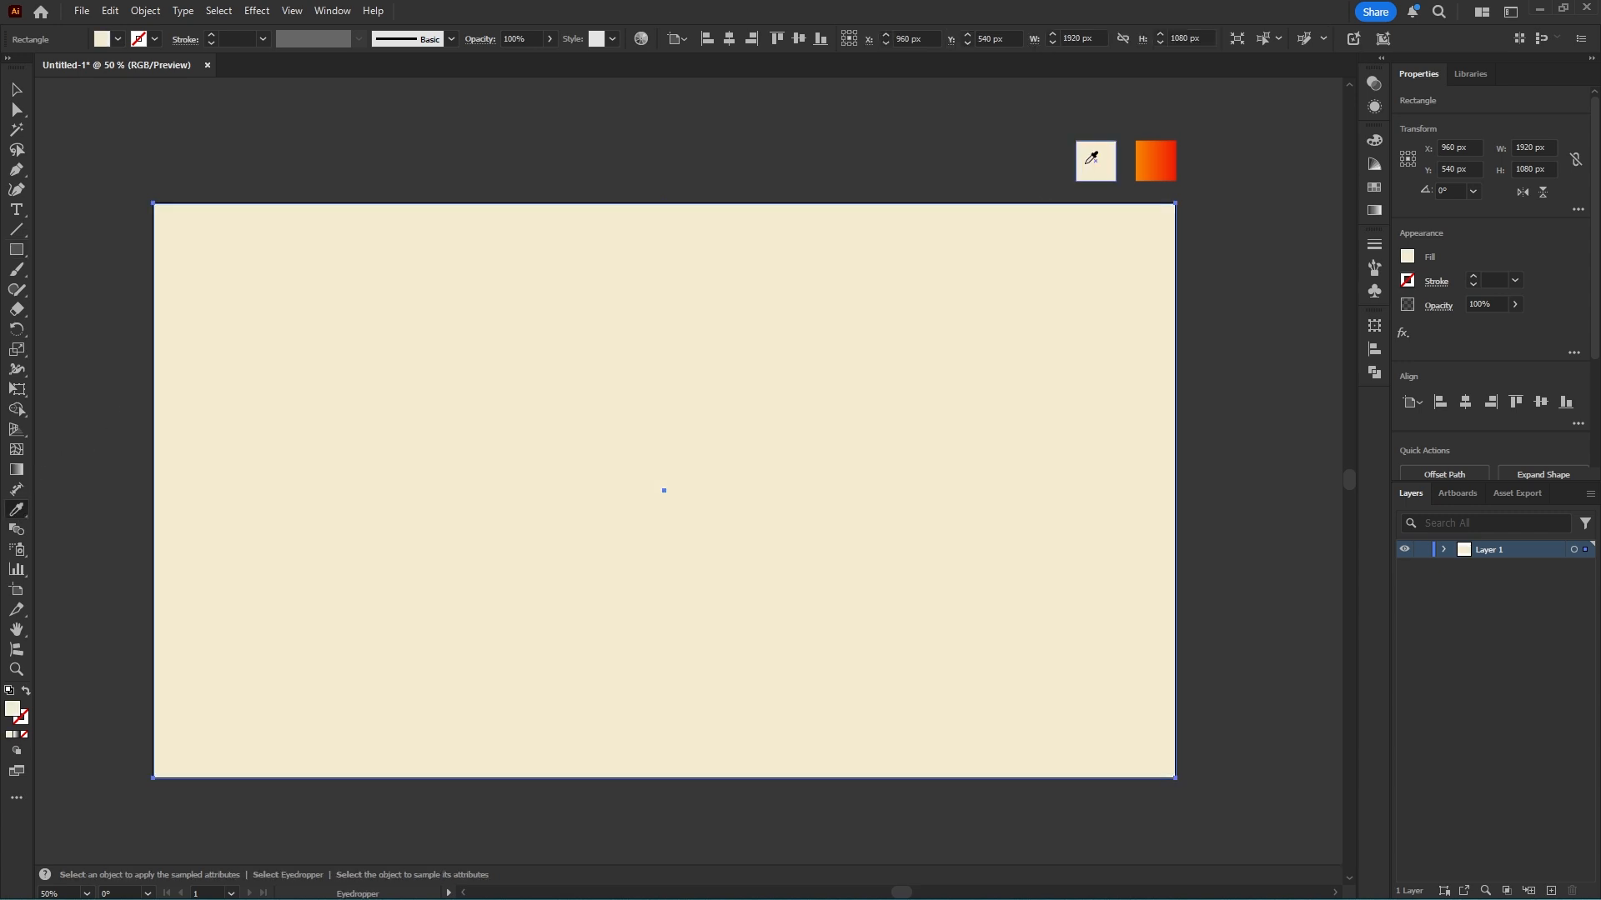
Bring up the Object menu for the 1920×1080 cream background rectangle.
click(143, 12)
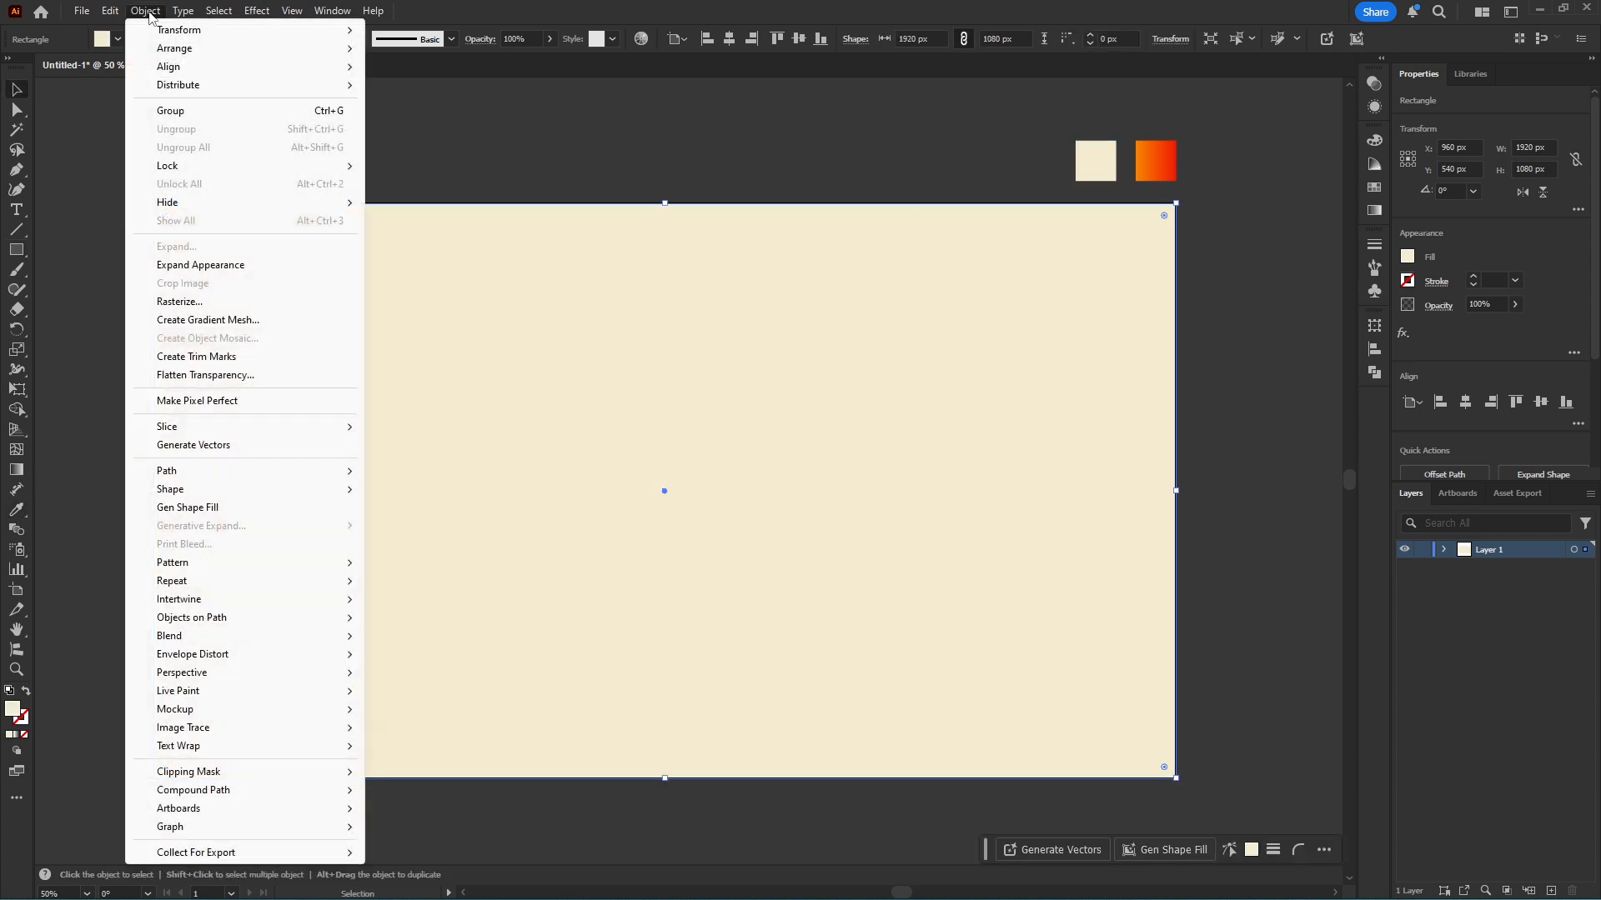
mouse_move(167, 165)
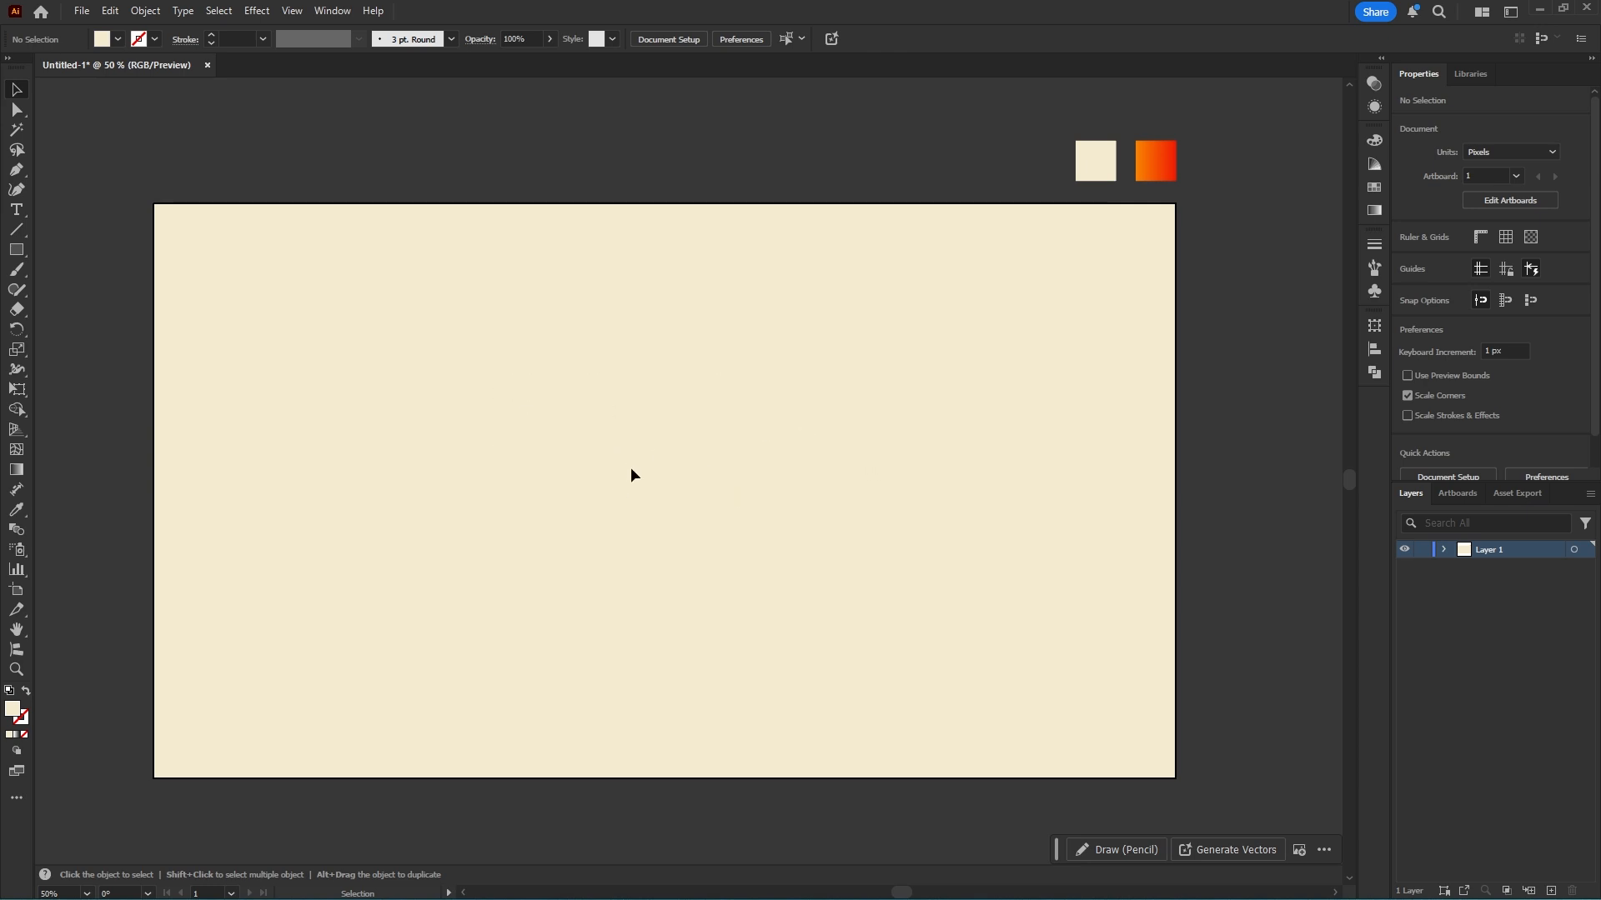
Create a 15×15 px circle with the Ellipse tool in the upper-left of the artboard.
click(16, 248)
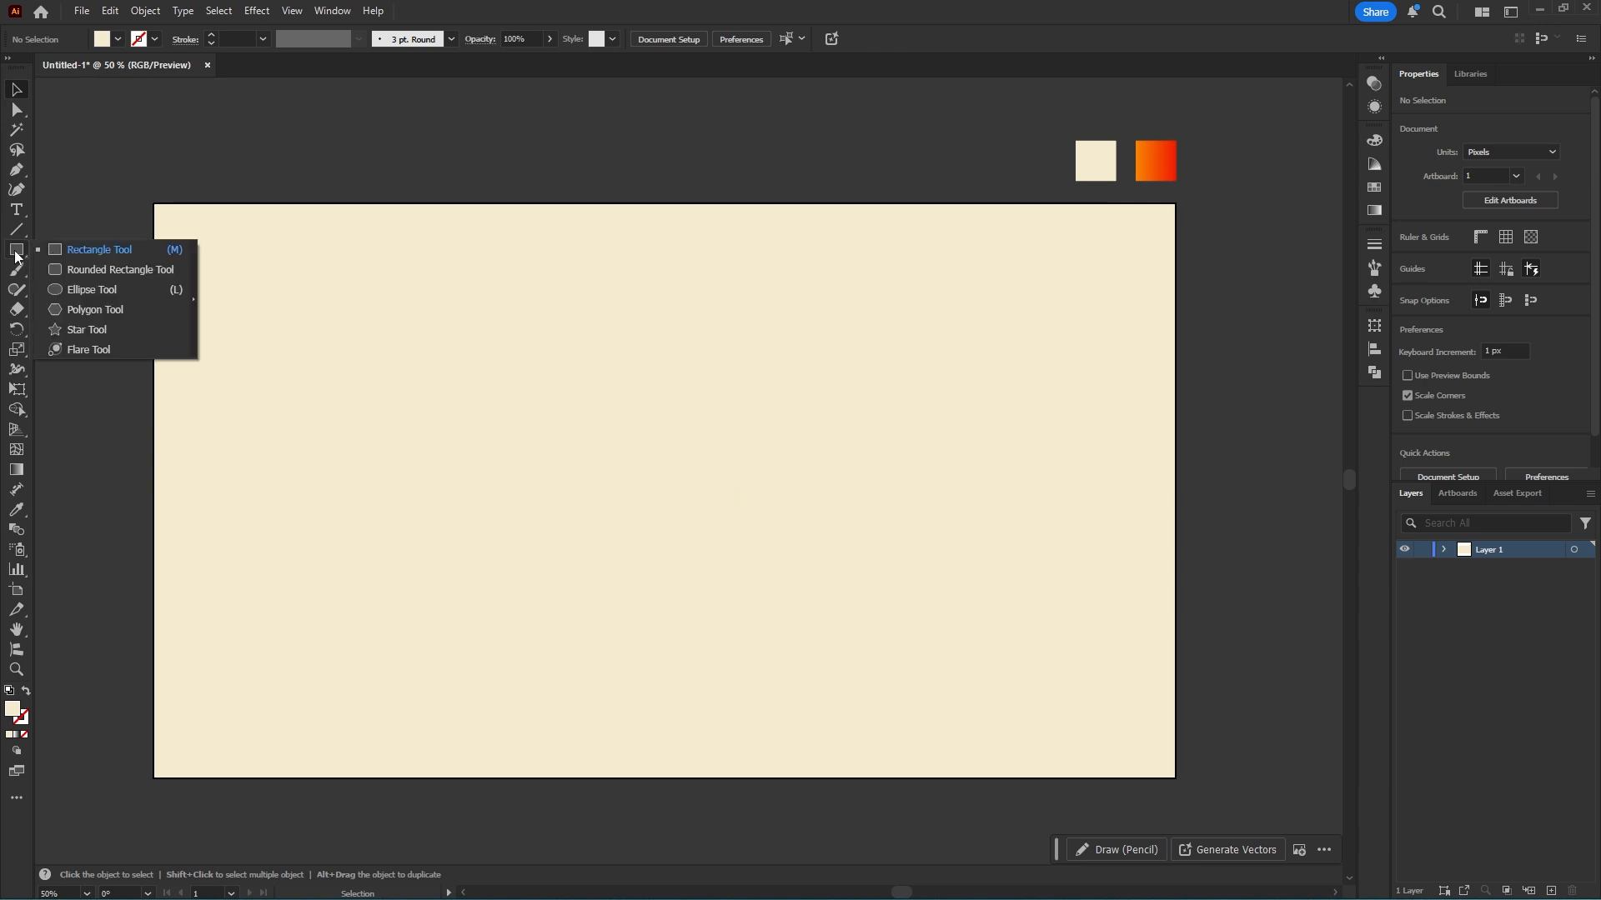
click(90, 290)
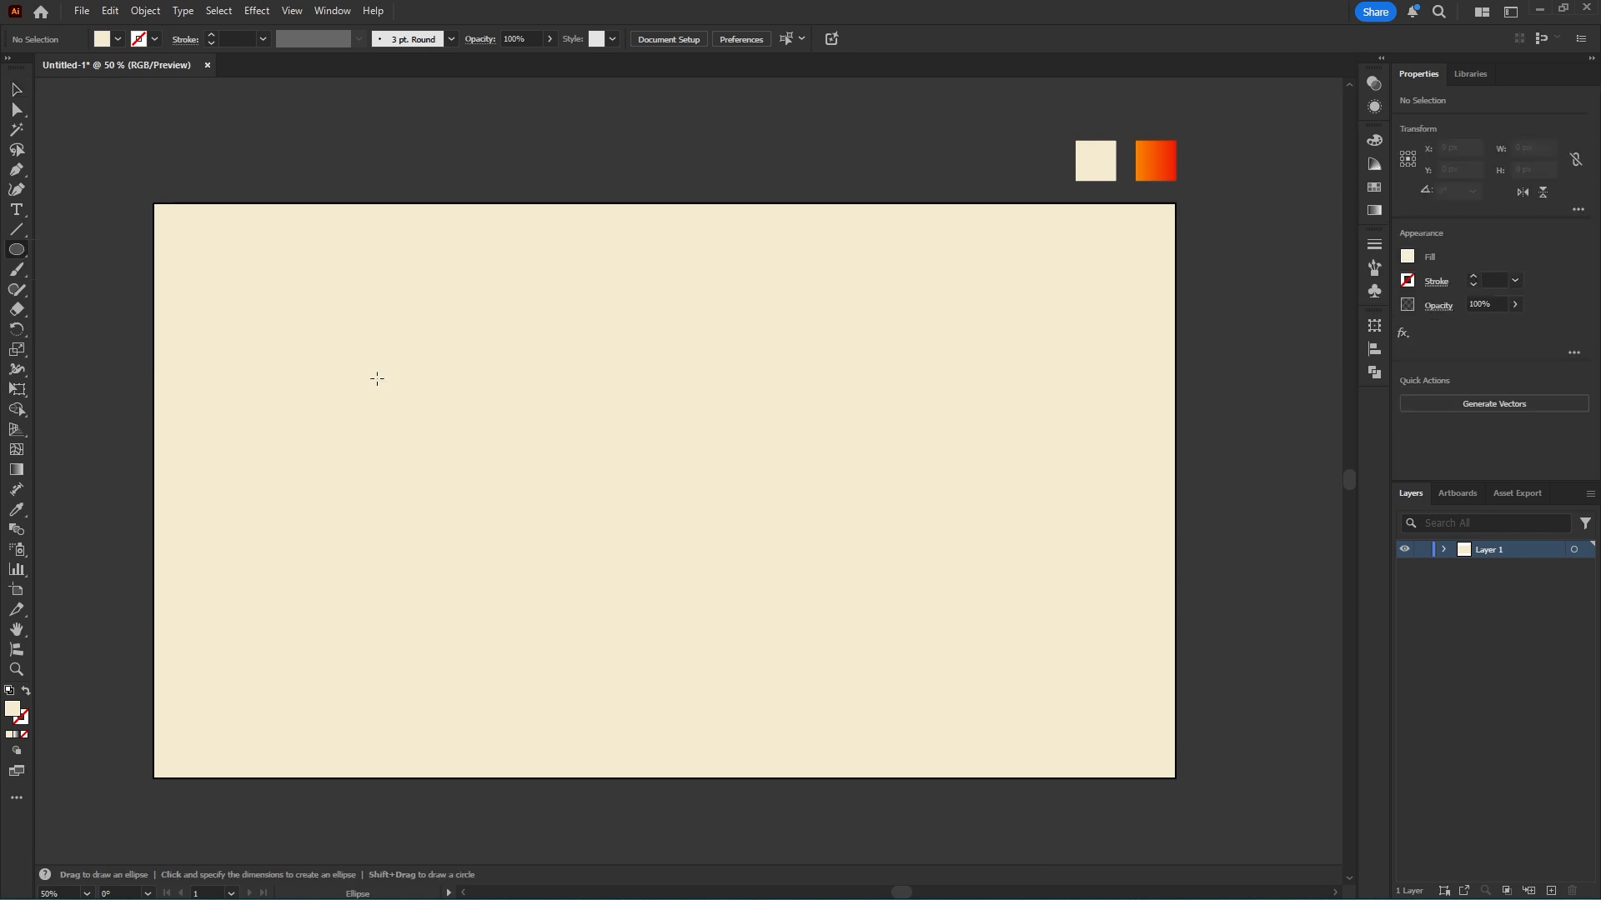
click(376, 379)
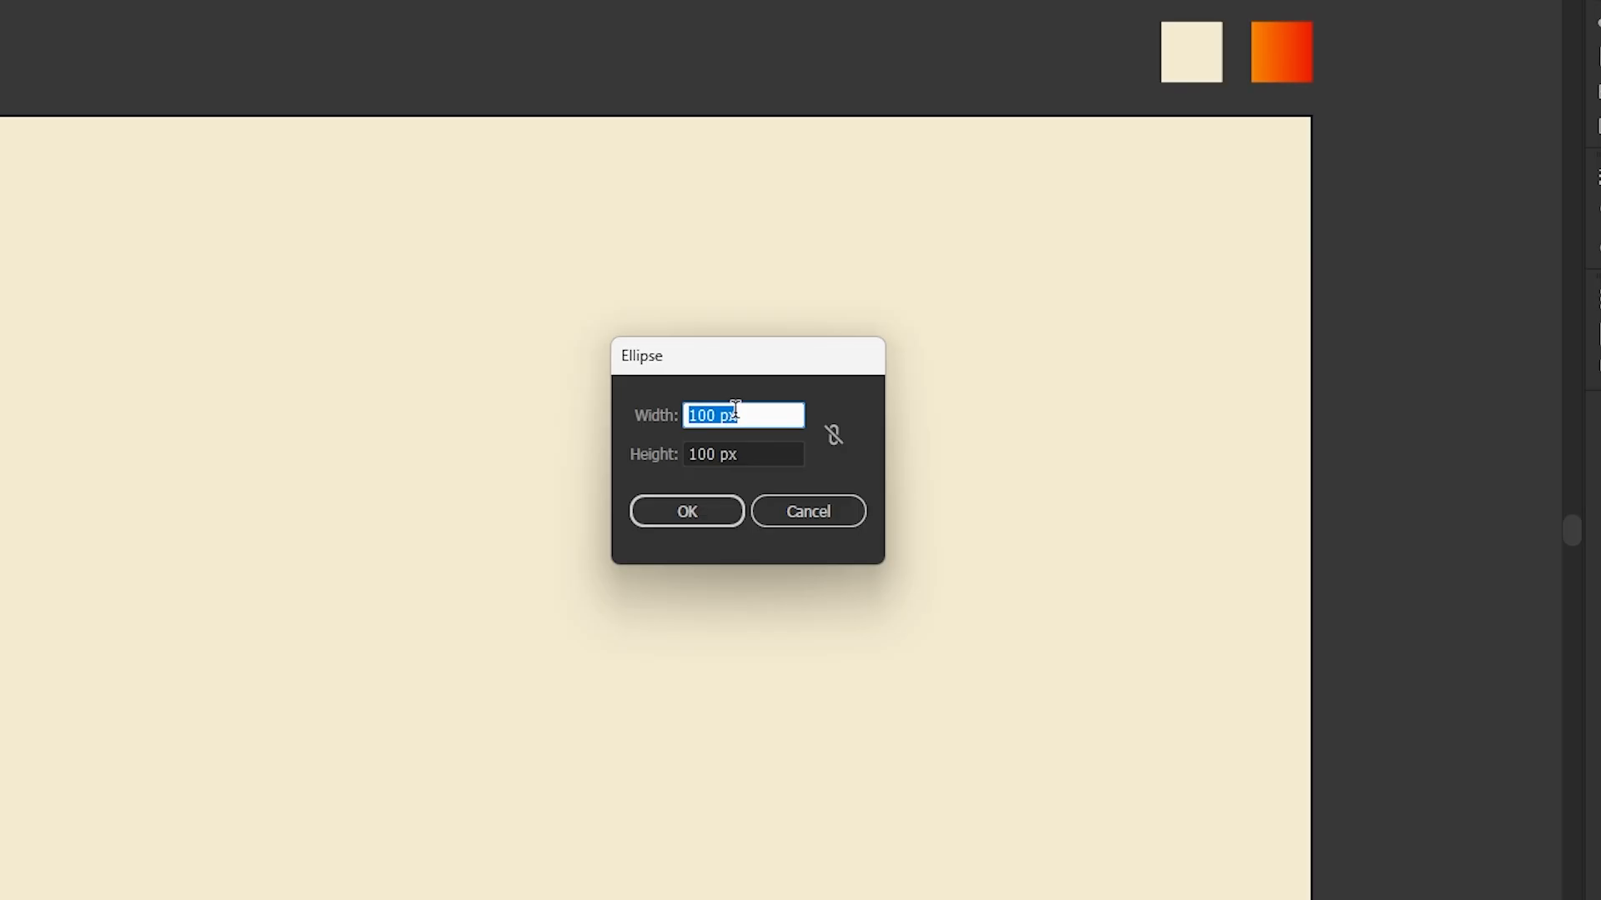
text(15)
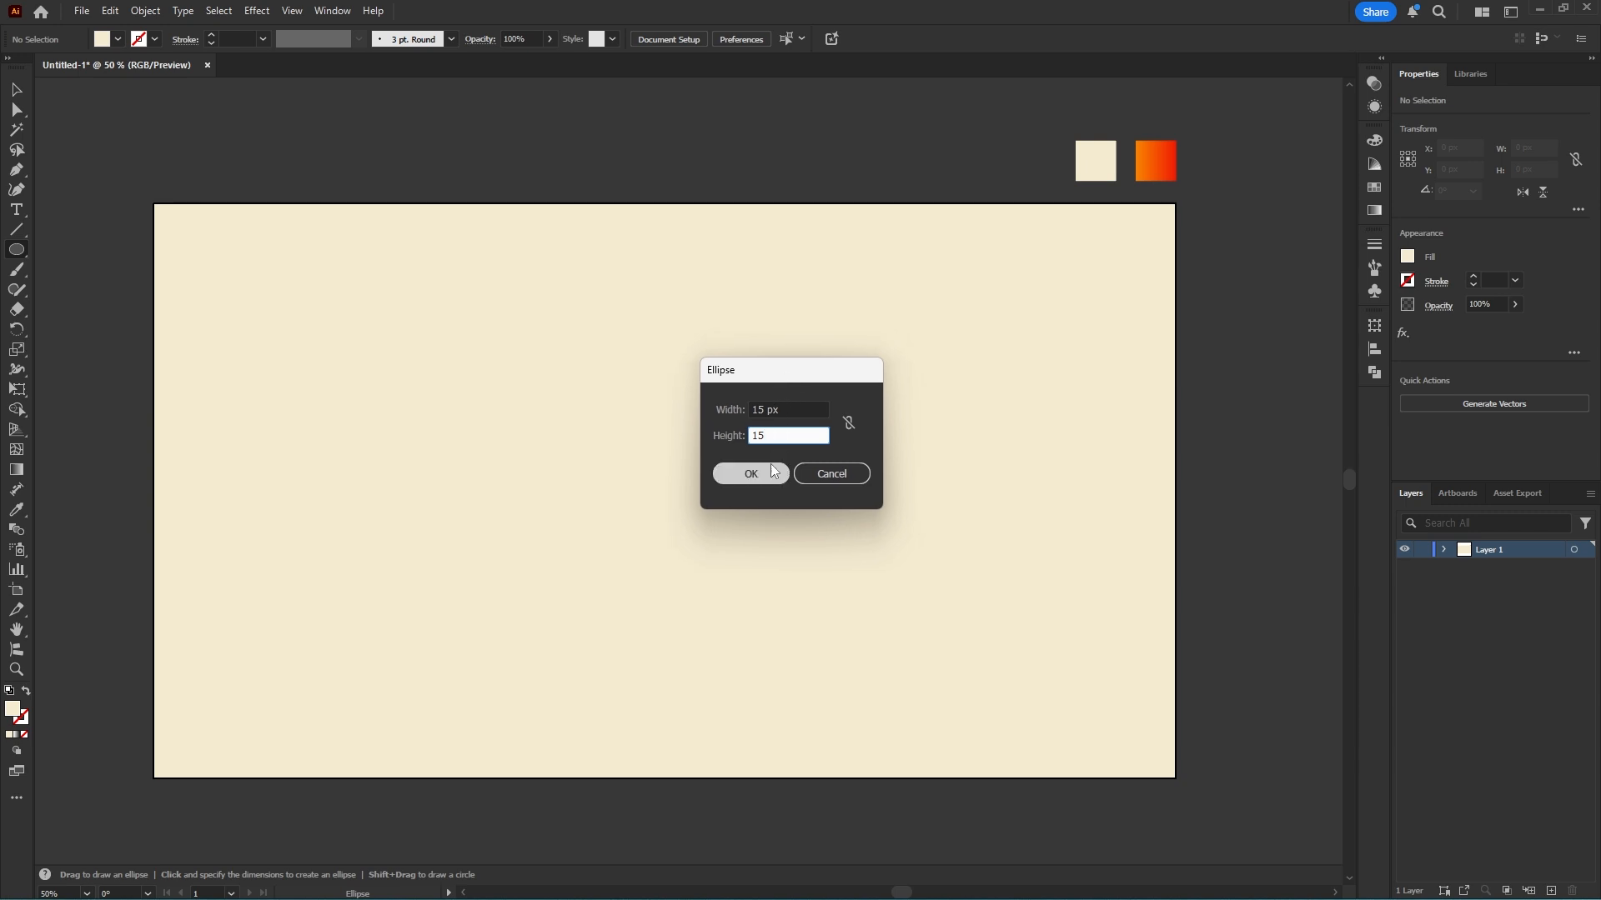
click(750, 471)
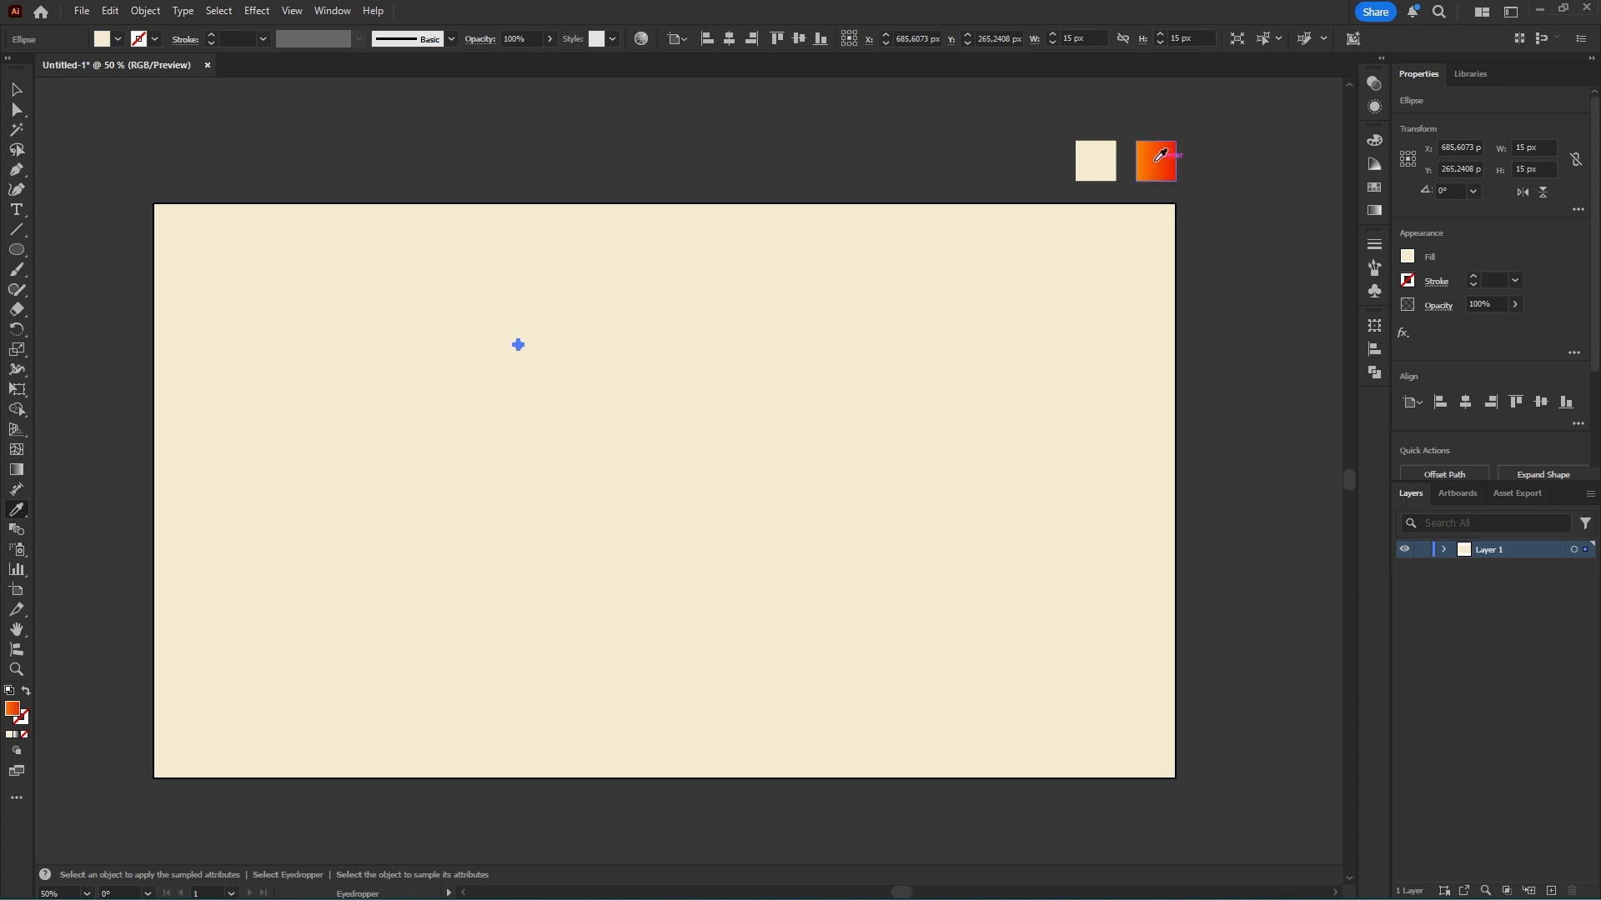
Apply the sampled orange gradient to the circle and set its angle to -45°.
click(1153, 161)
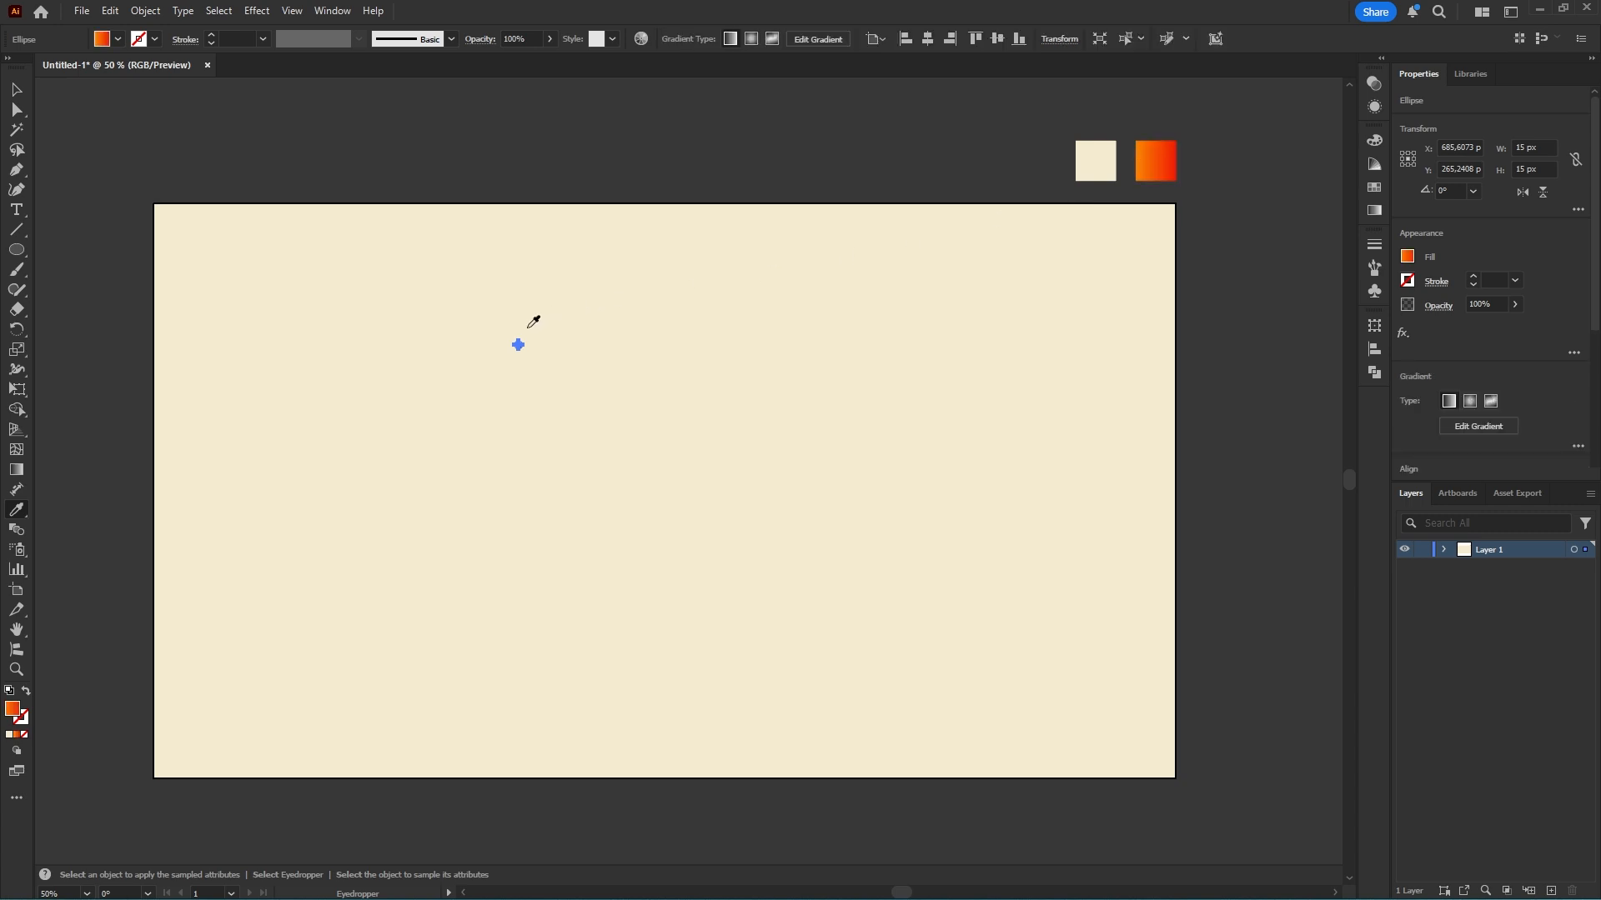
click(330, 12)
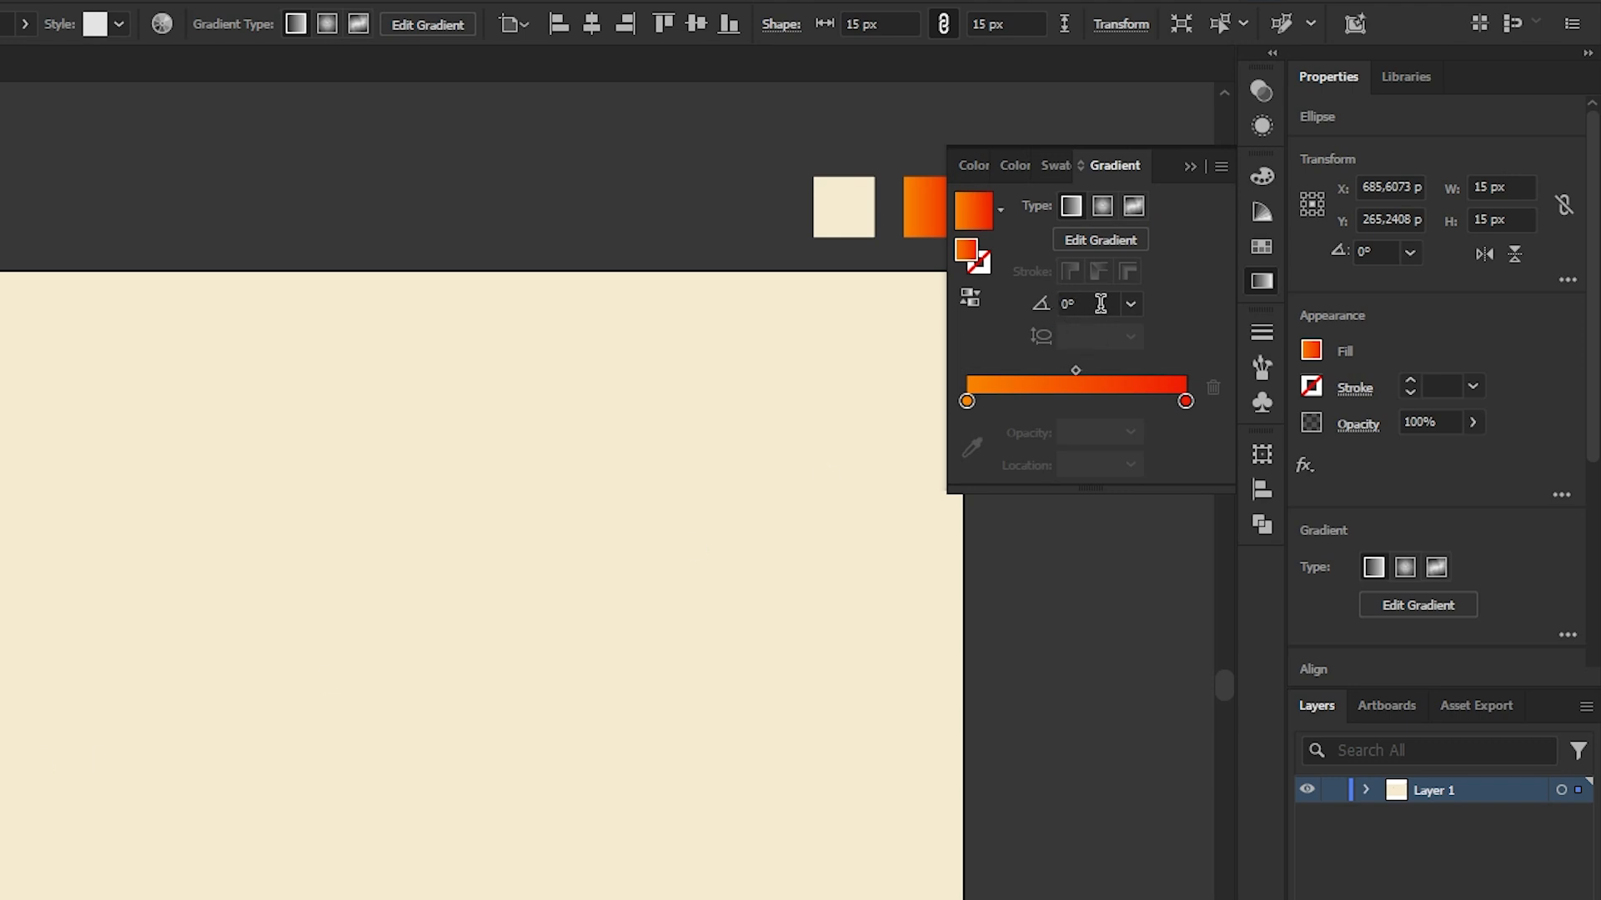
click(1129, 304)
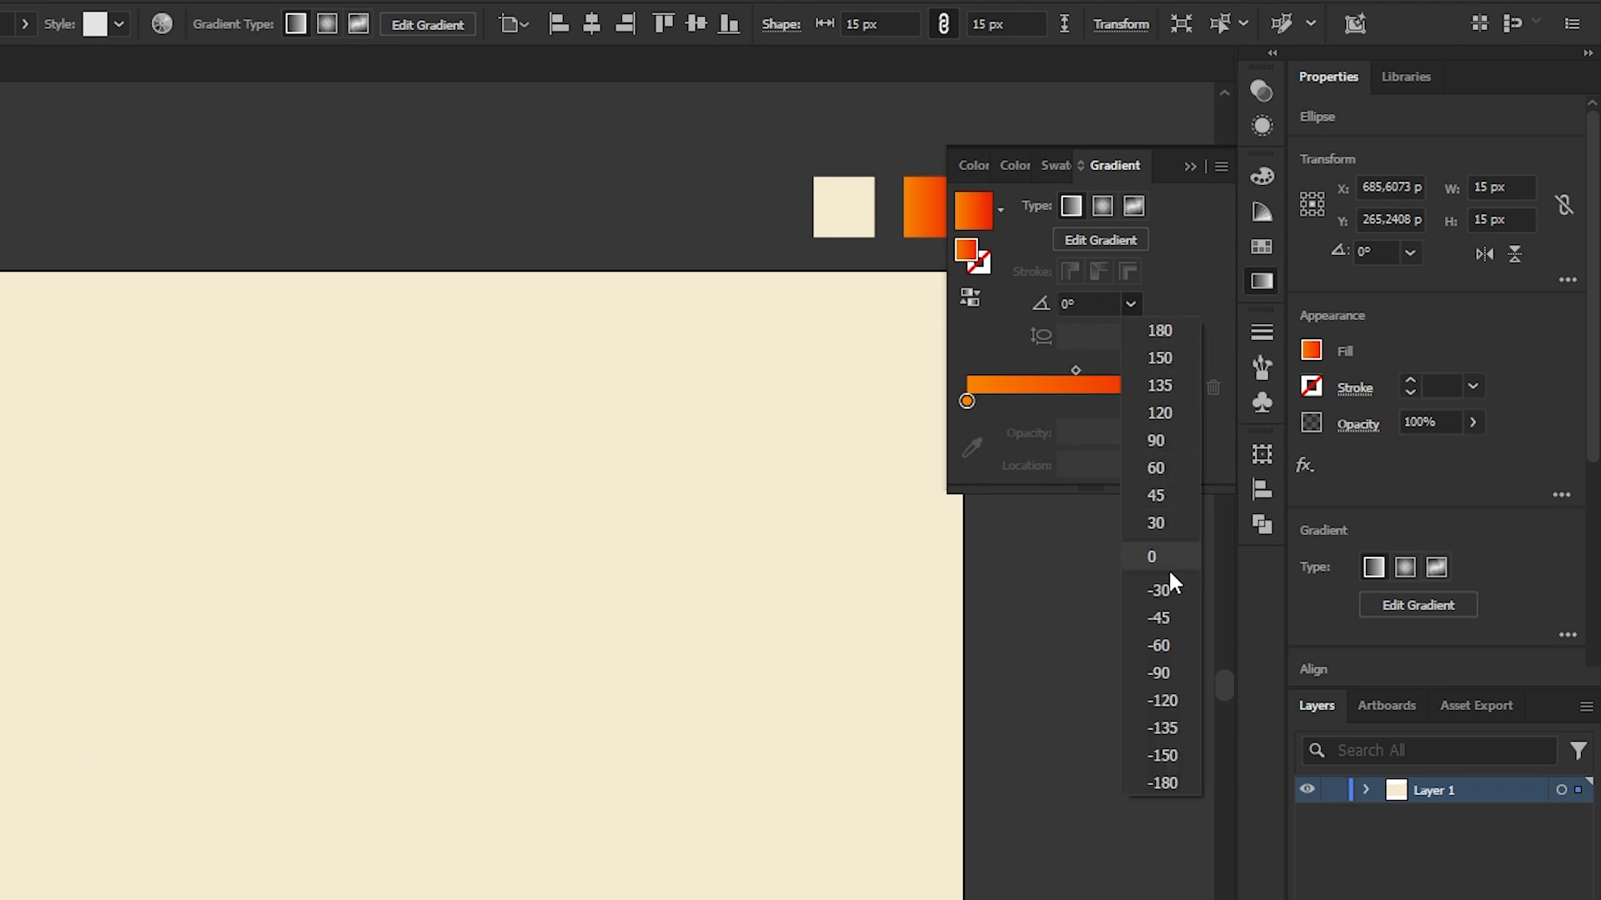
click(1158, 617)
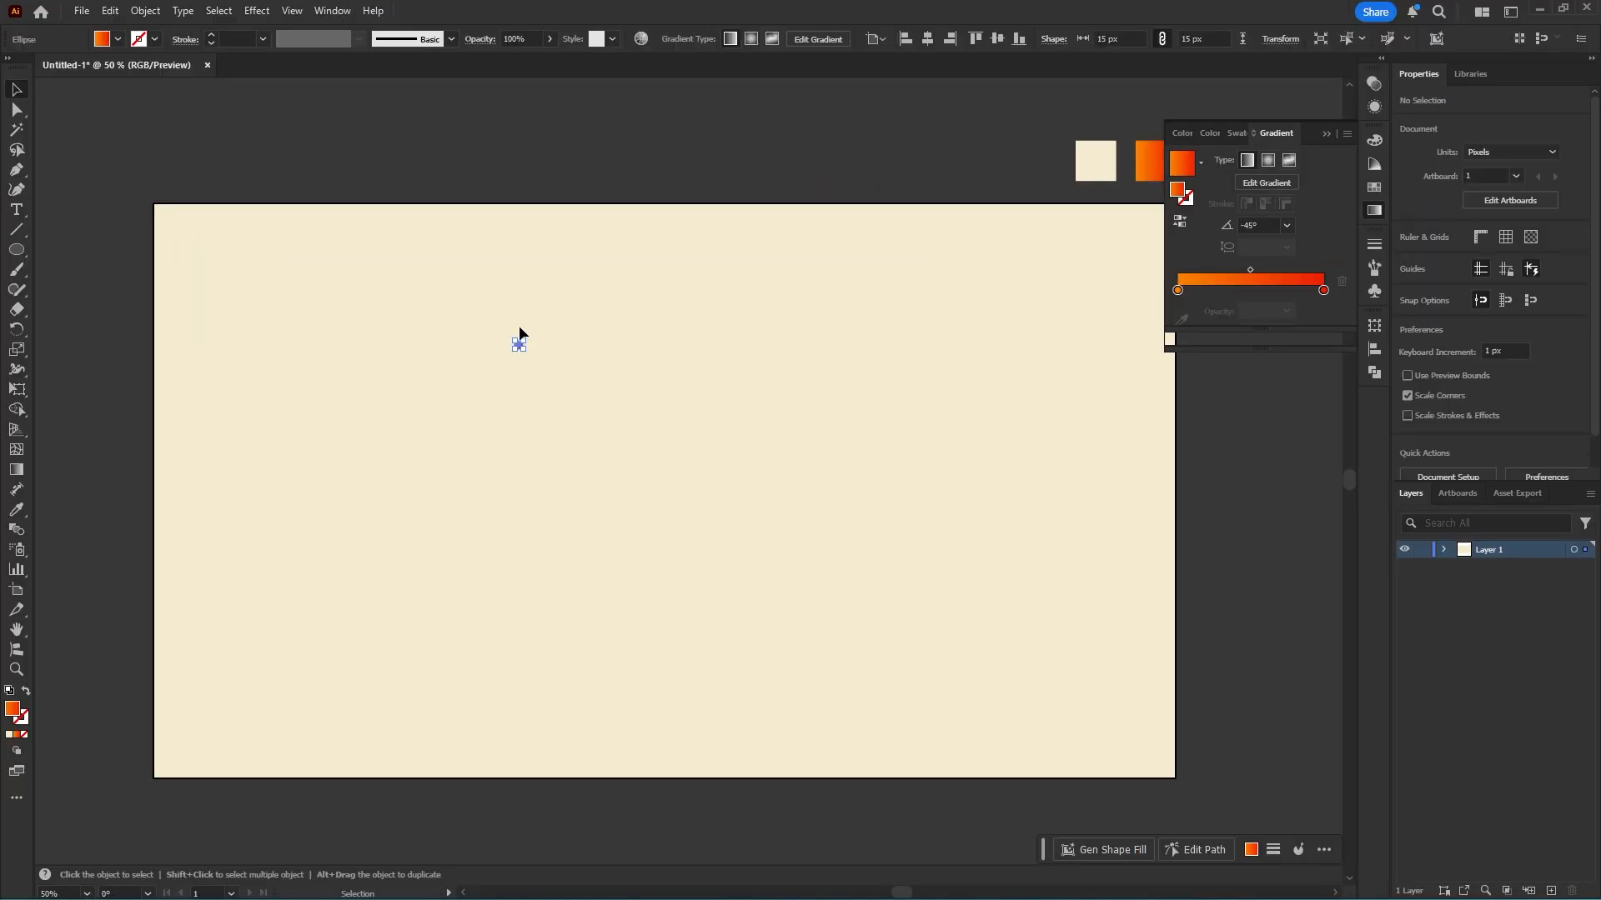
click(519, 343)
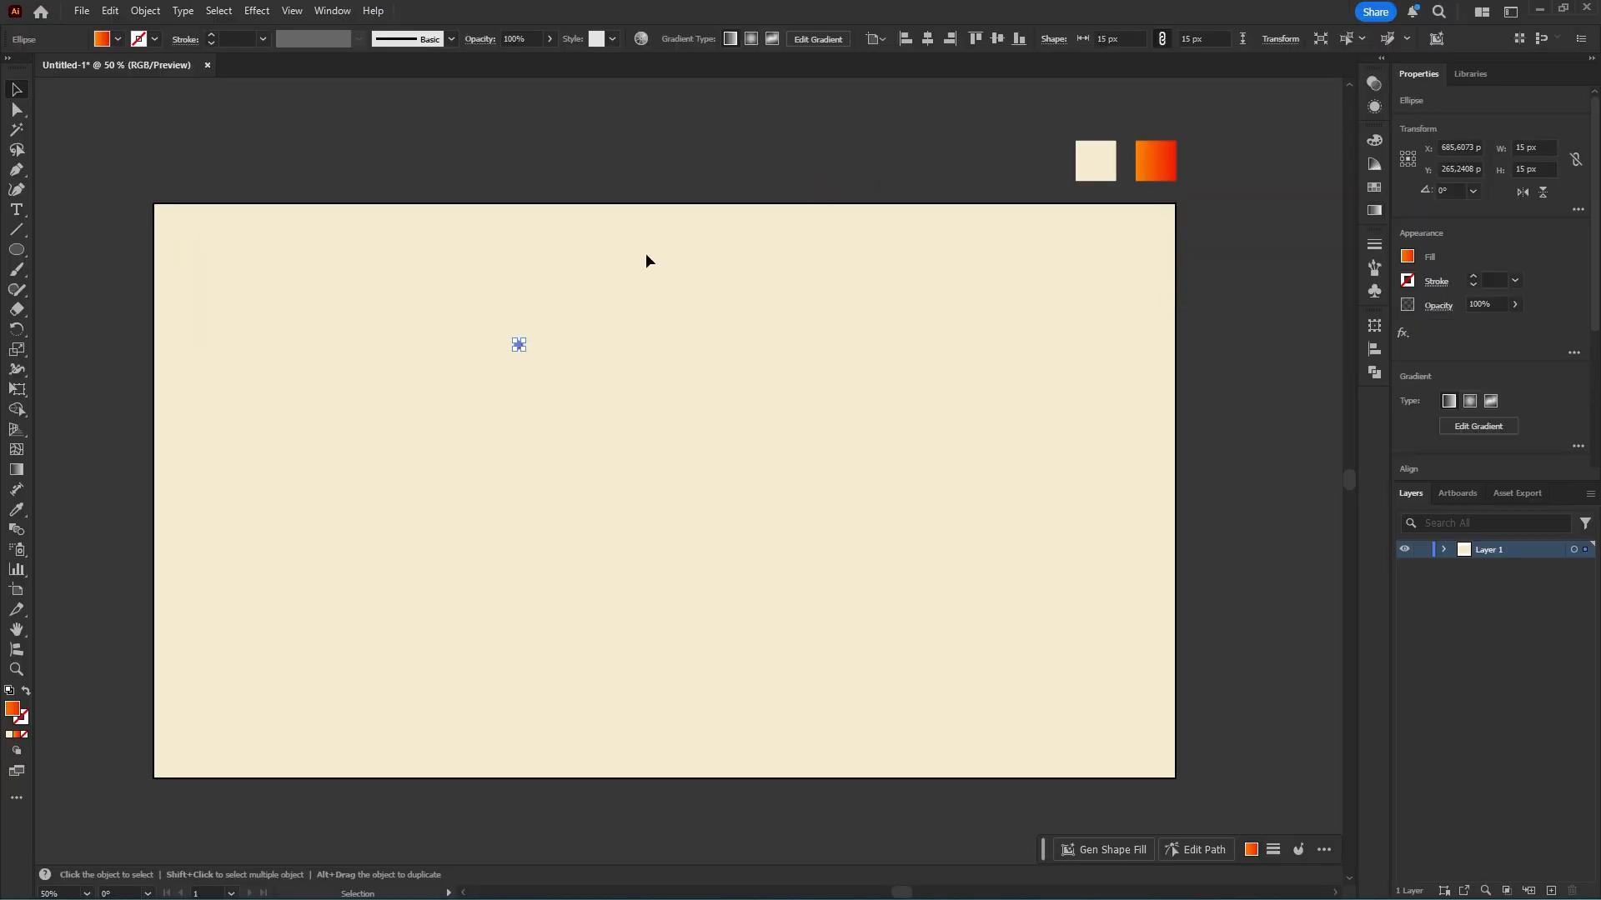
Turn the circle into a Repeat Grid and stretch it across the artboard.
click(143, 10)
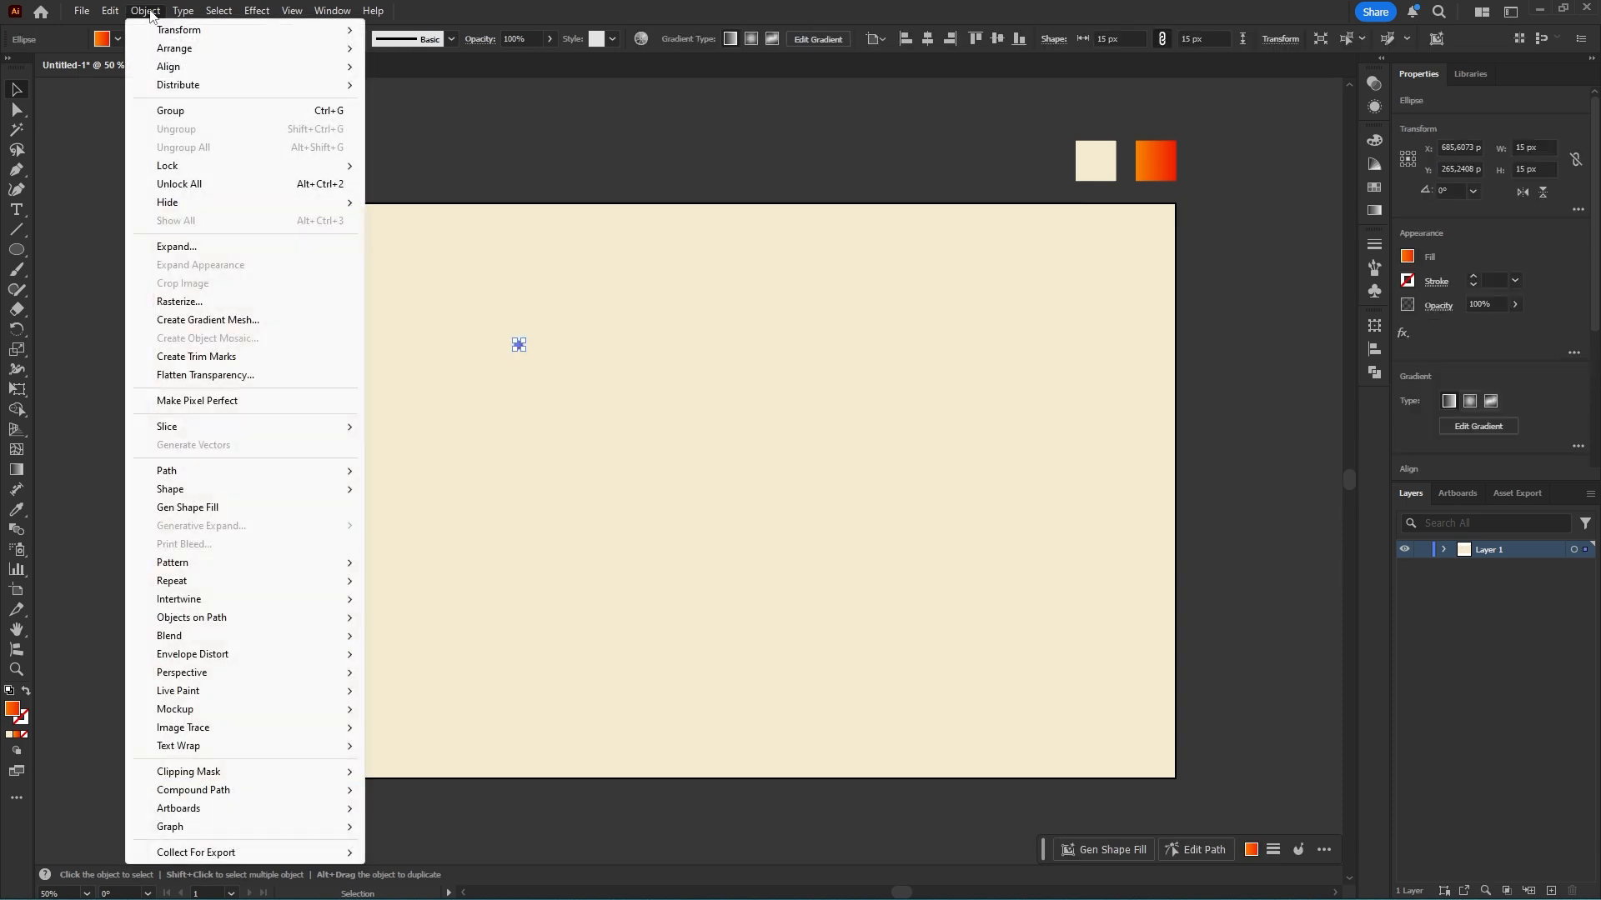
mouse_move(172, 581)
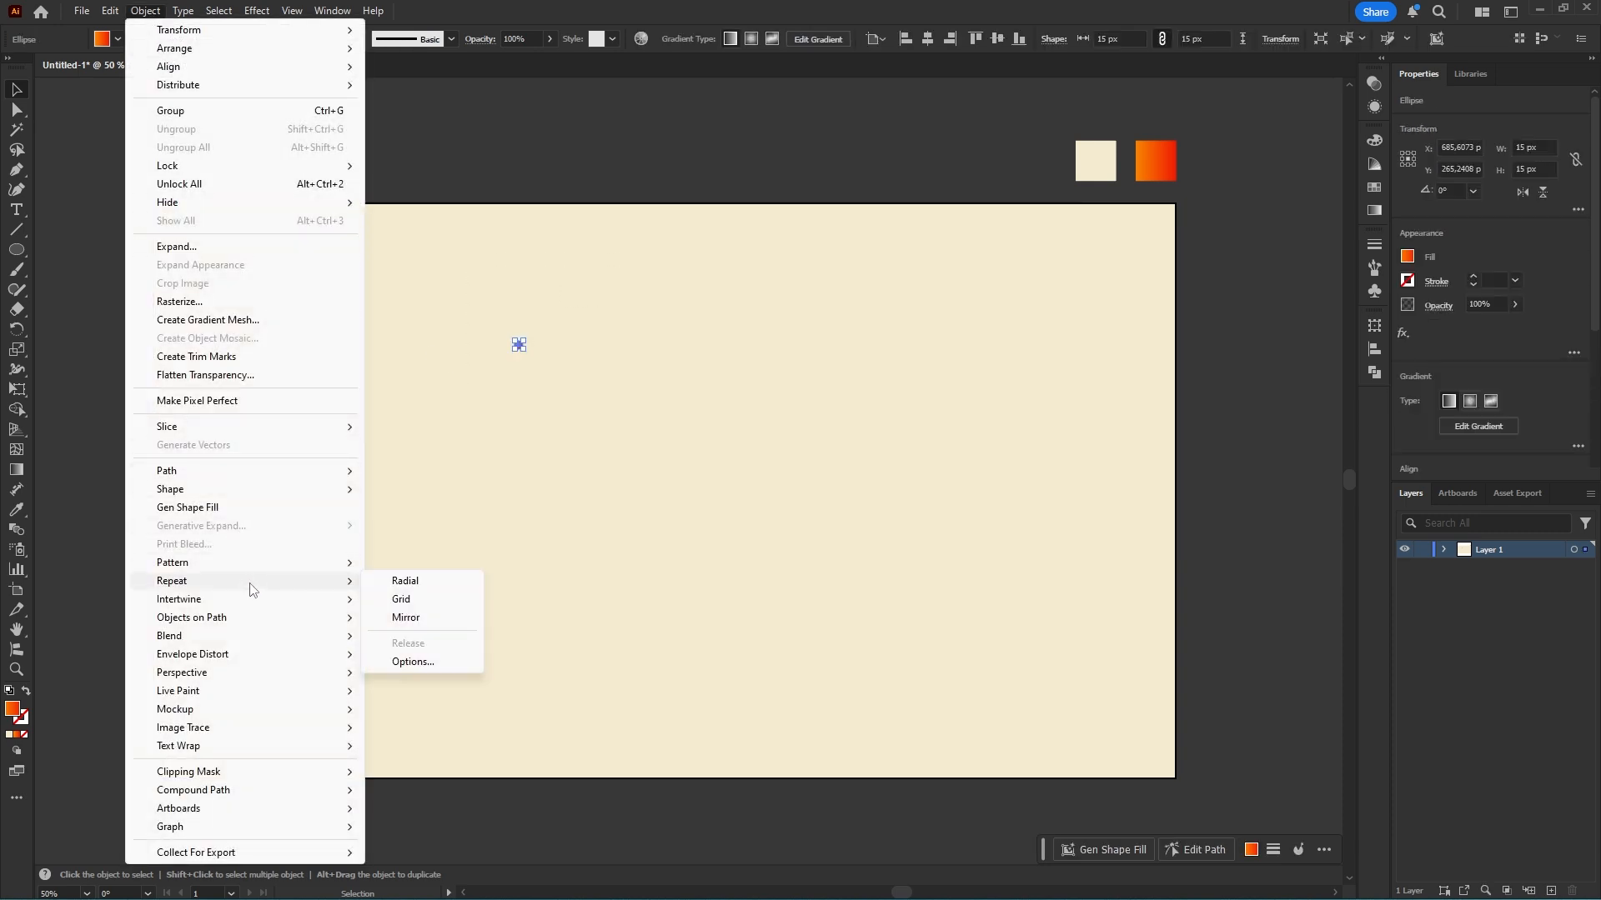
click(401, 599)
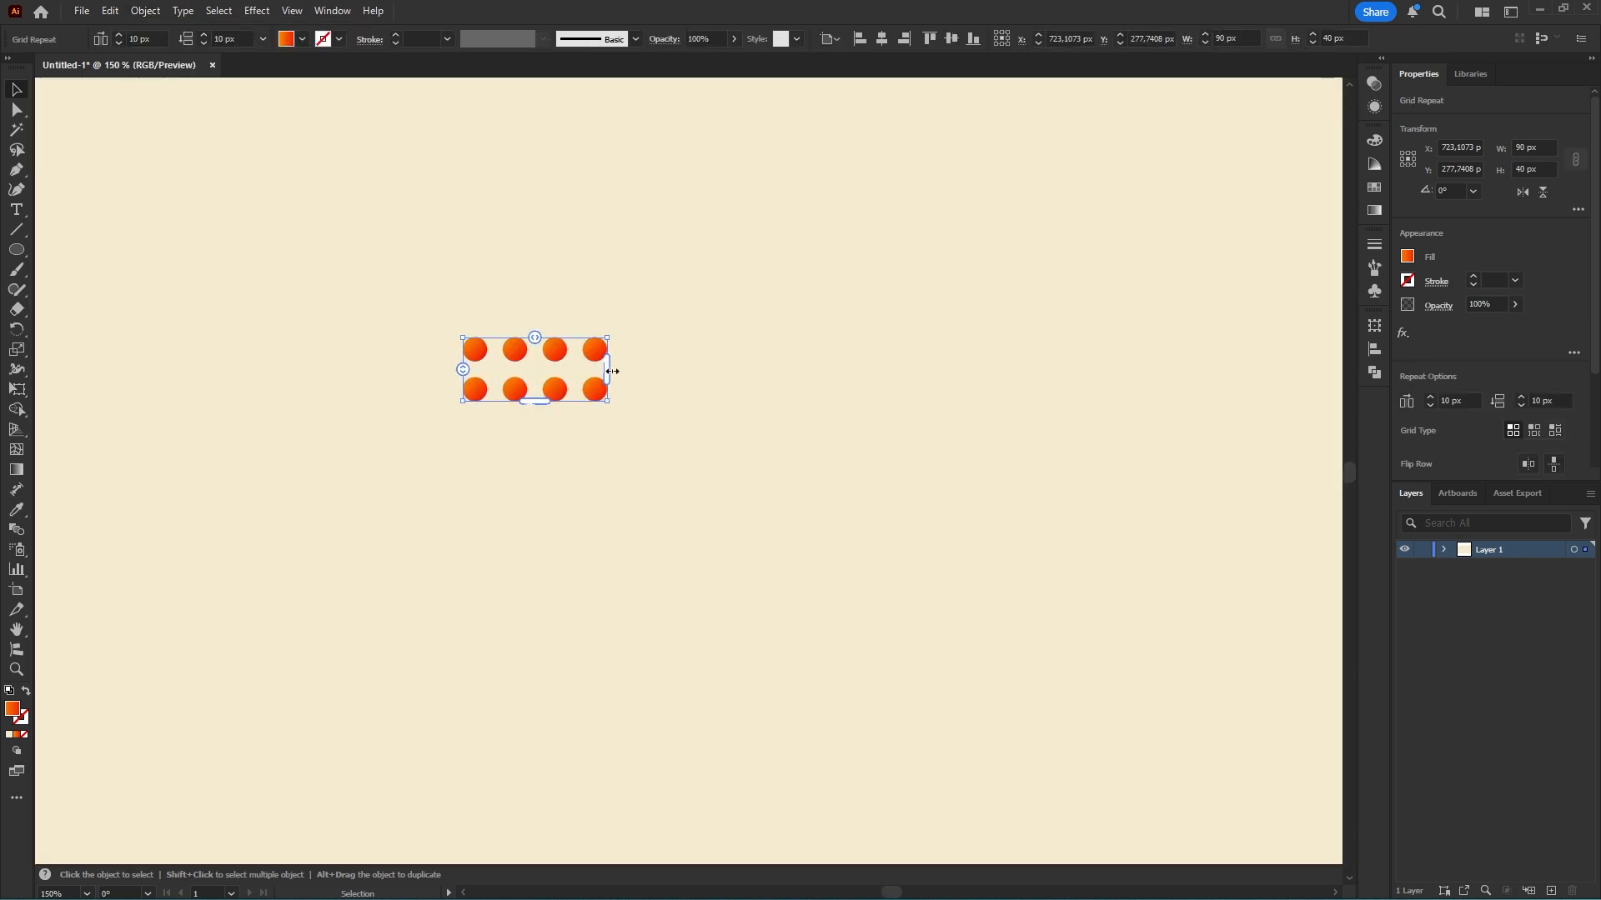
drag(607, 370, 1081, 371)
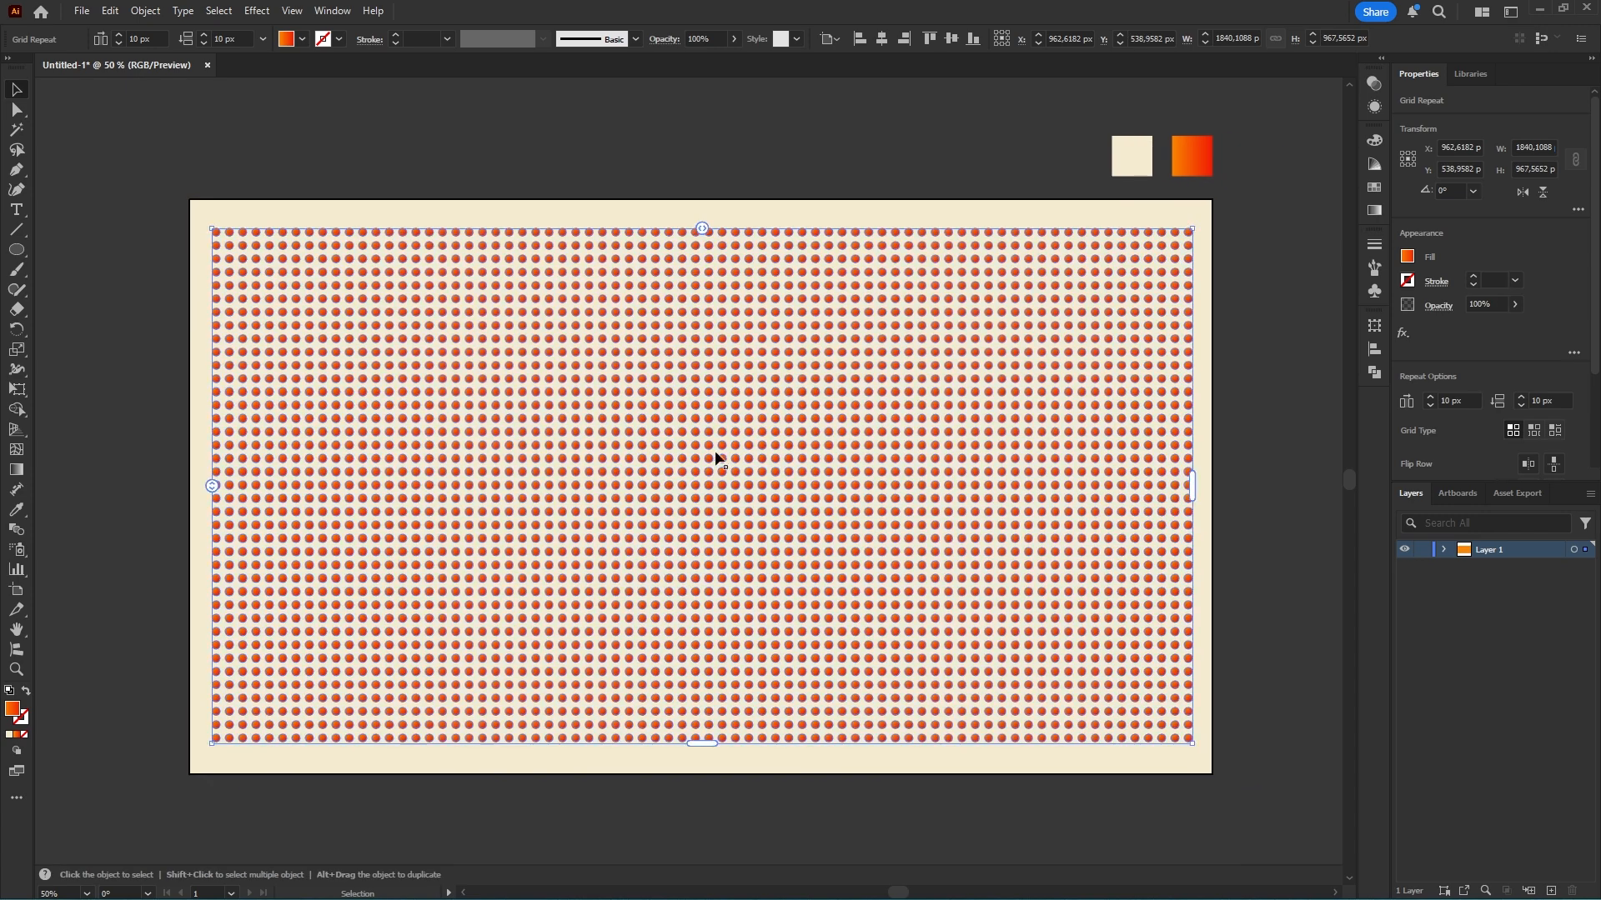
mouse_move(569, 585)
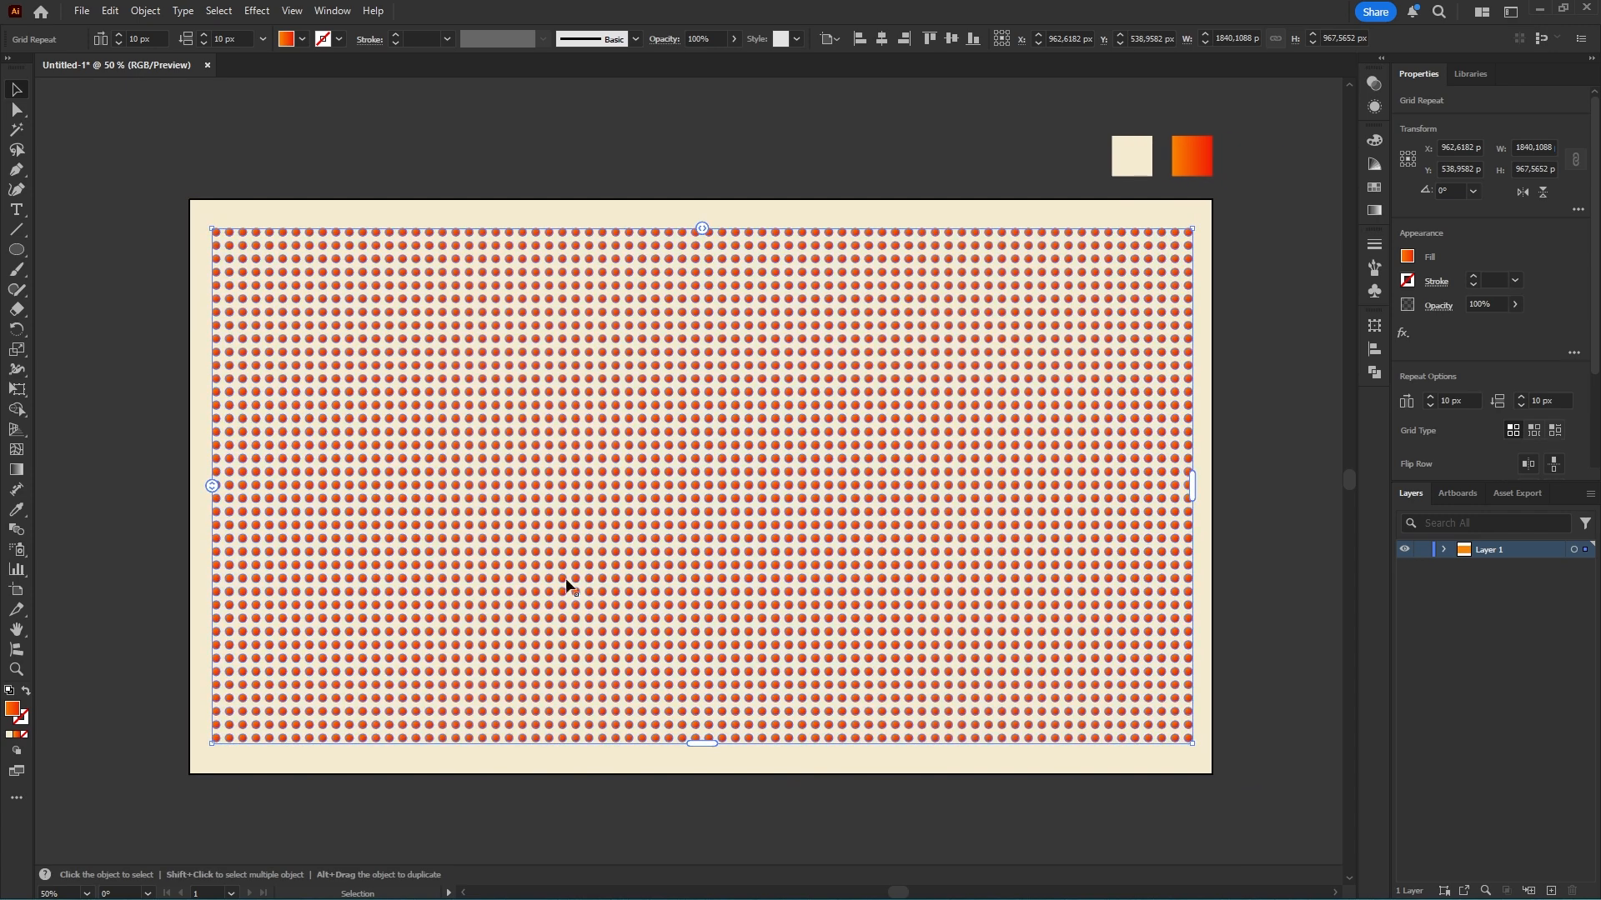
mouse_move(697, 435)
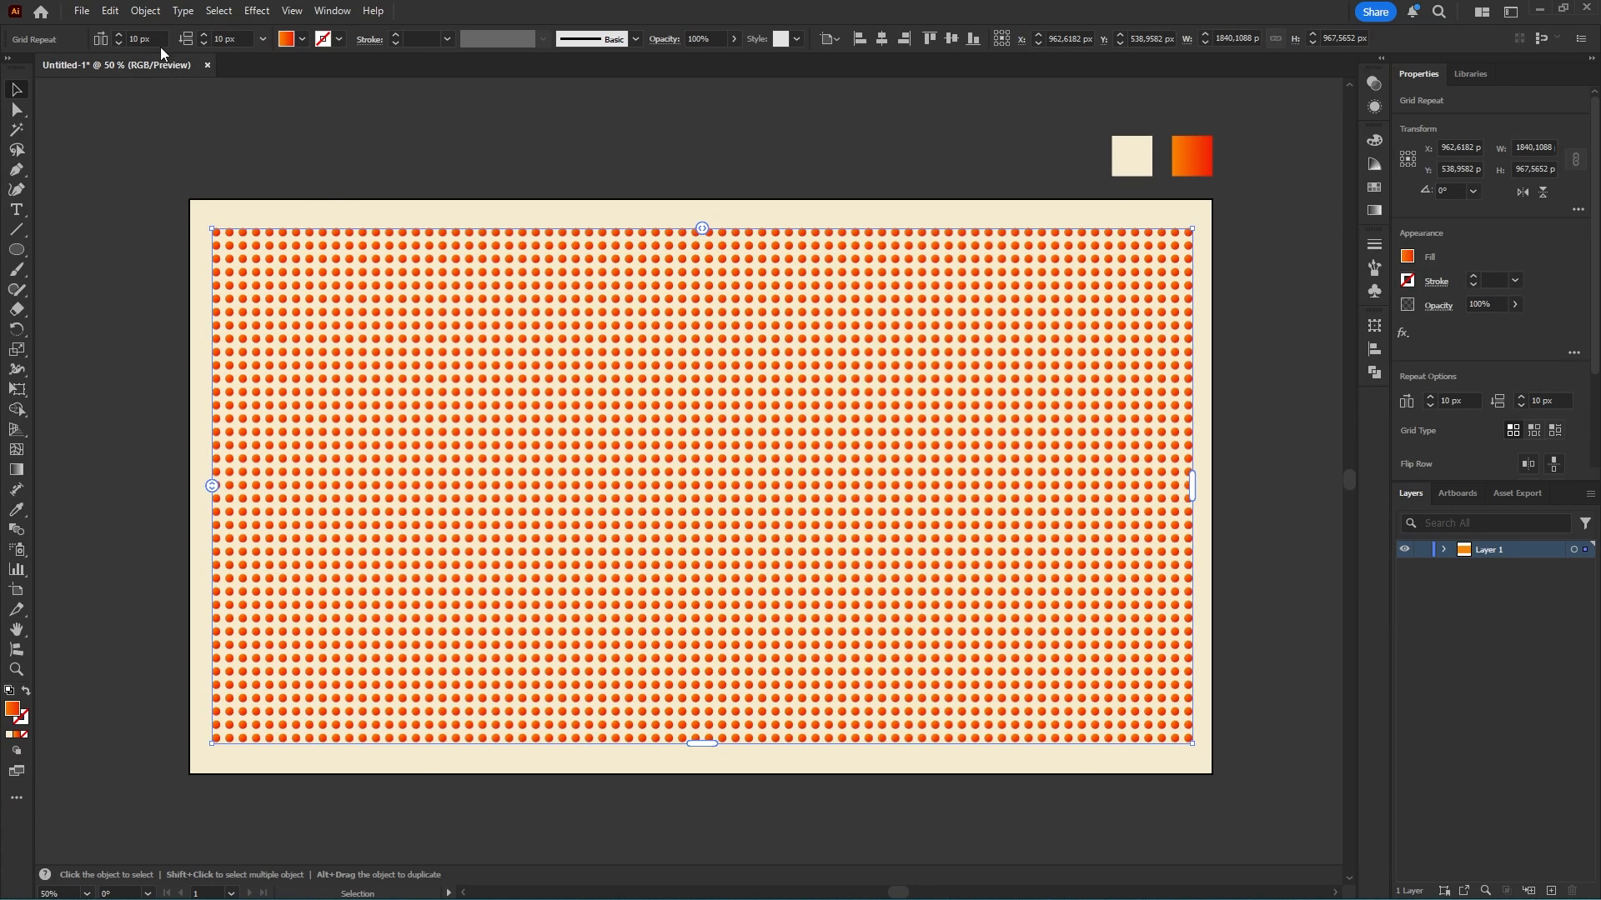
Set the grid's horizontal and vertical spacing to 80 px.
click(133, 38)
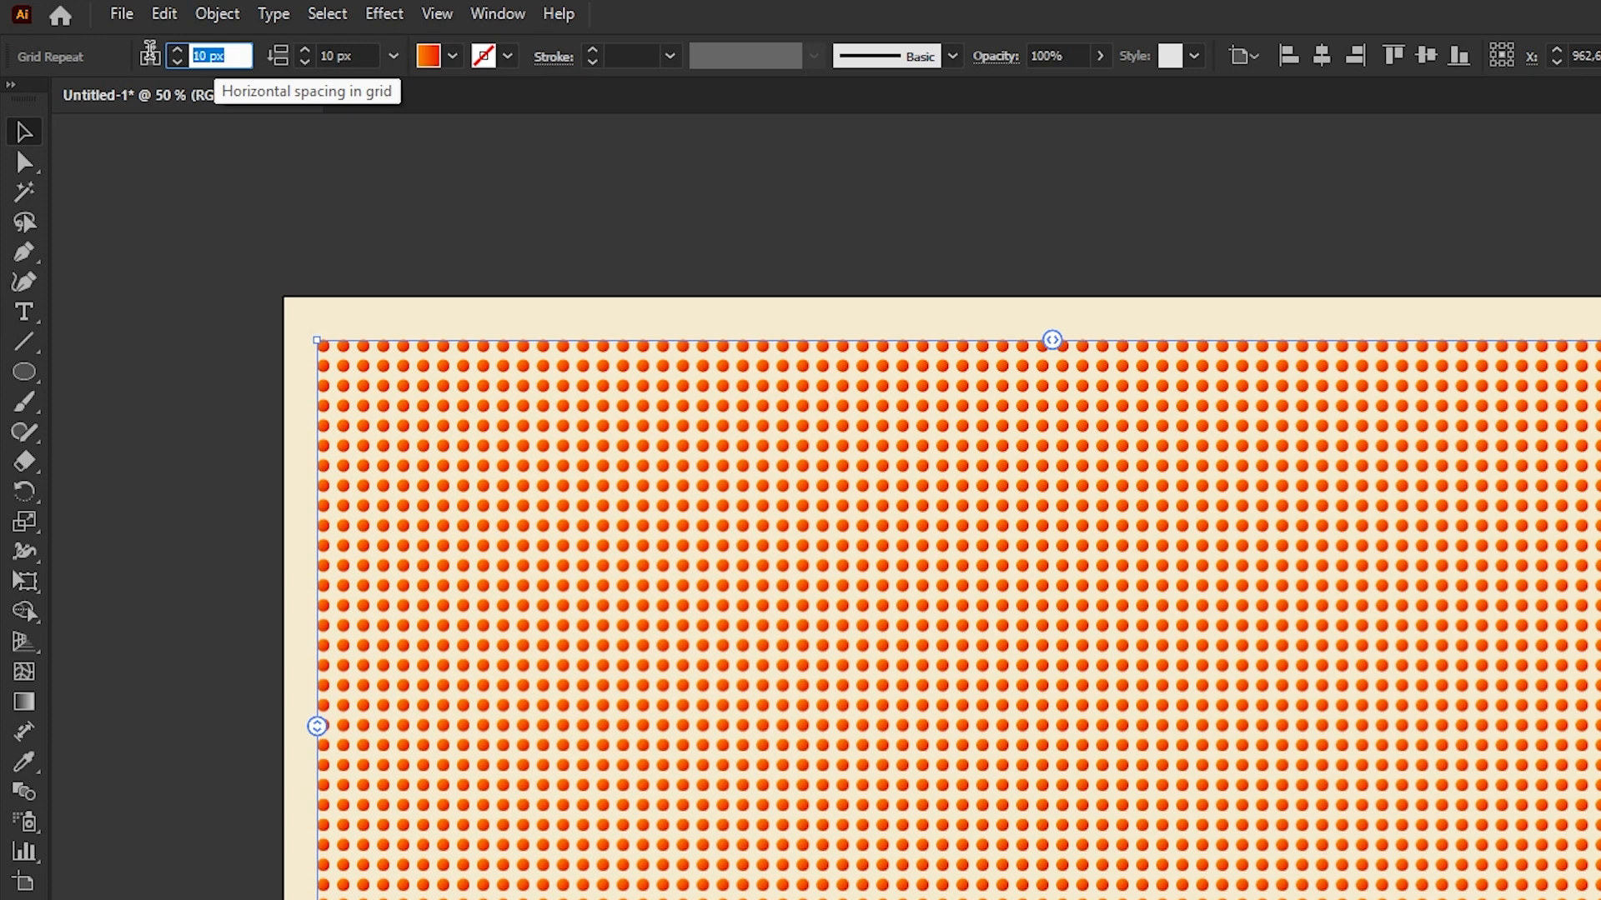
text(80)
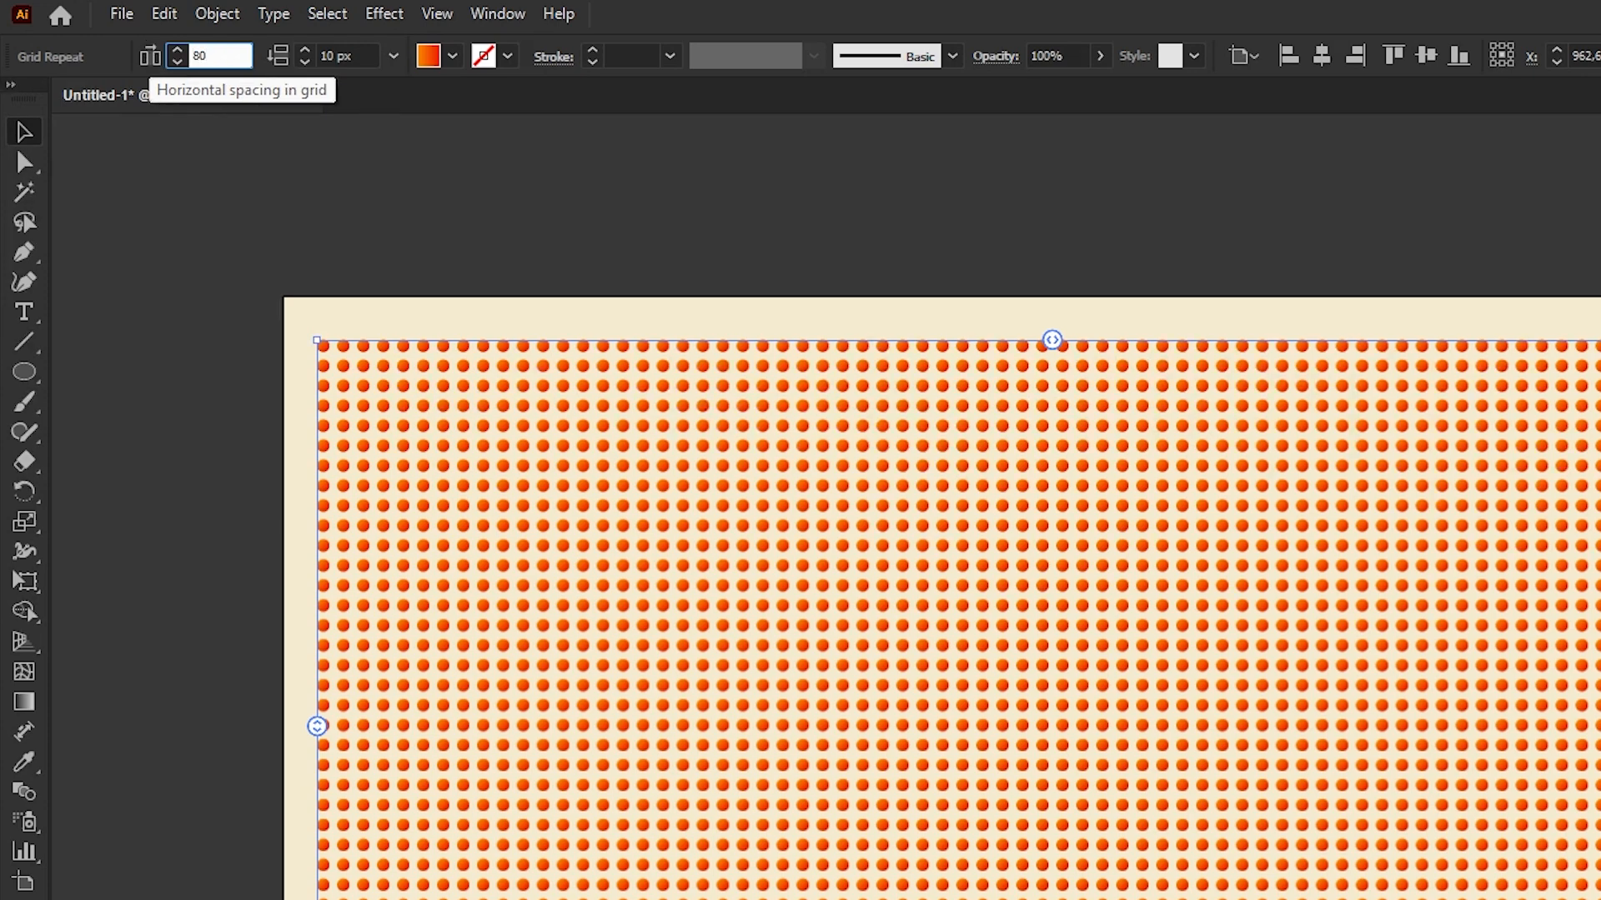
text(80)
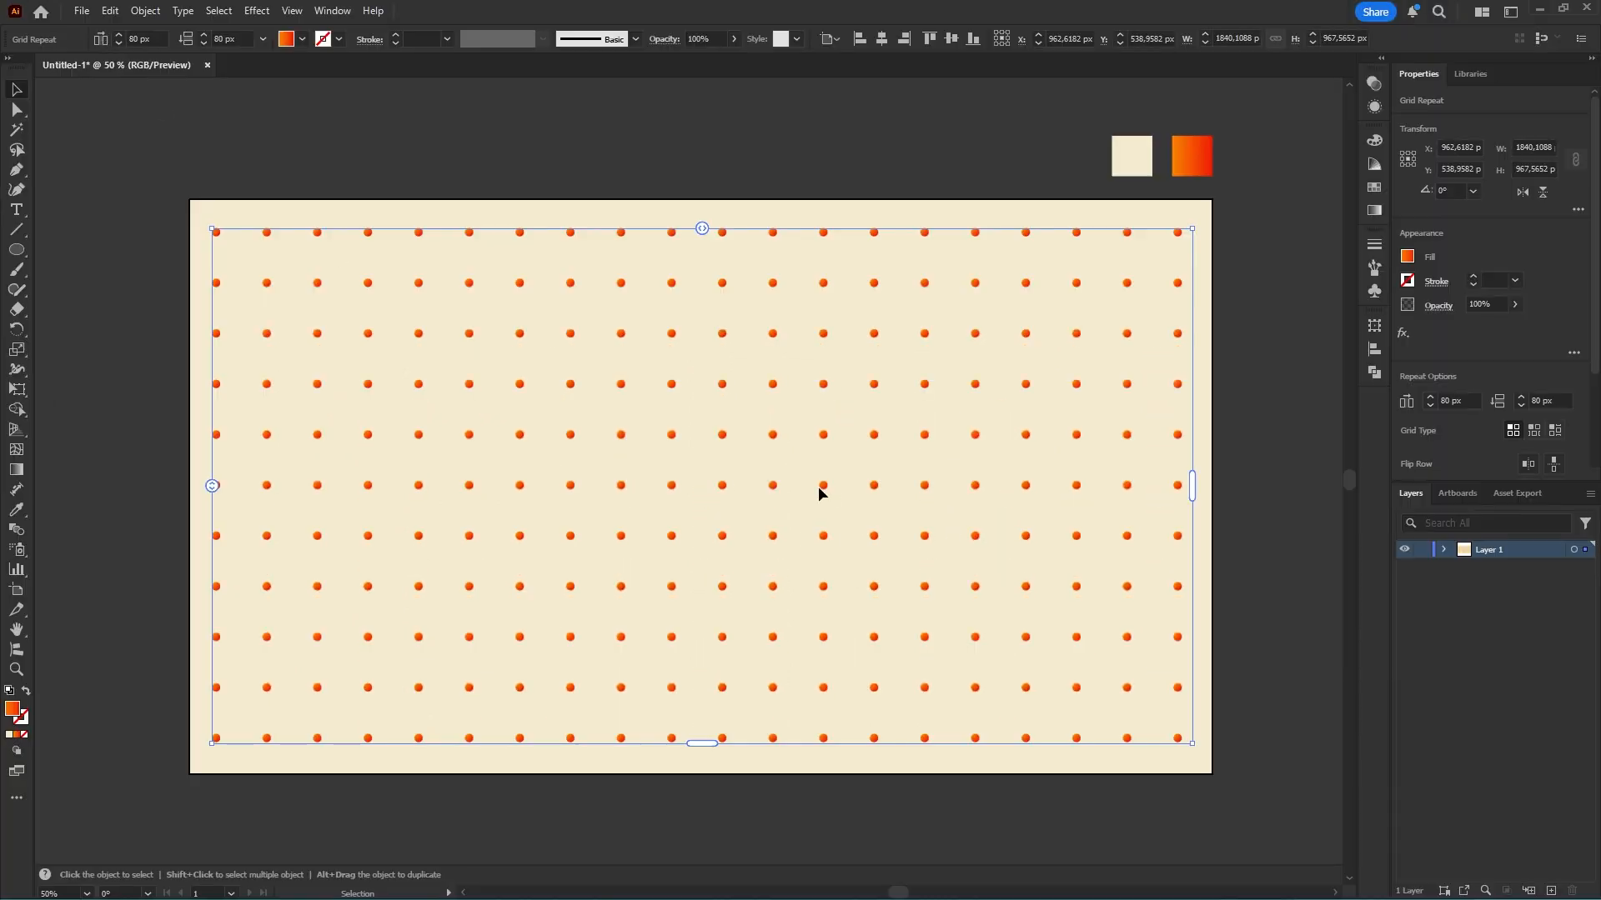
mouse_move(497, 216)
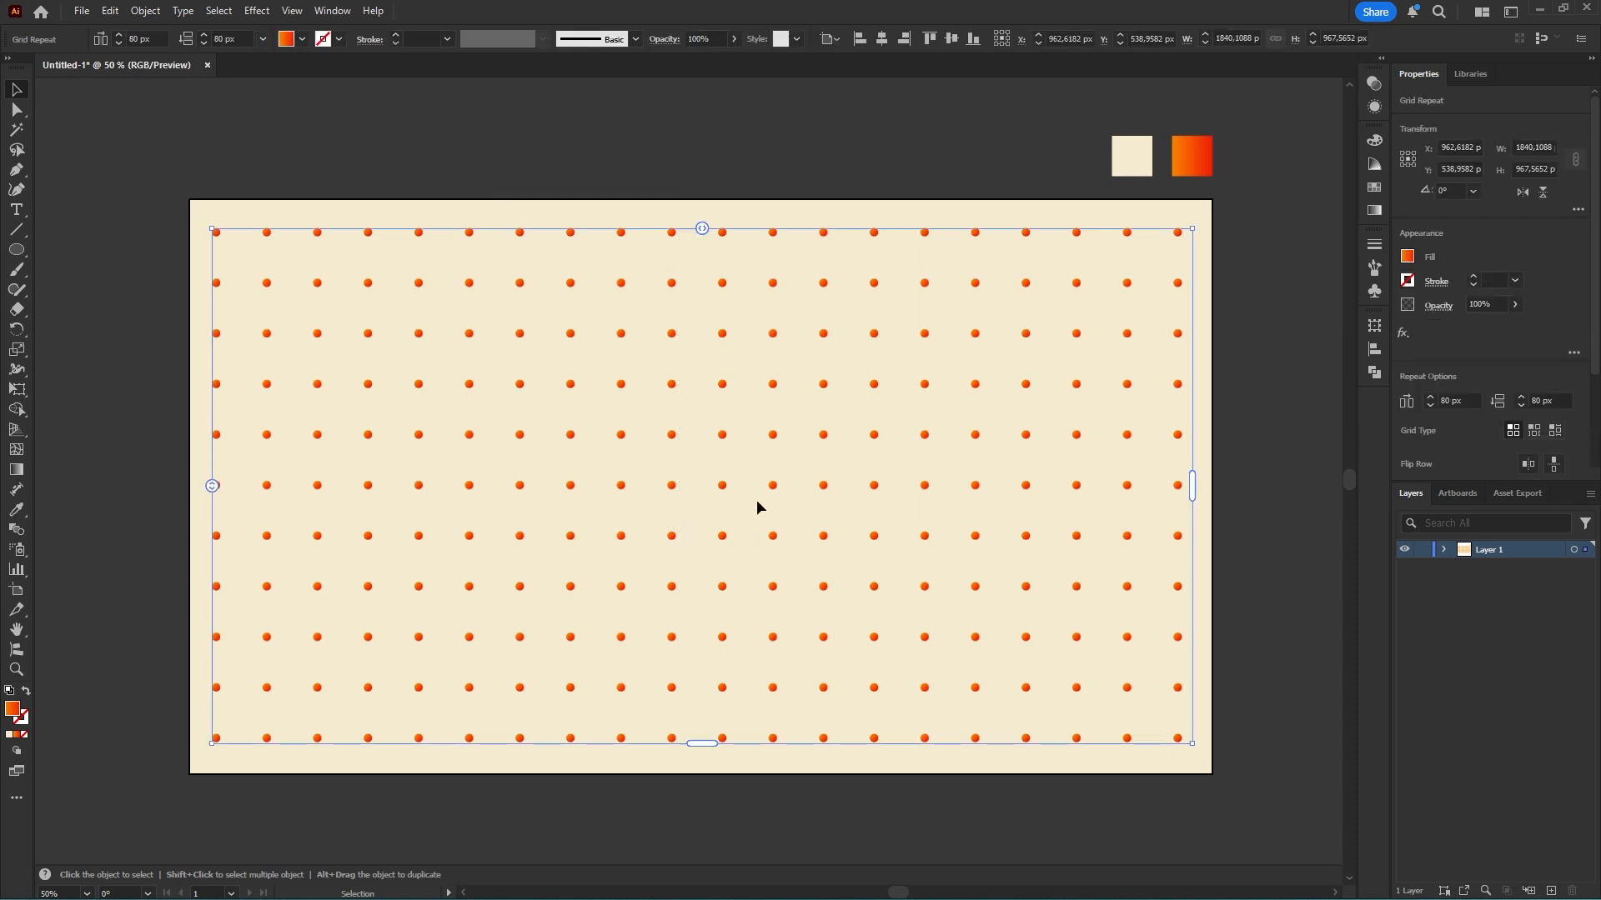
mouse_move(665, 419)
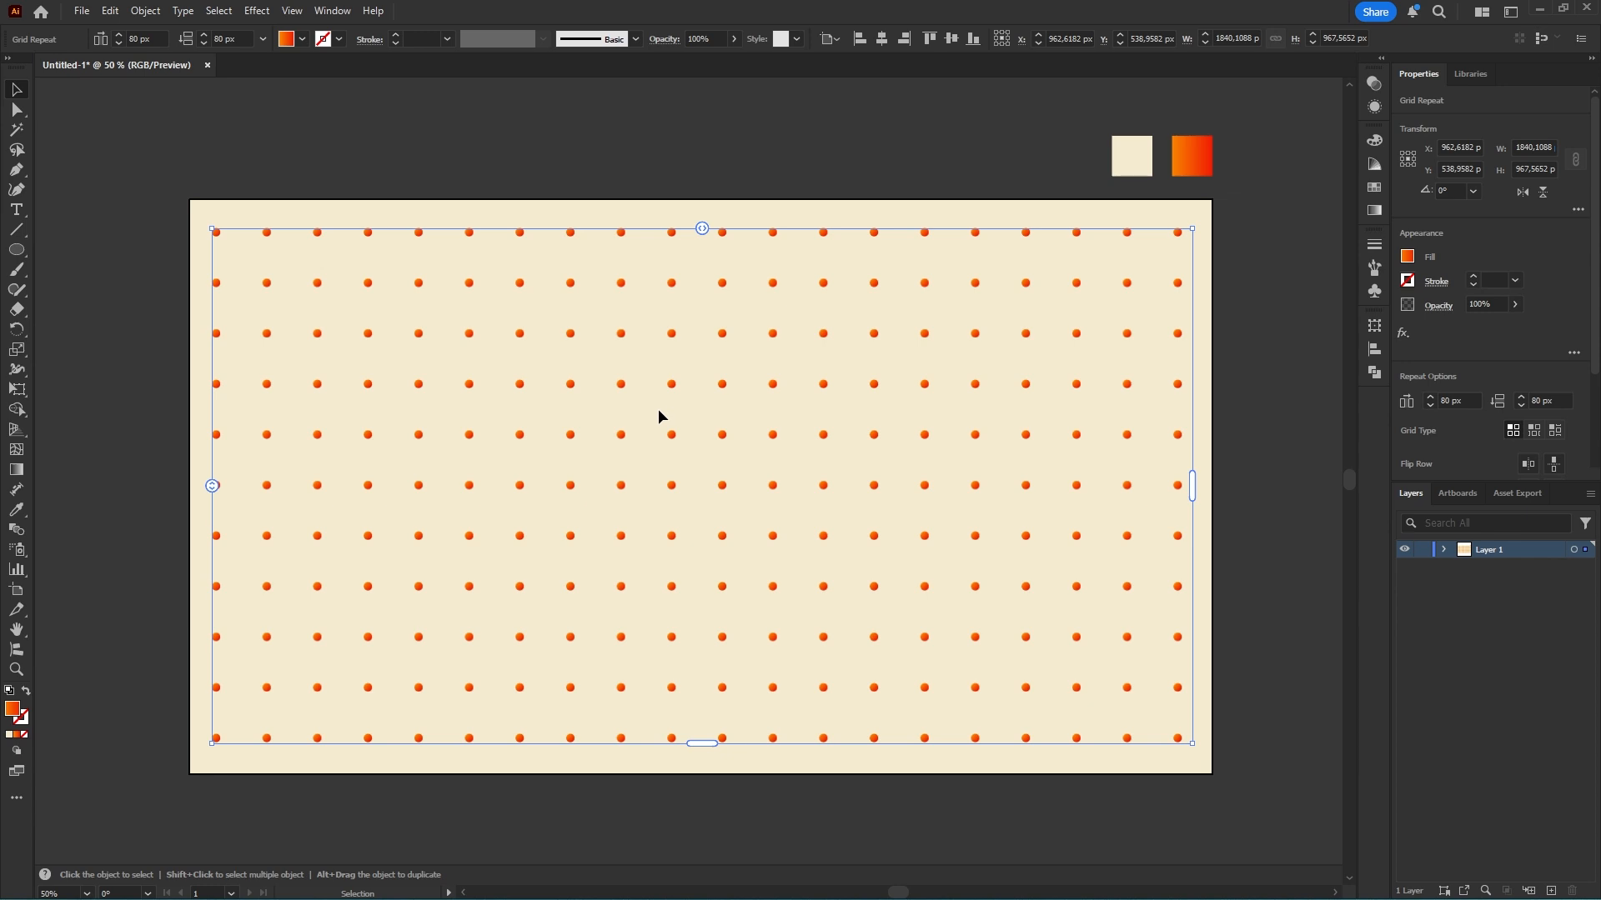
mouse_move(659, 390)
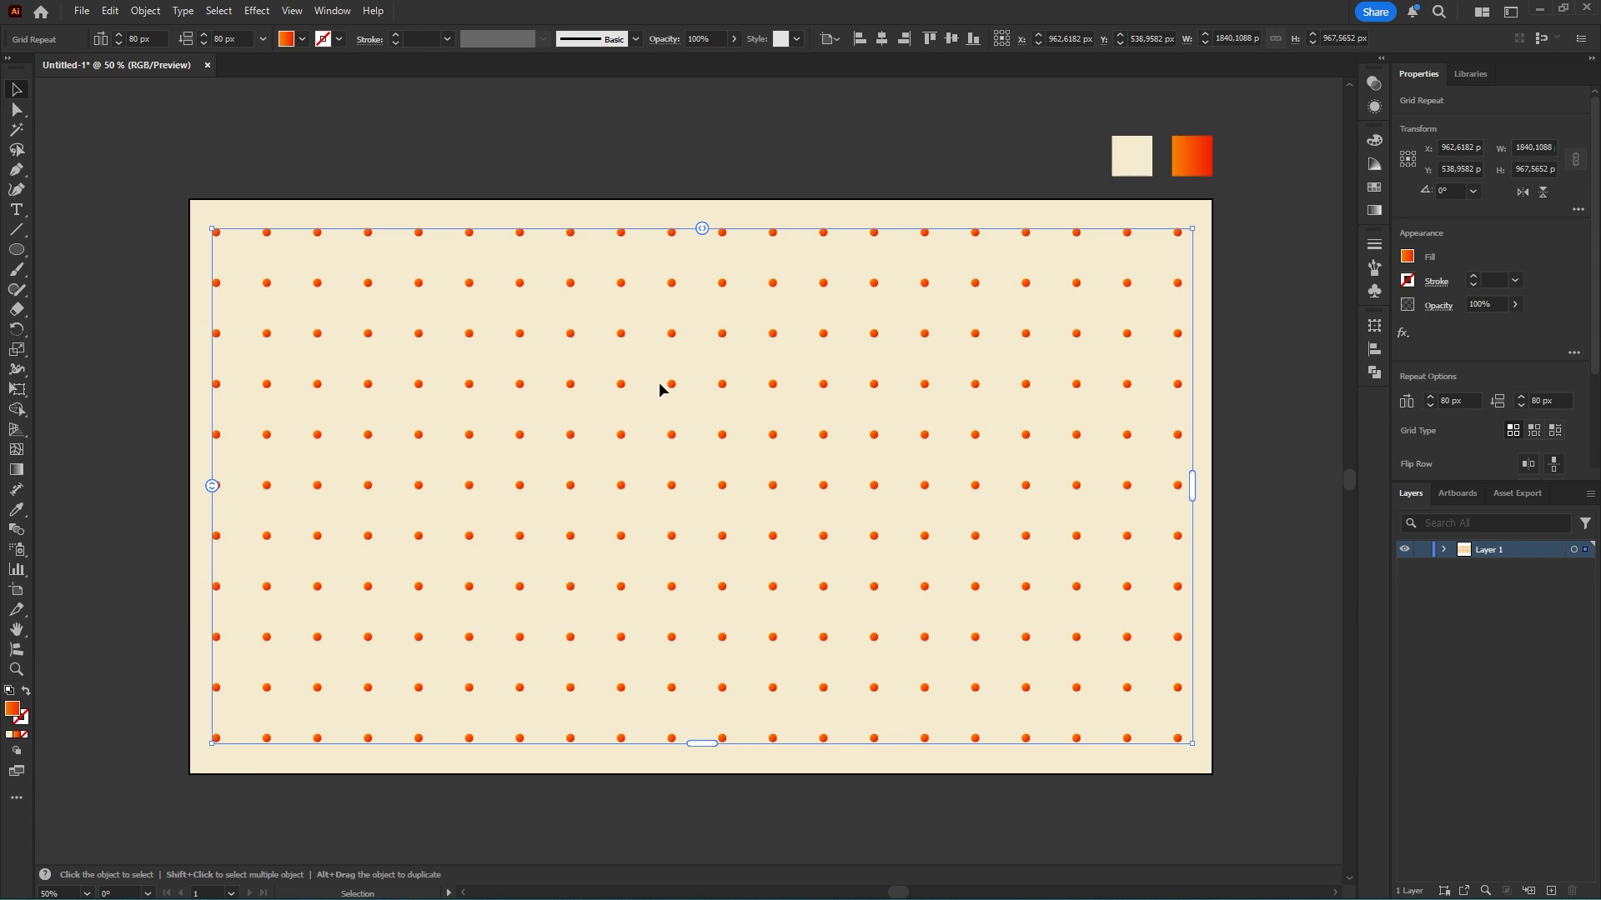
Expand the repeat grid and release the clipping mask on the dot grid.
click(144, 11)
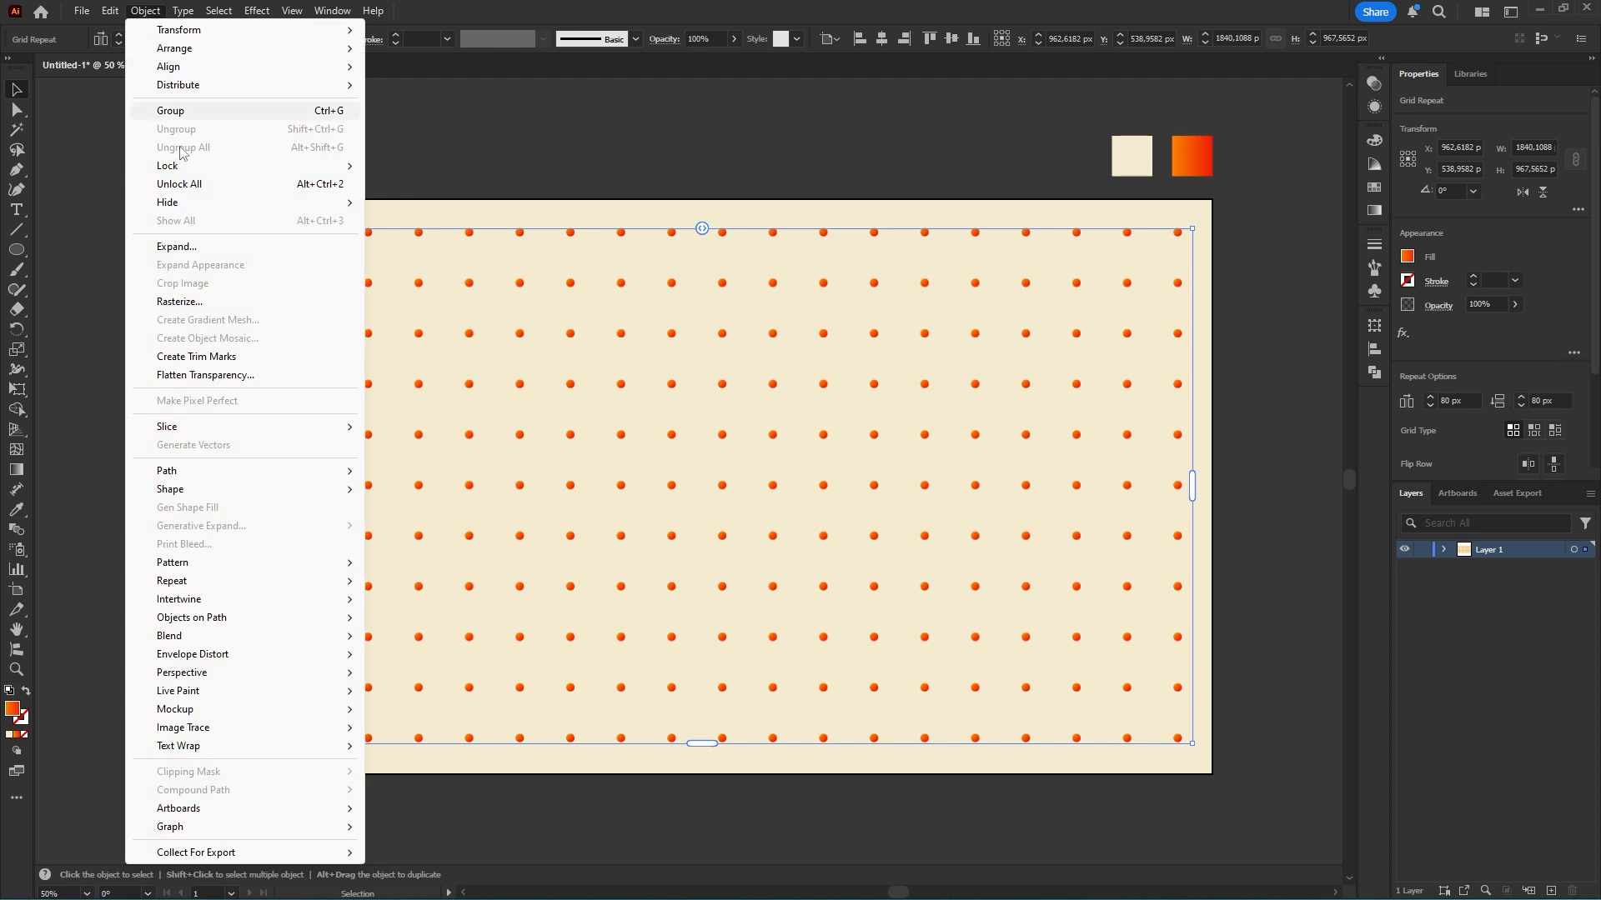
click(175, 247)
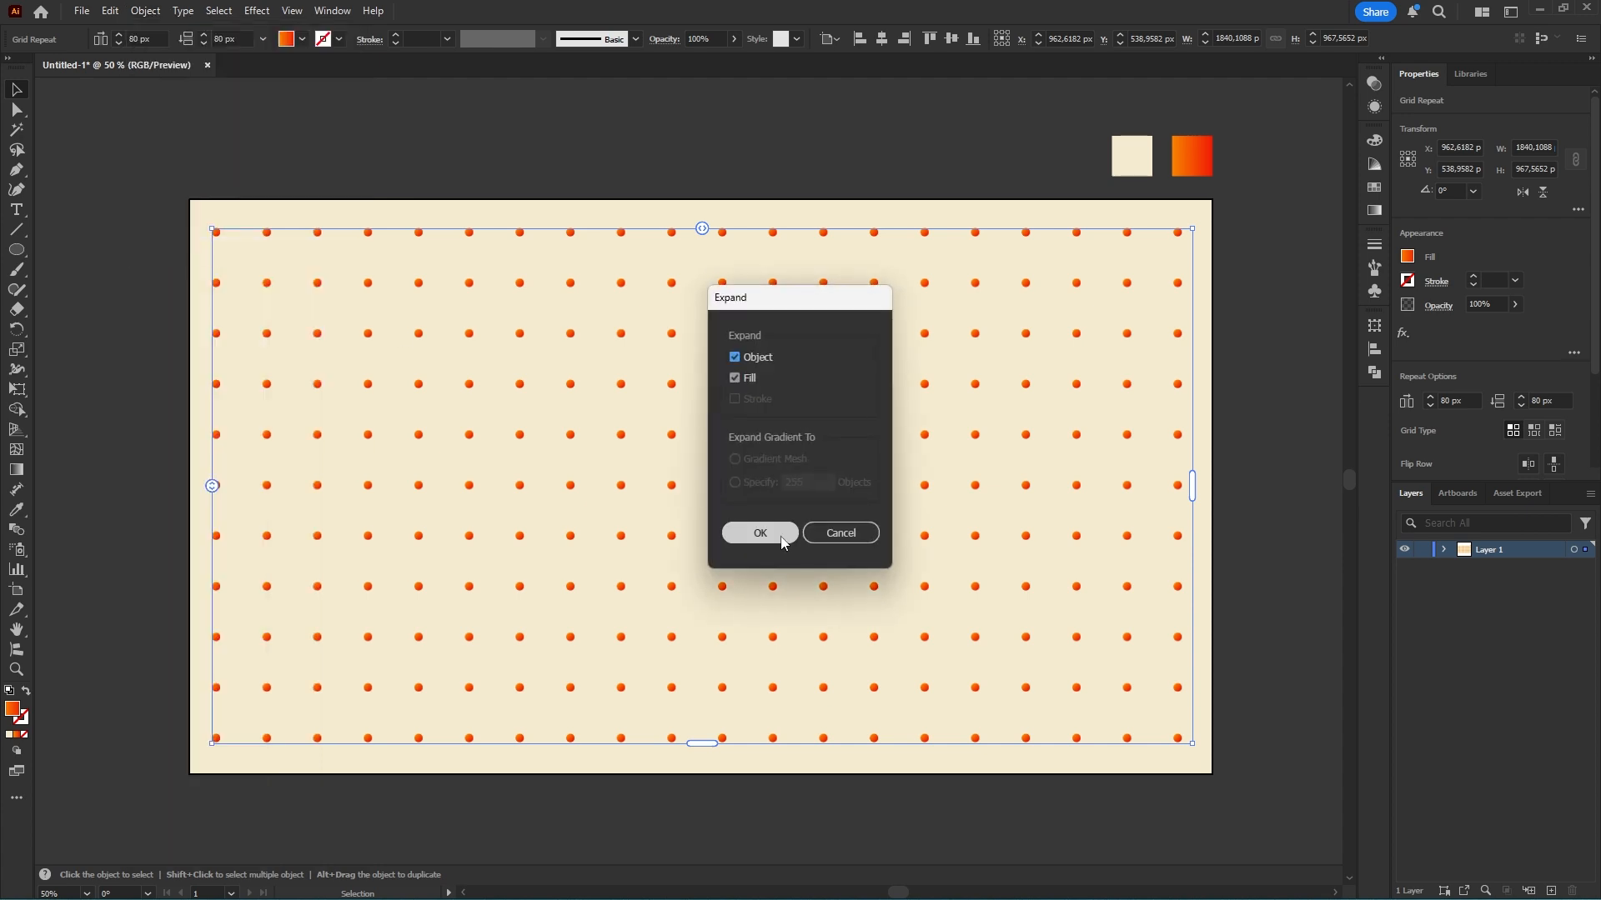
click(761, 533)
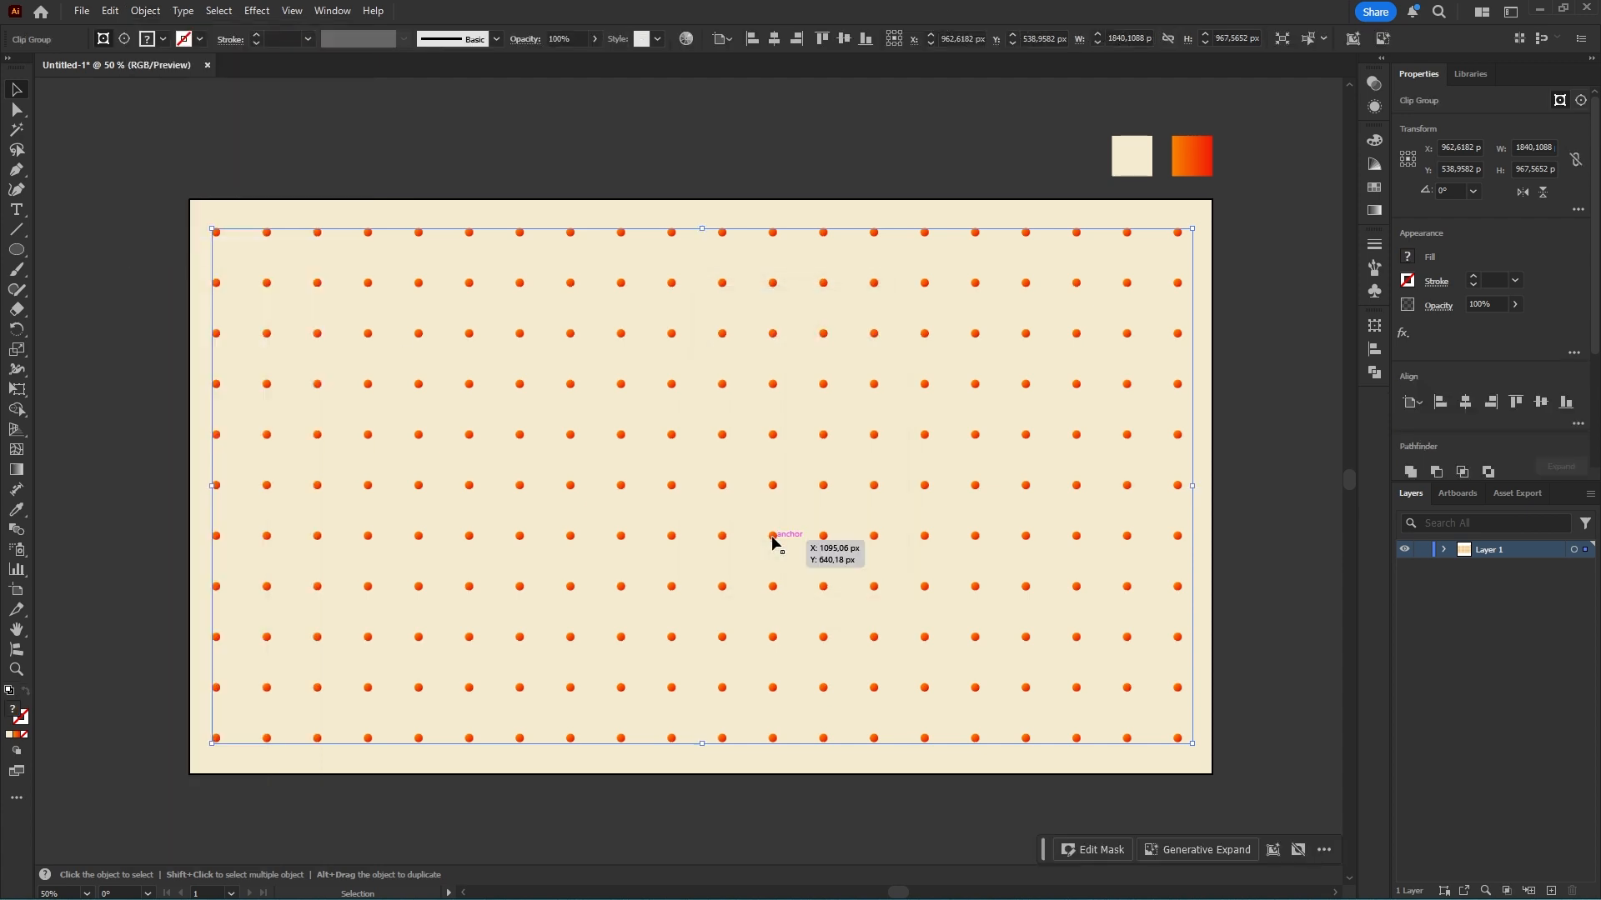
right_click(772, 543)
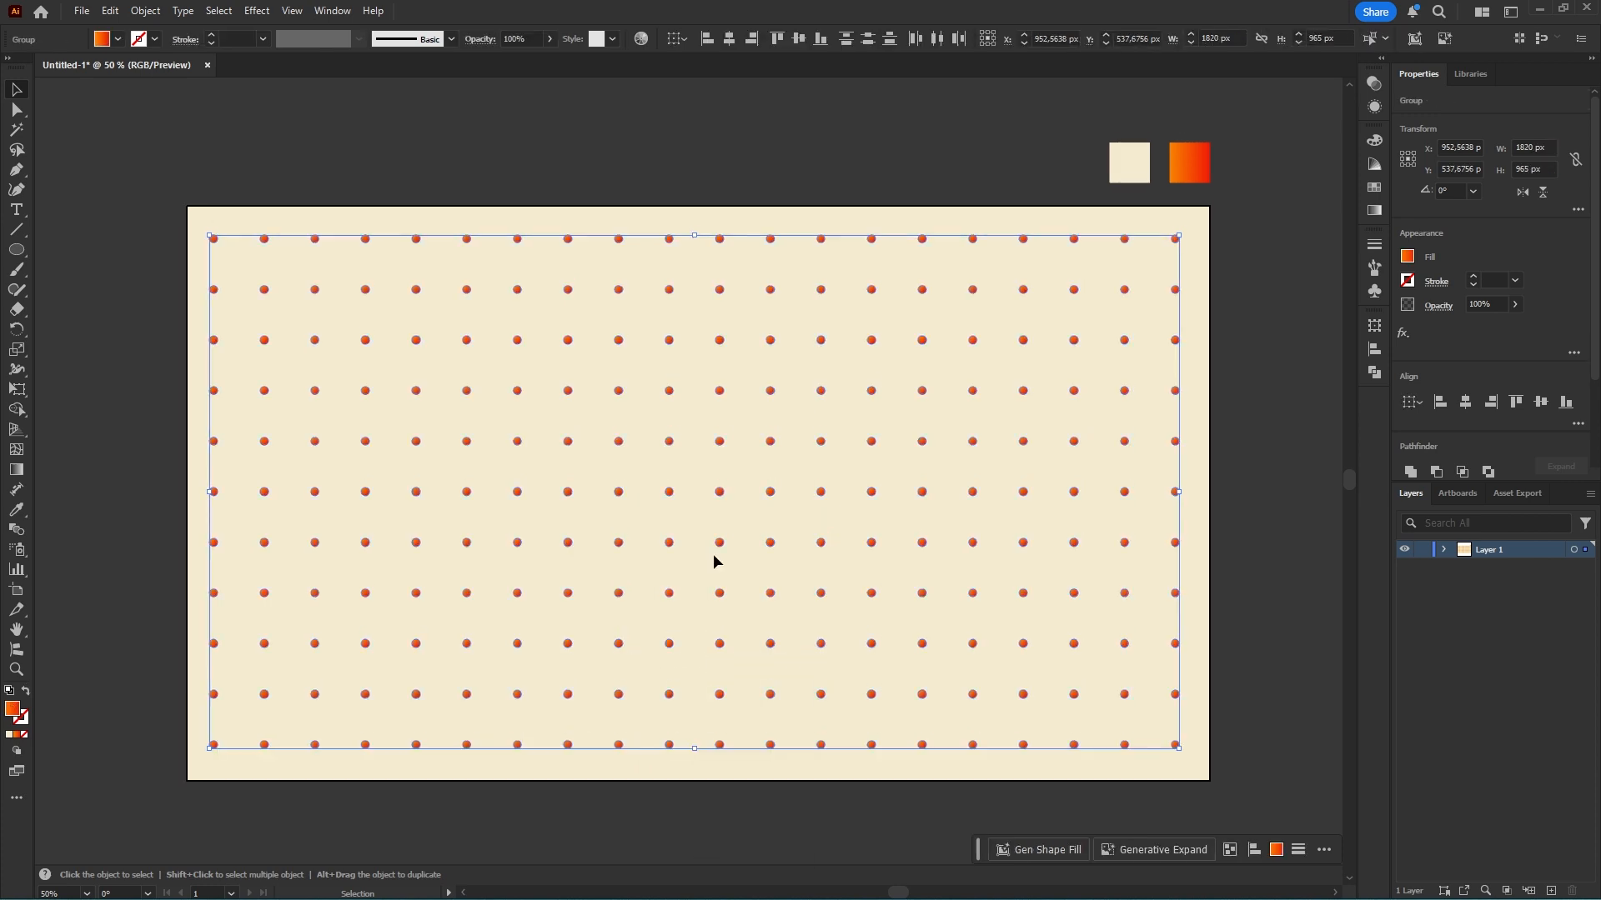
Ungroup the dots into individual 15 px gradient circles.
right_click(720, 552)
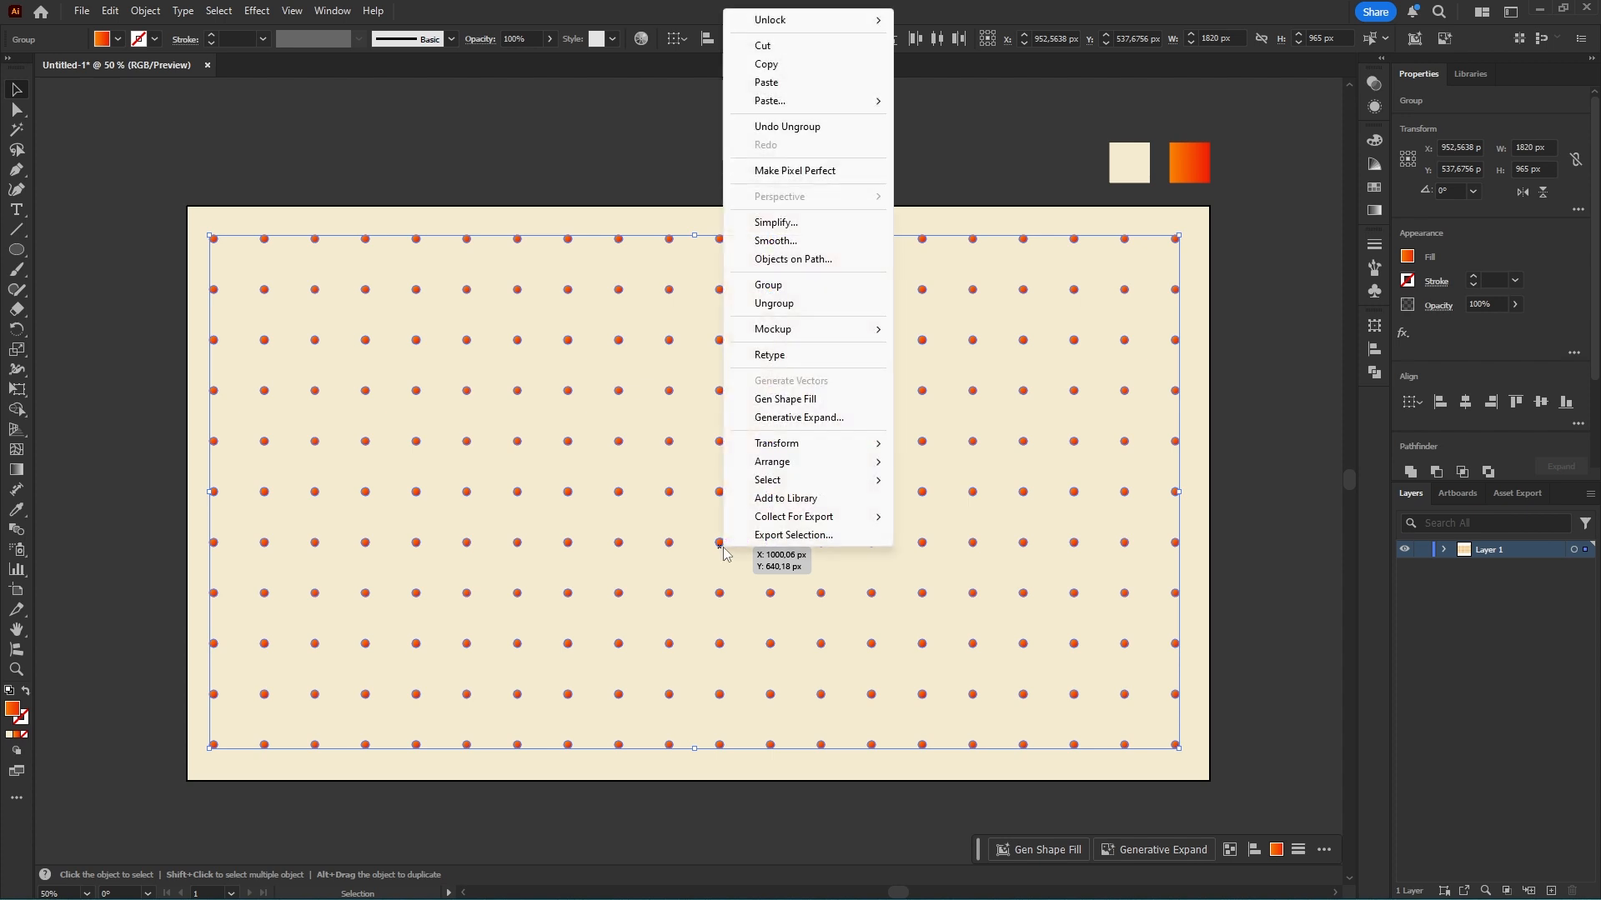
mouse_move(785, 304)
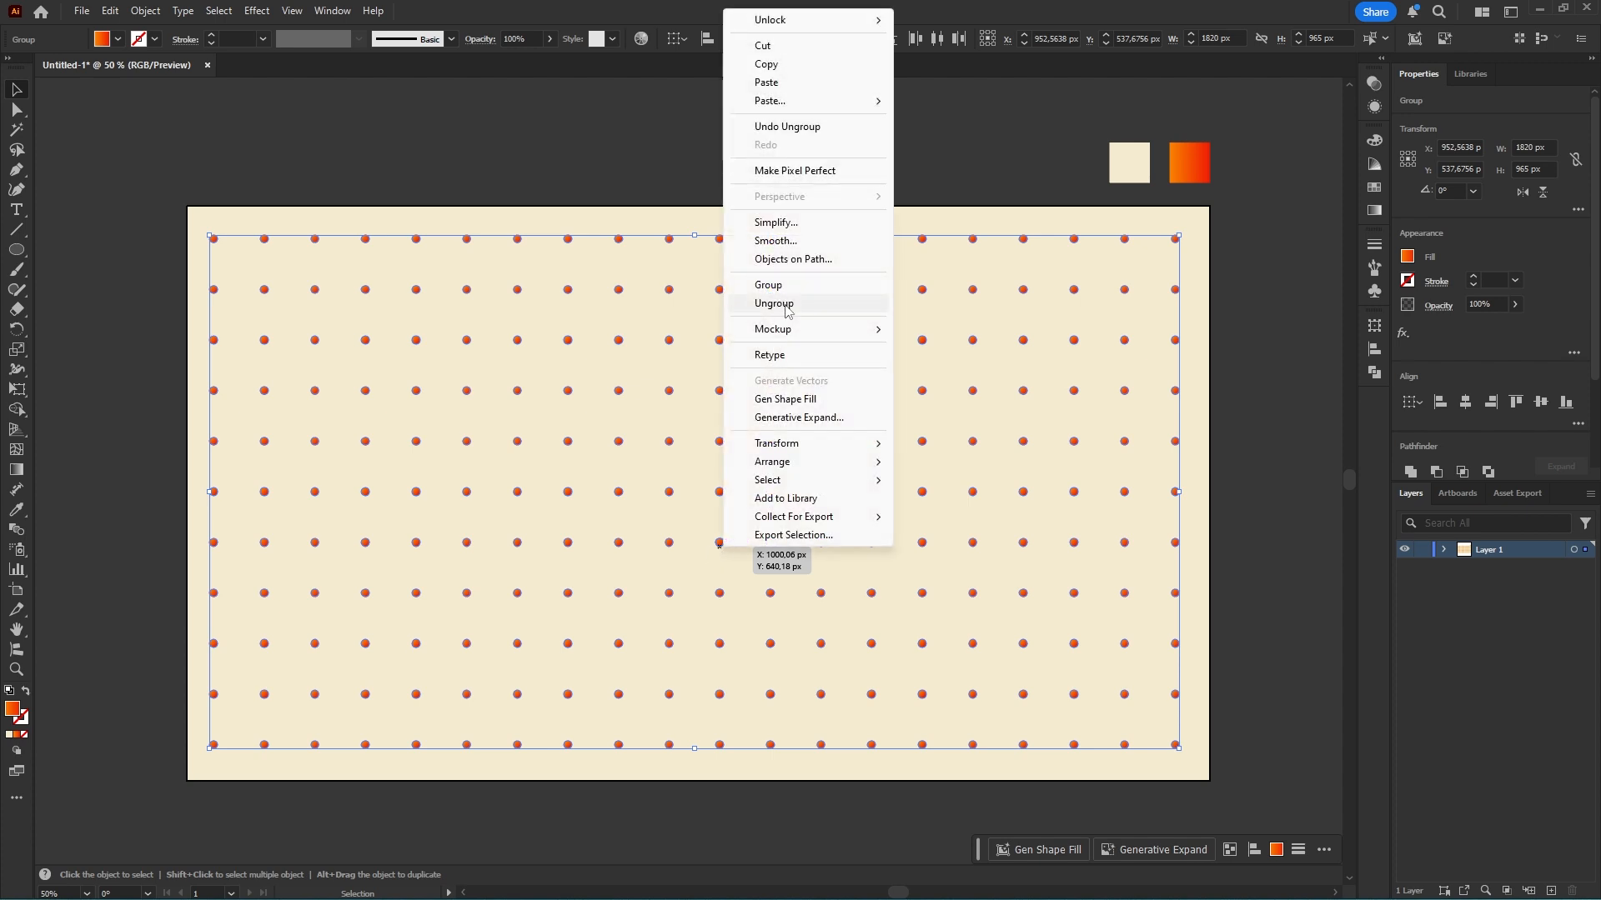
click(774, 303)
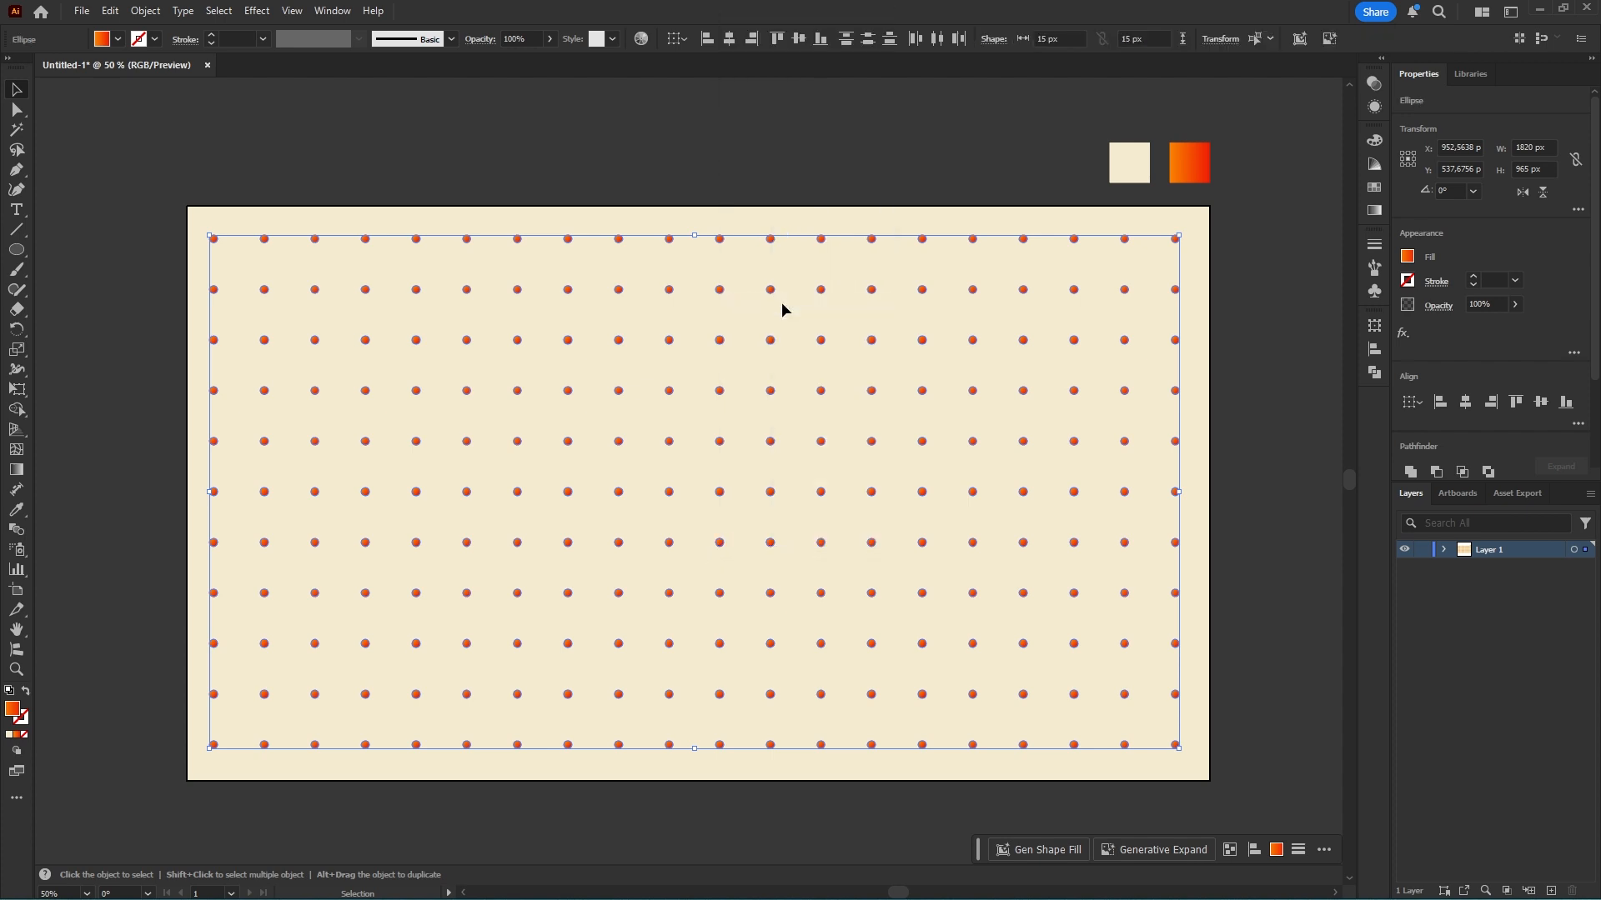
click(143, 10)
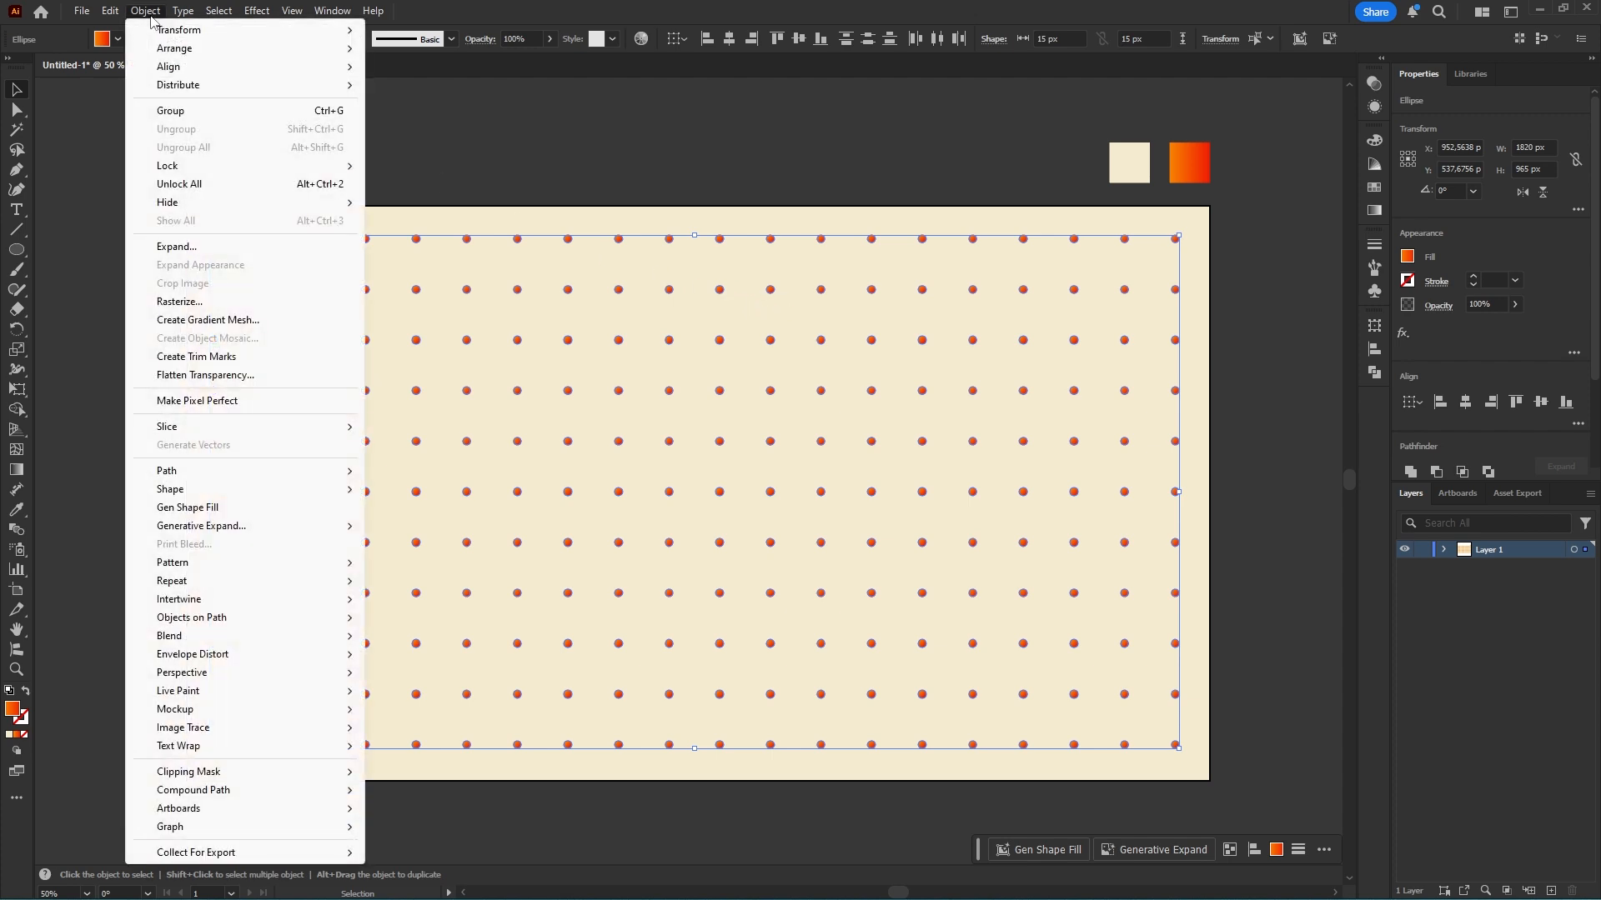
mouse_move(215, 85)
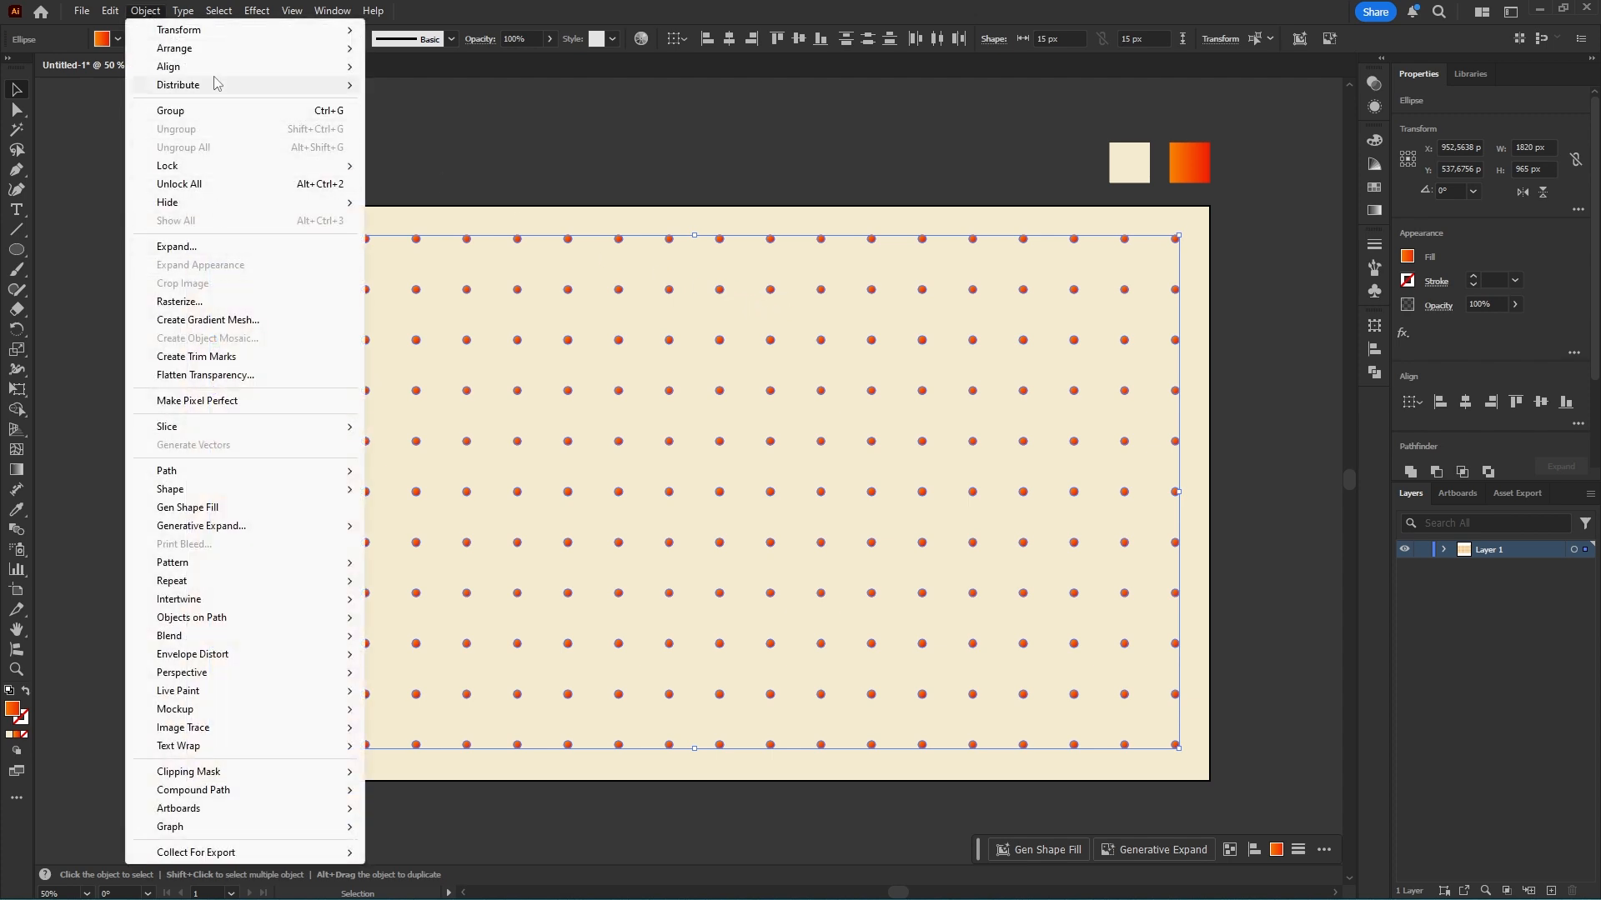
mouse_move(178, 30)
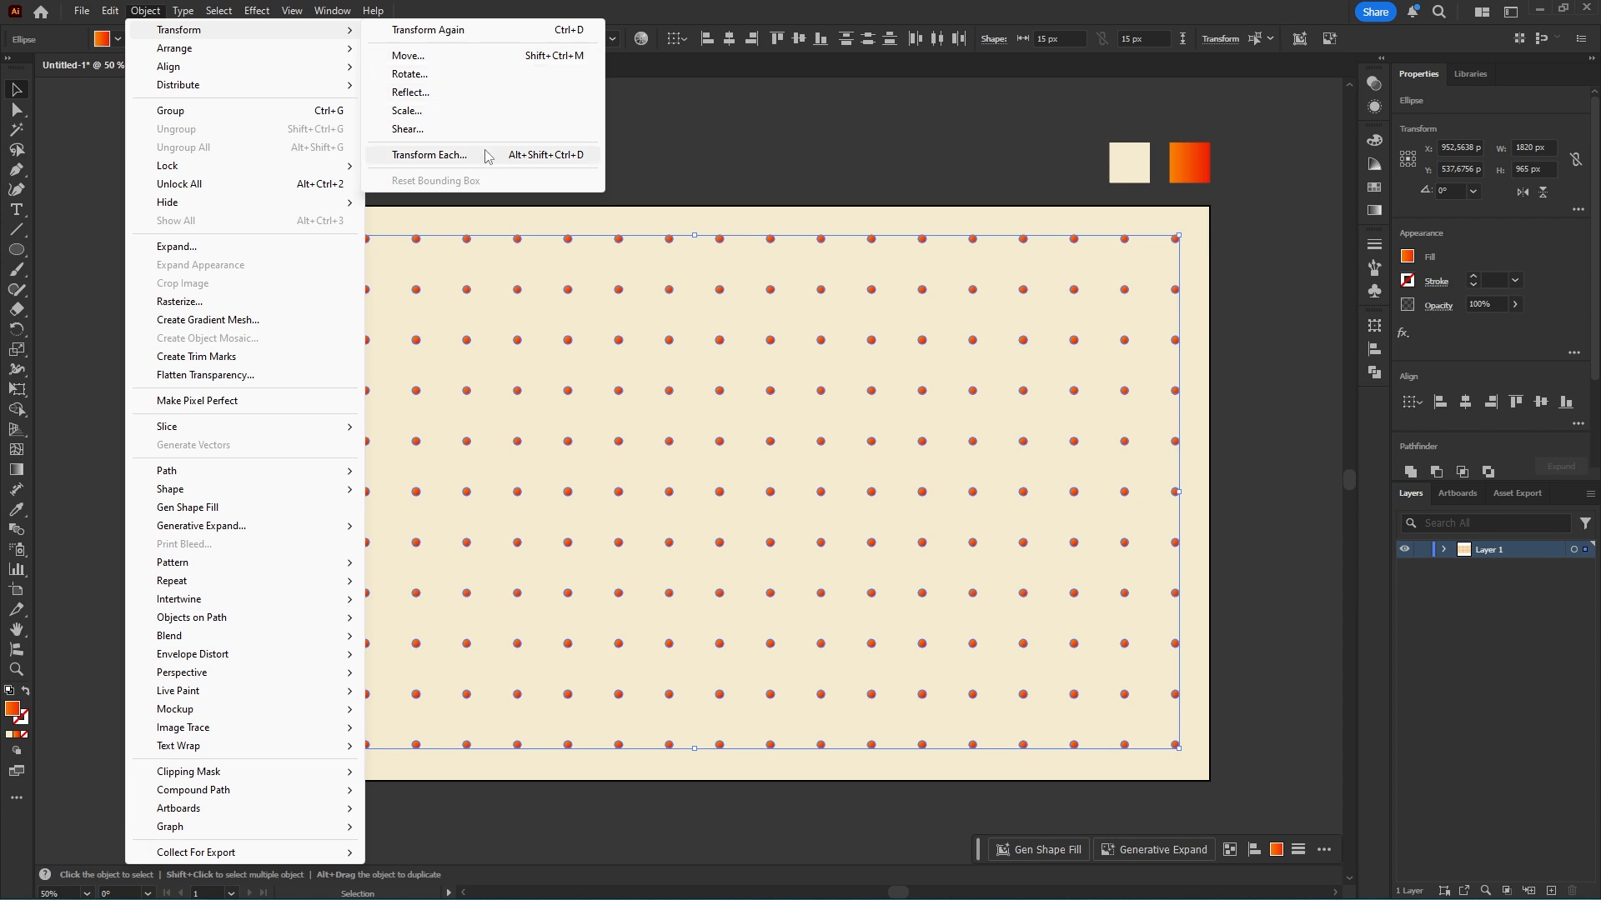
Transform Each with Scale 150%, Move 100 px both ways, Random, applied to all circles.
click(433, 153)
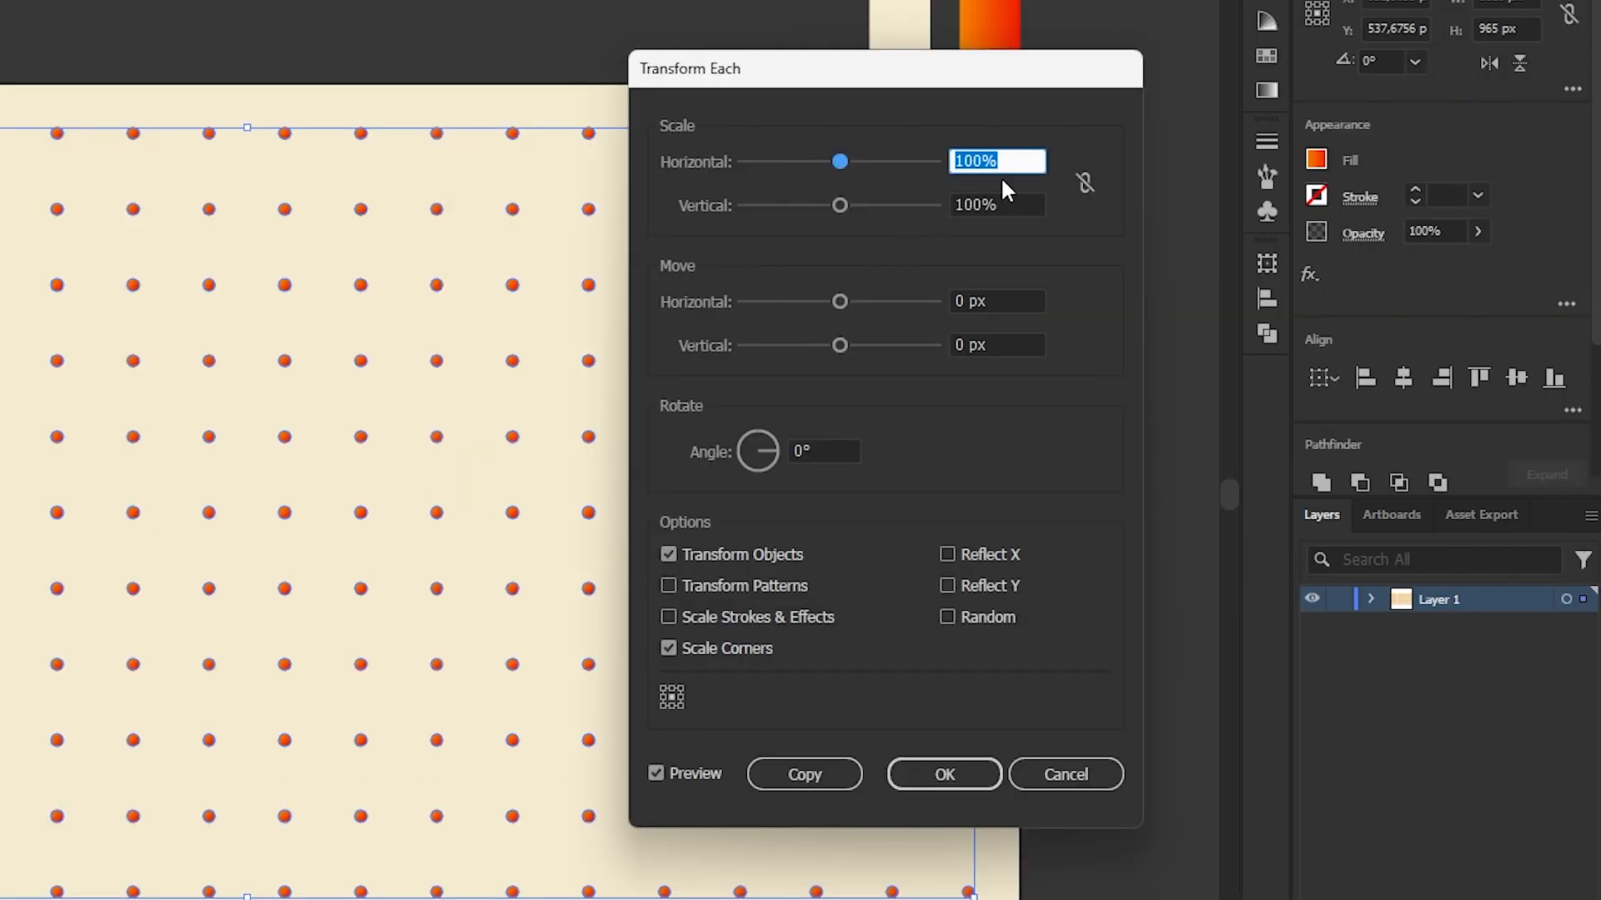
text(150)
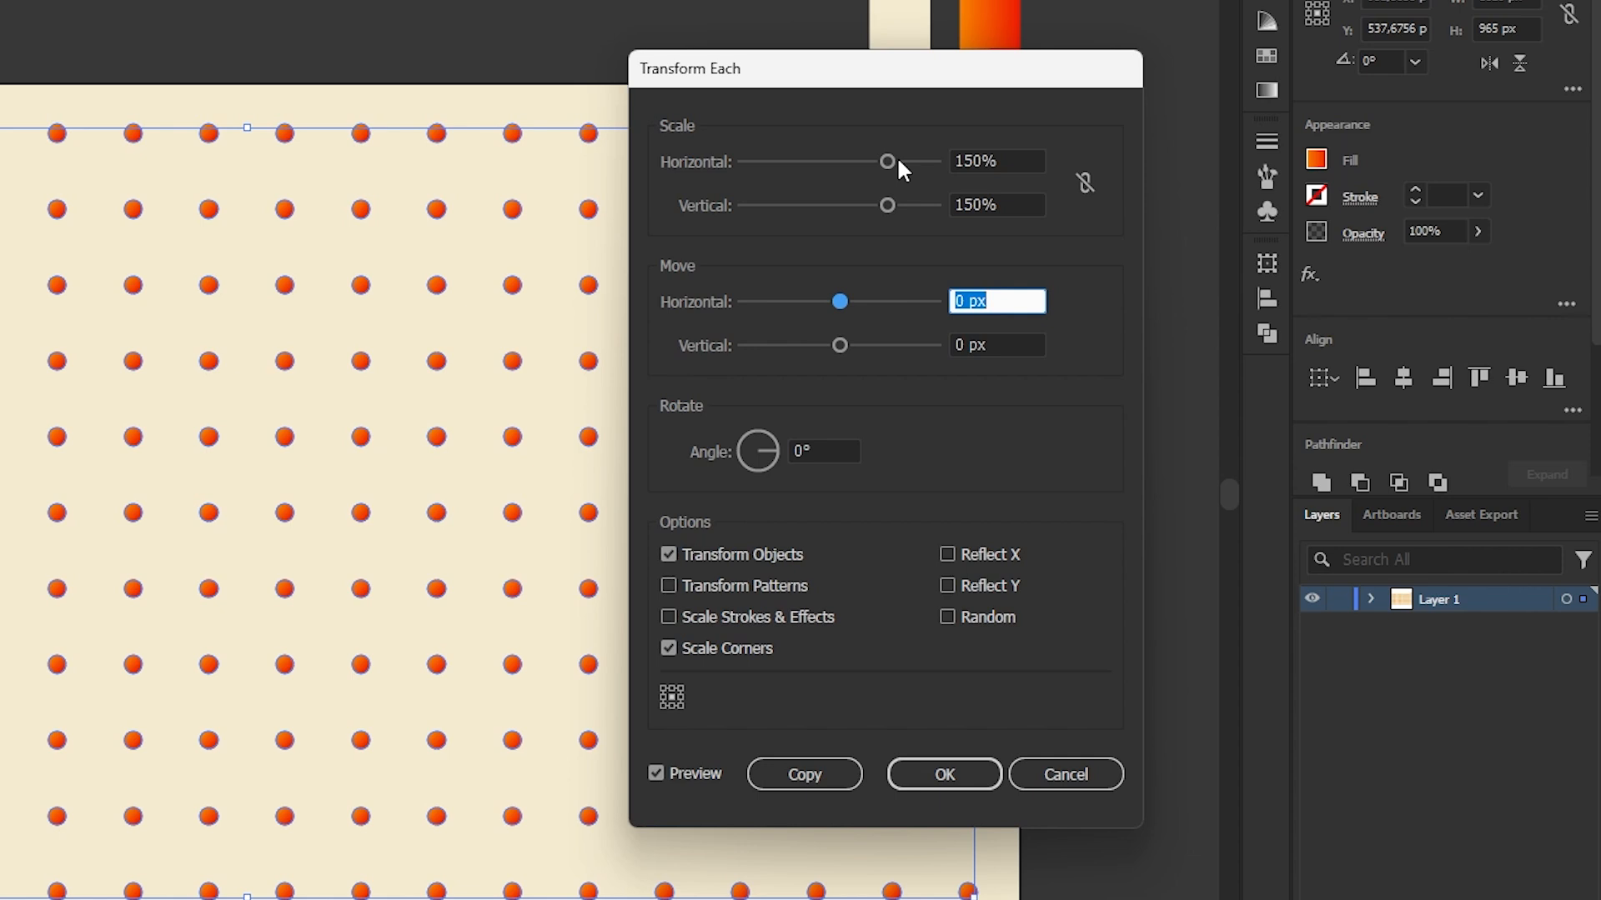
drag(840, 302, 933, 302)
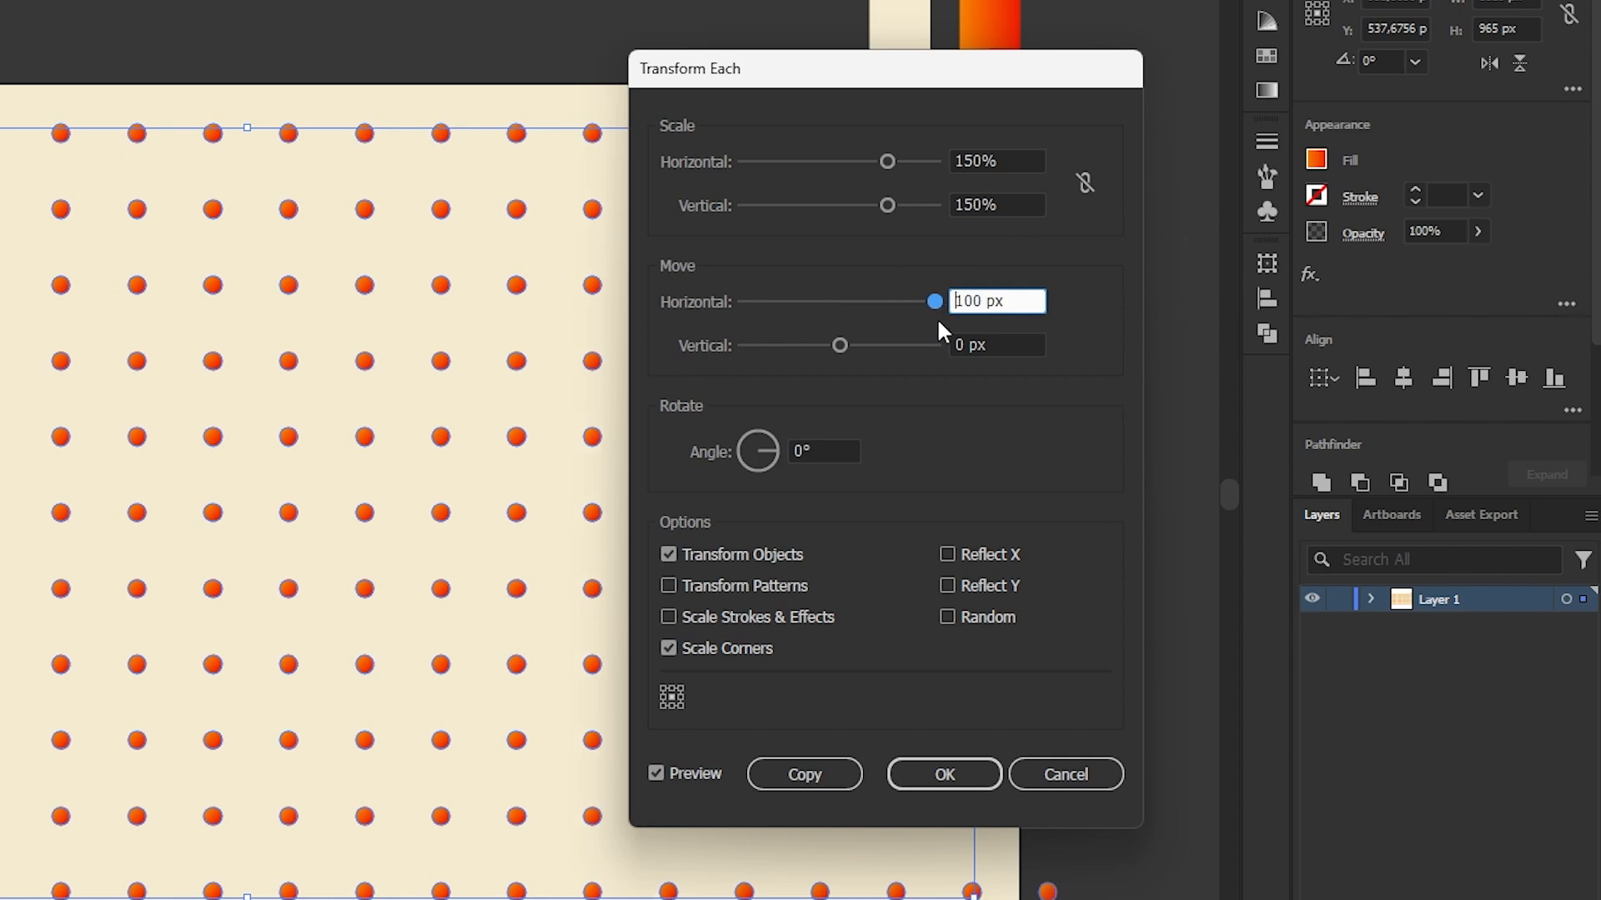
text(100 px)
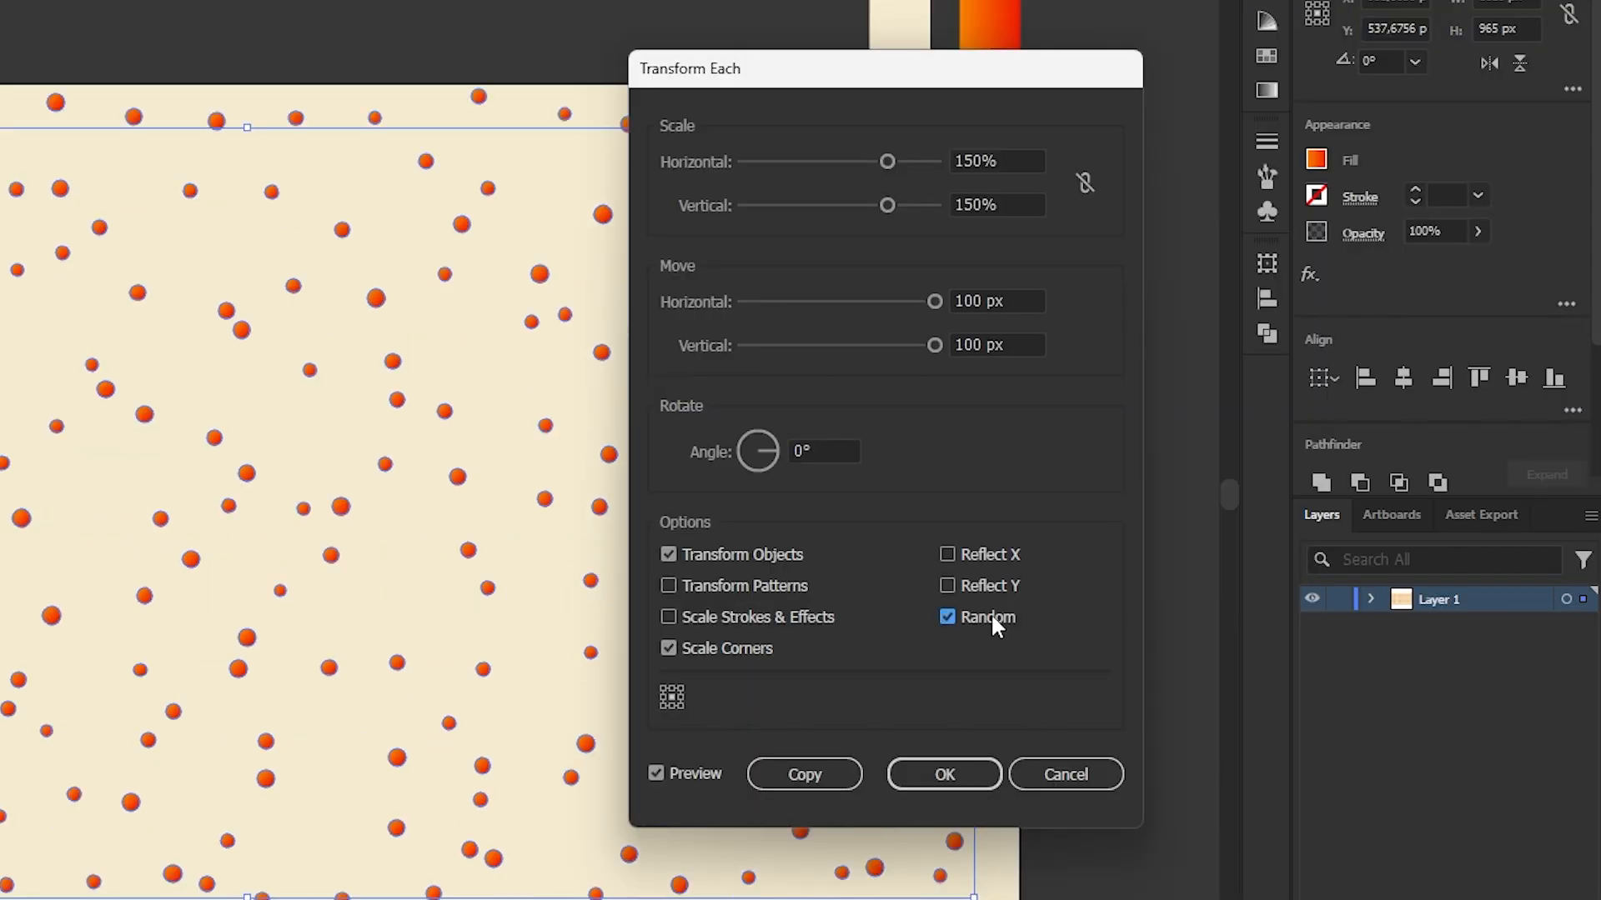
click(942, 774)
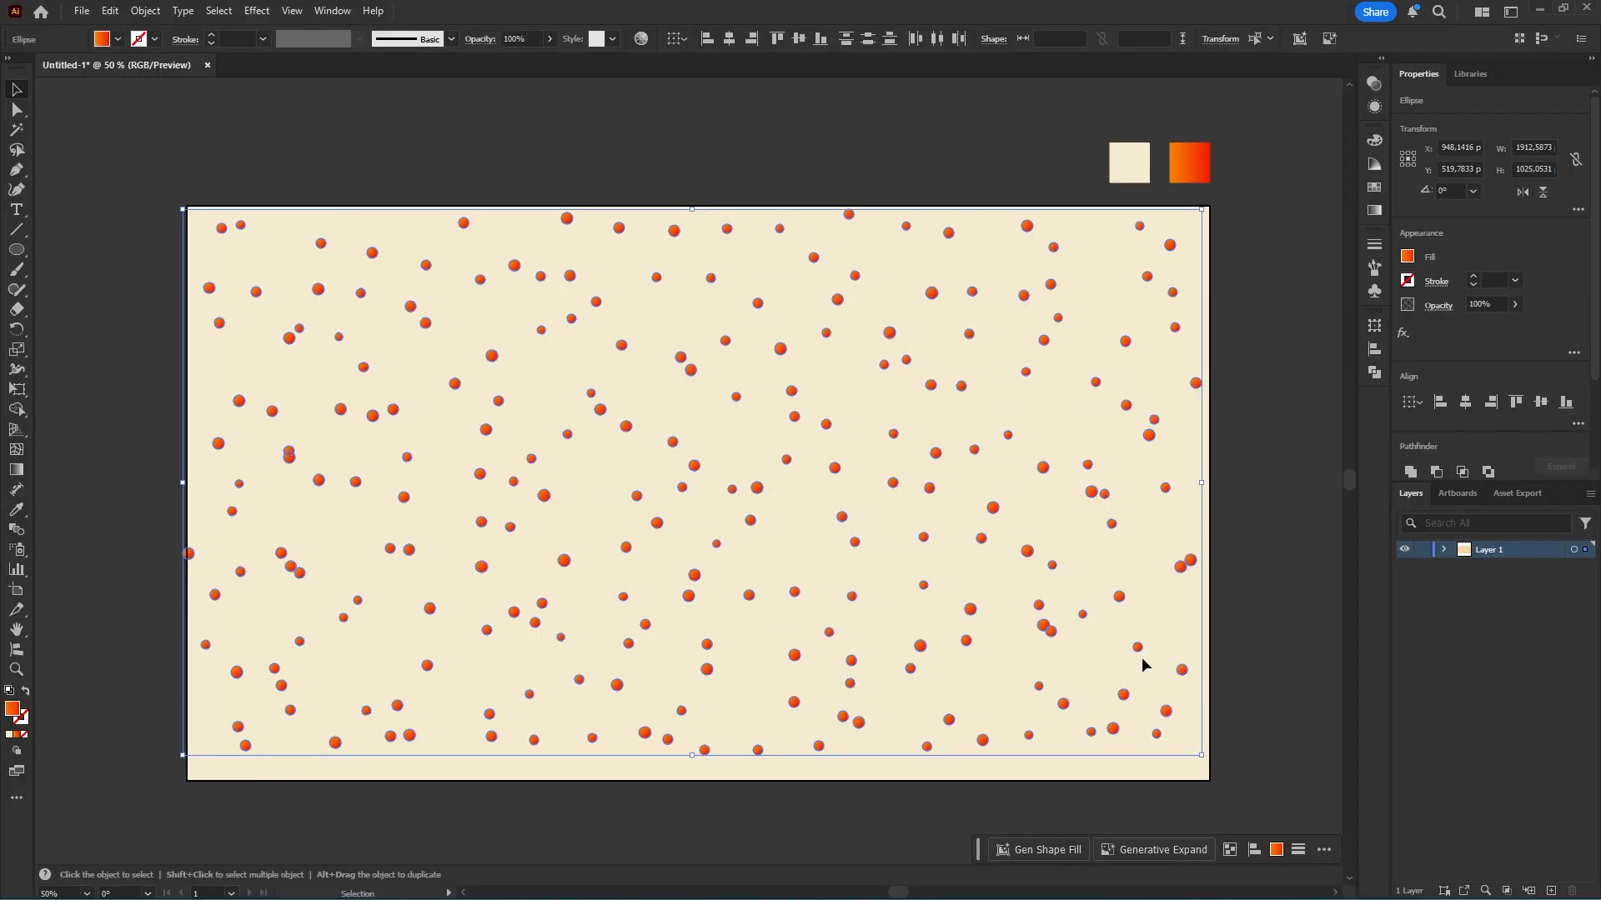
mouse_move(685, 480)
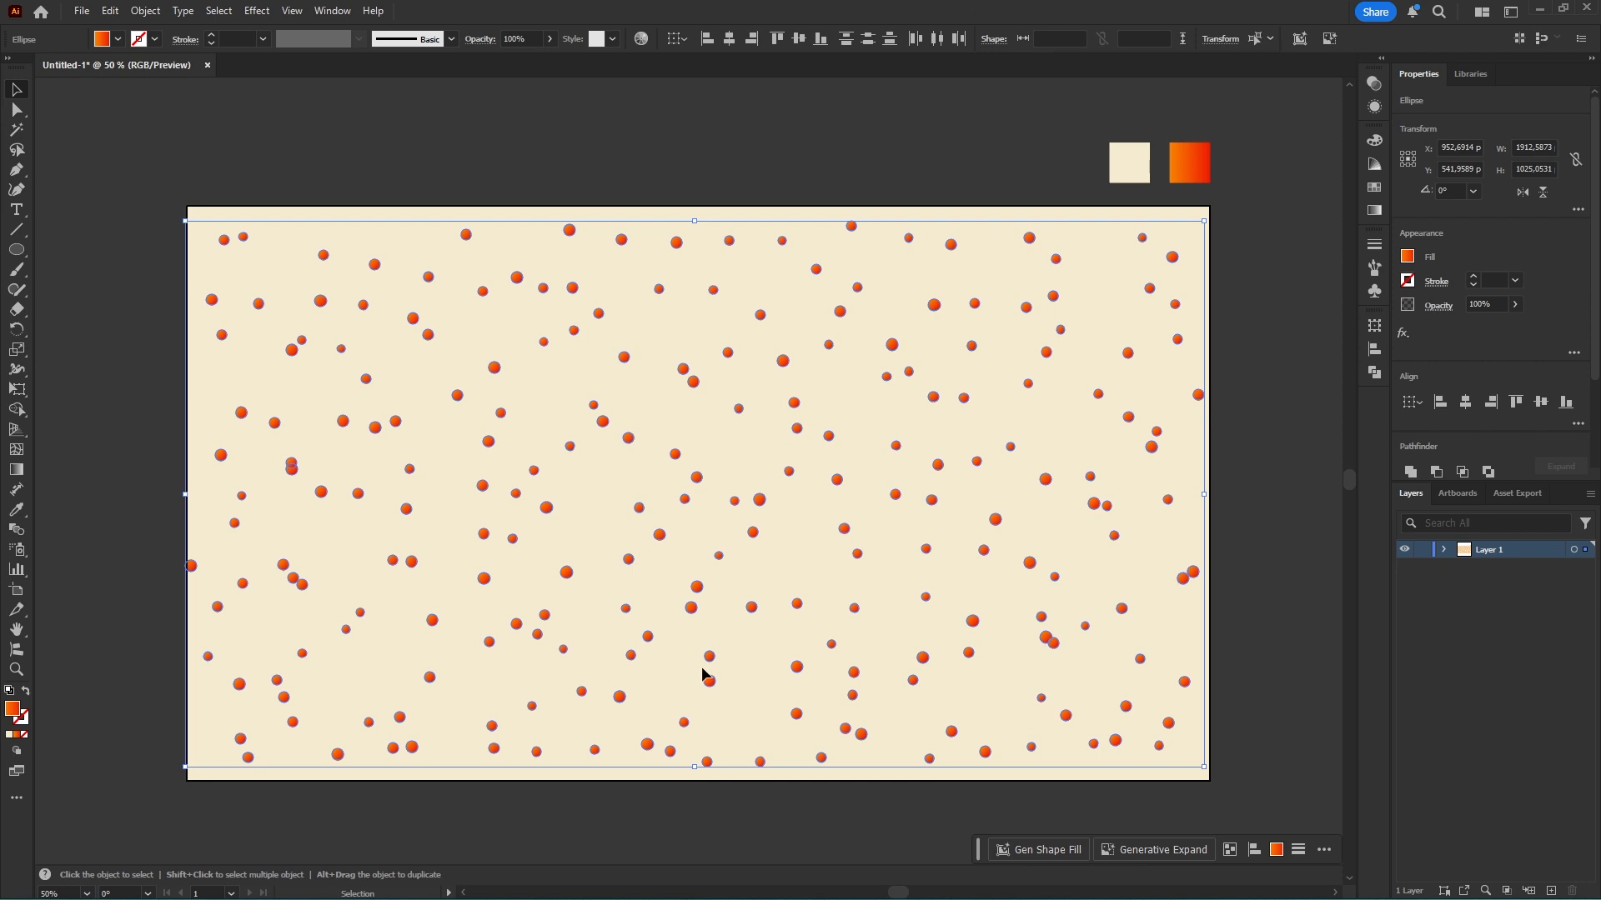
mouse_move(694, 478)
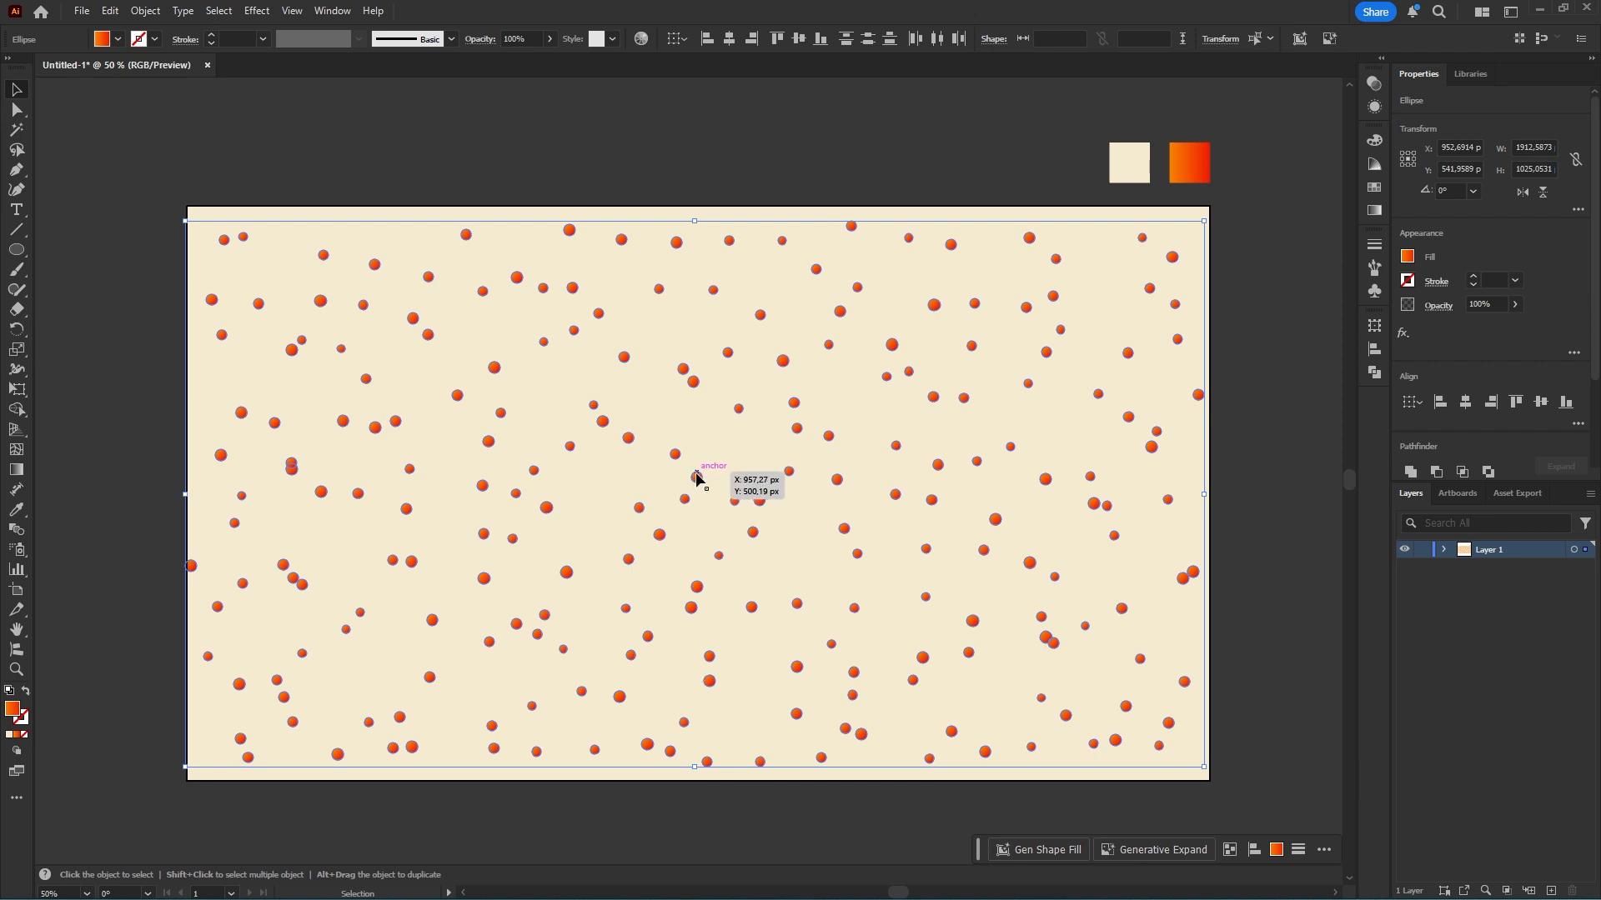
Group the scattered circles into a single object.
right_click(697, 478)
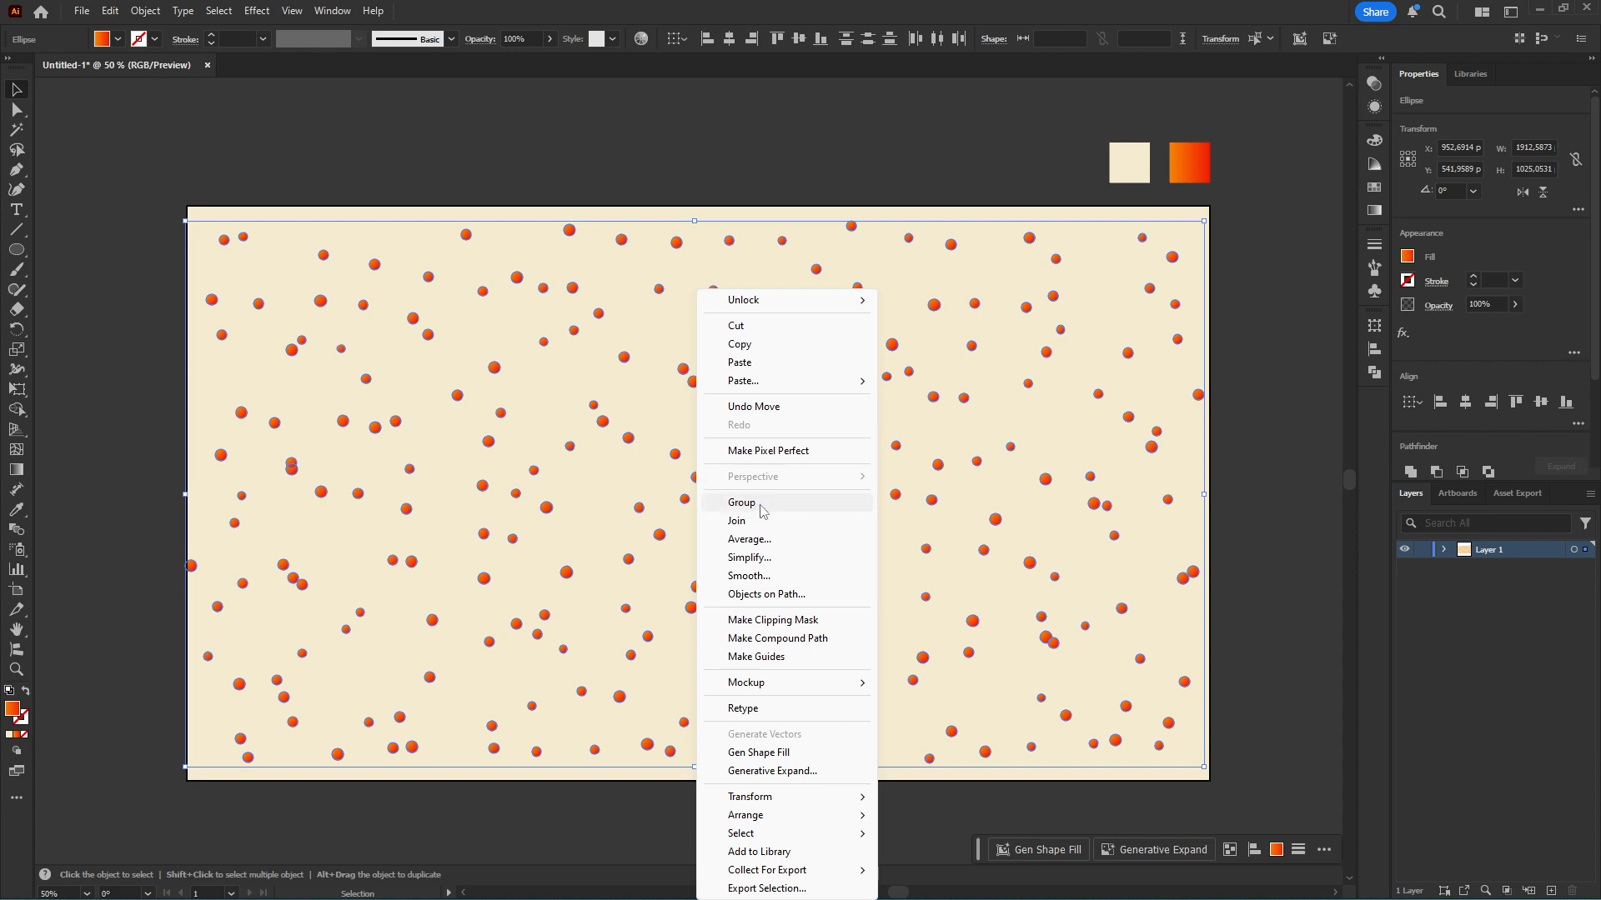
click(742, 502)
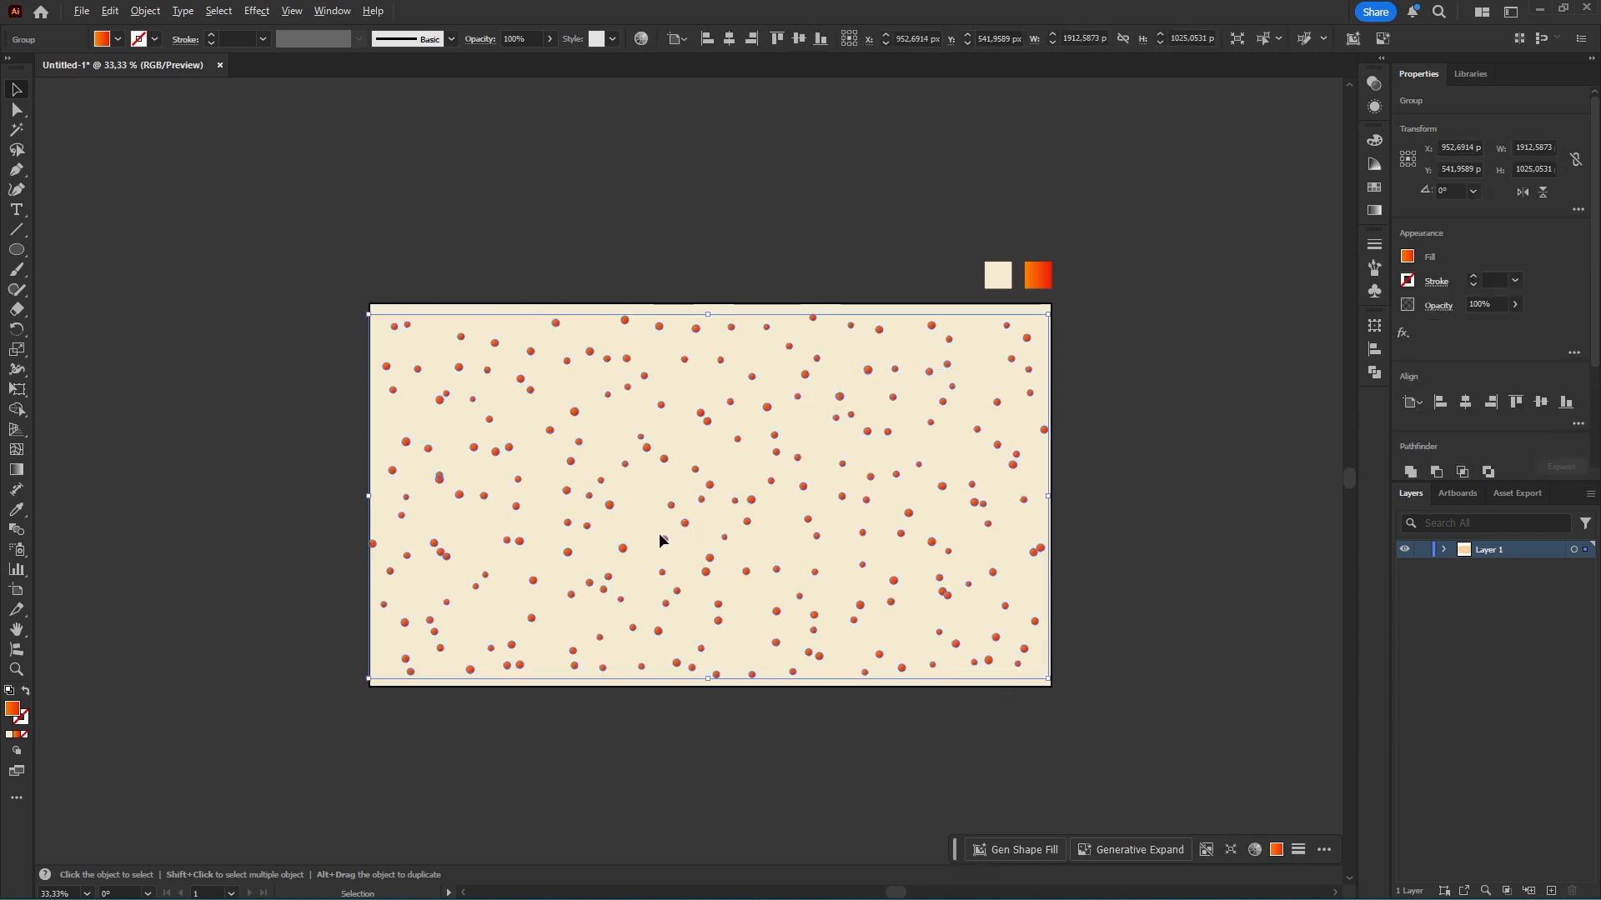
mouse_move(666, 544)
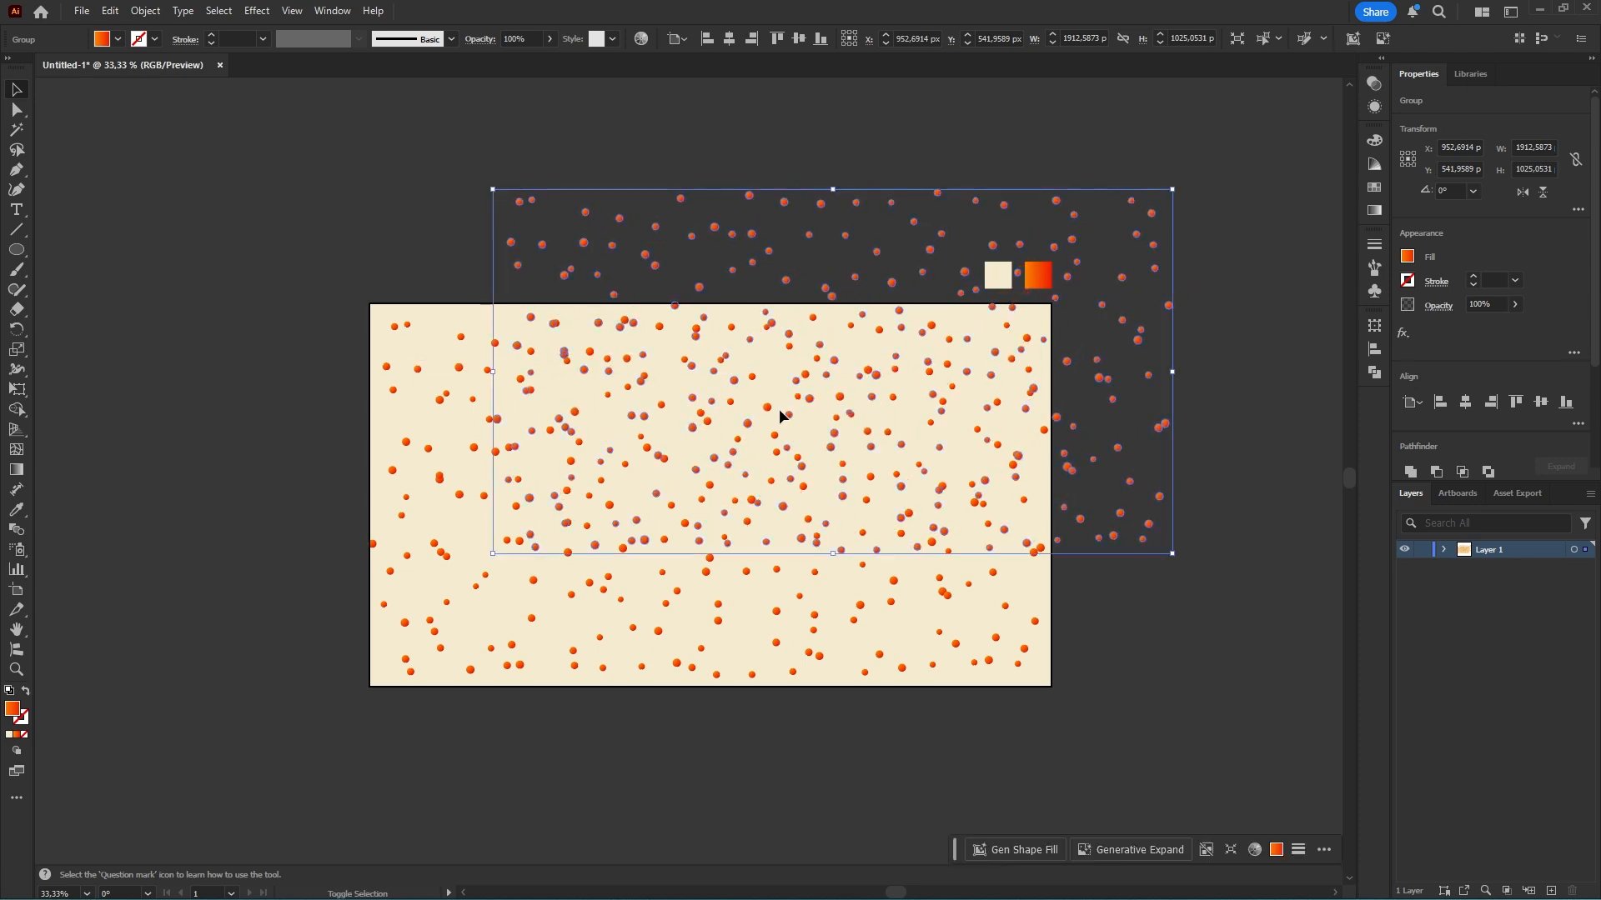
Give the copied group a pale fill and blend the two circle groups with Blend > Make.
right_click(785, 421)
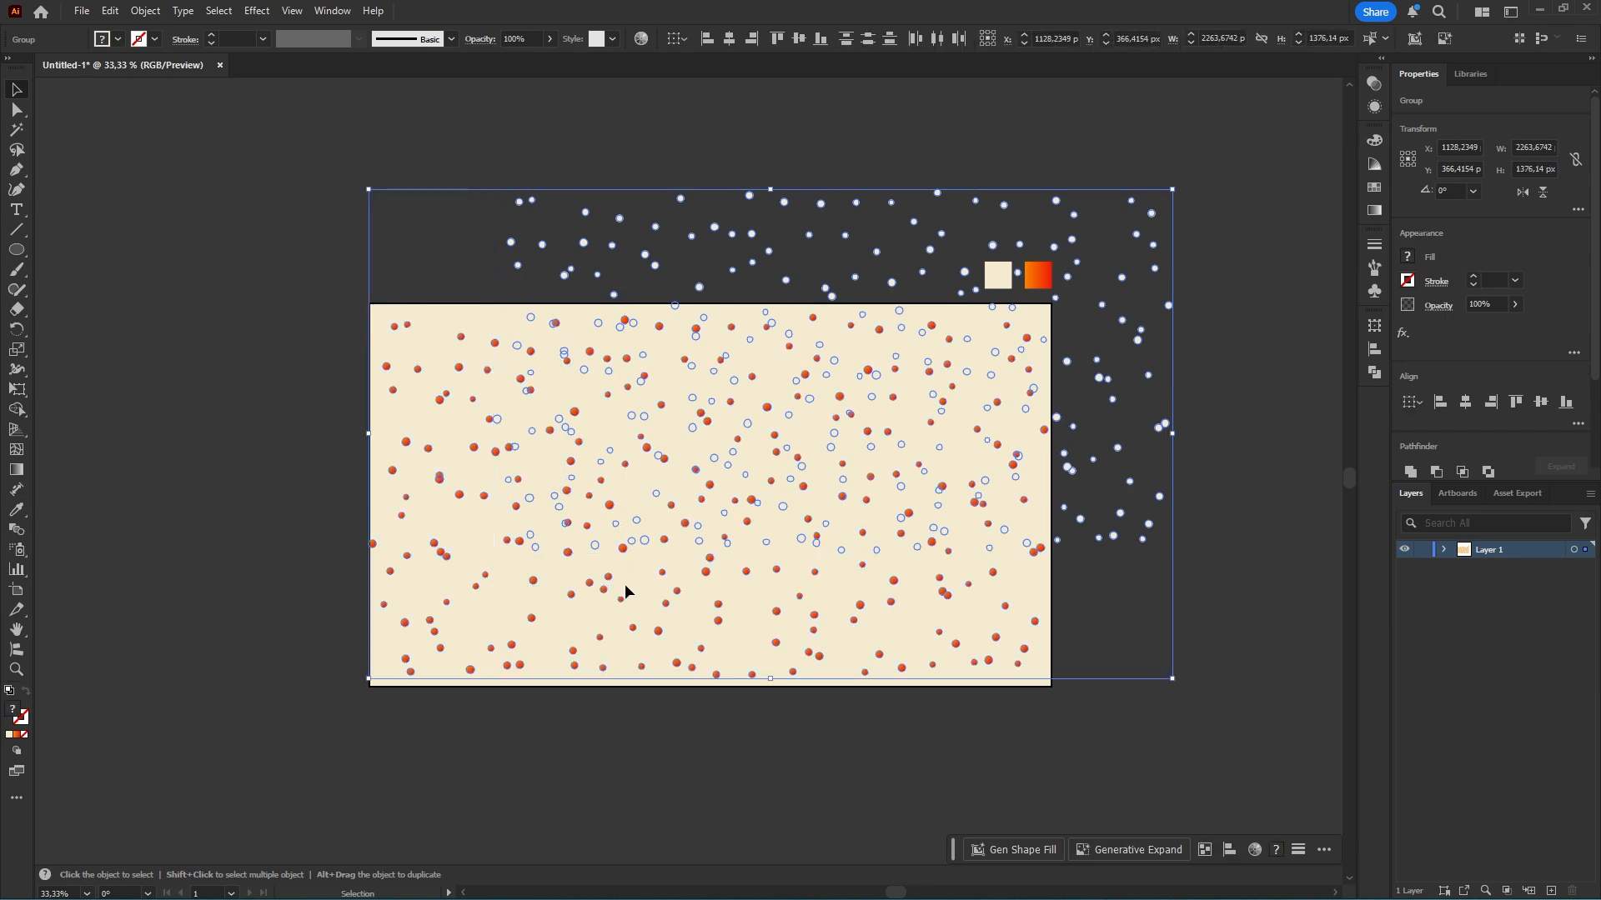
click(144, 10)
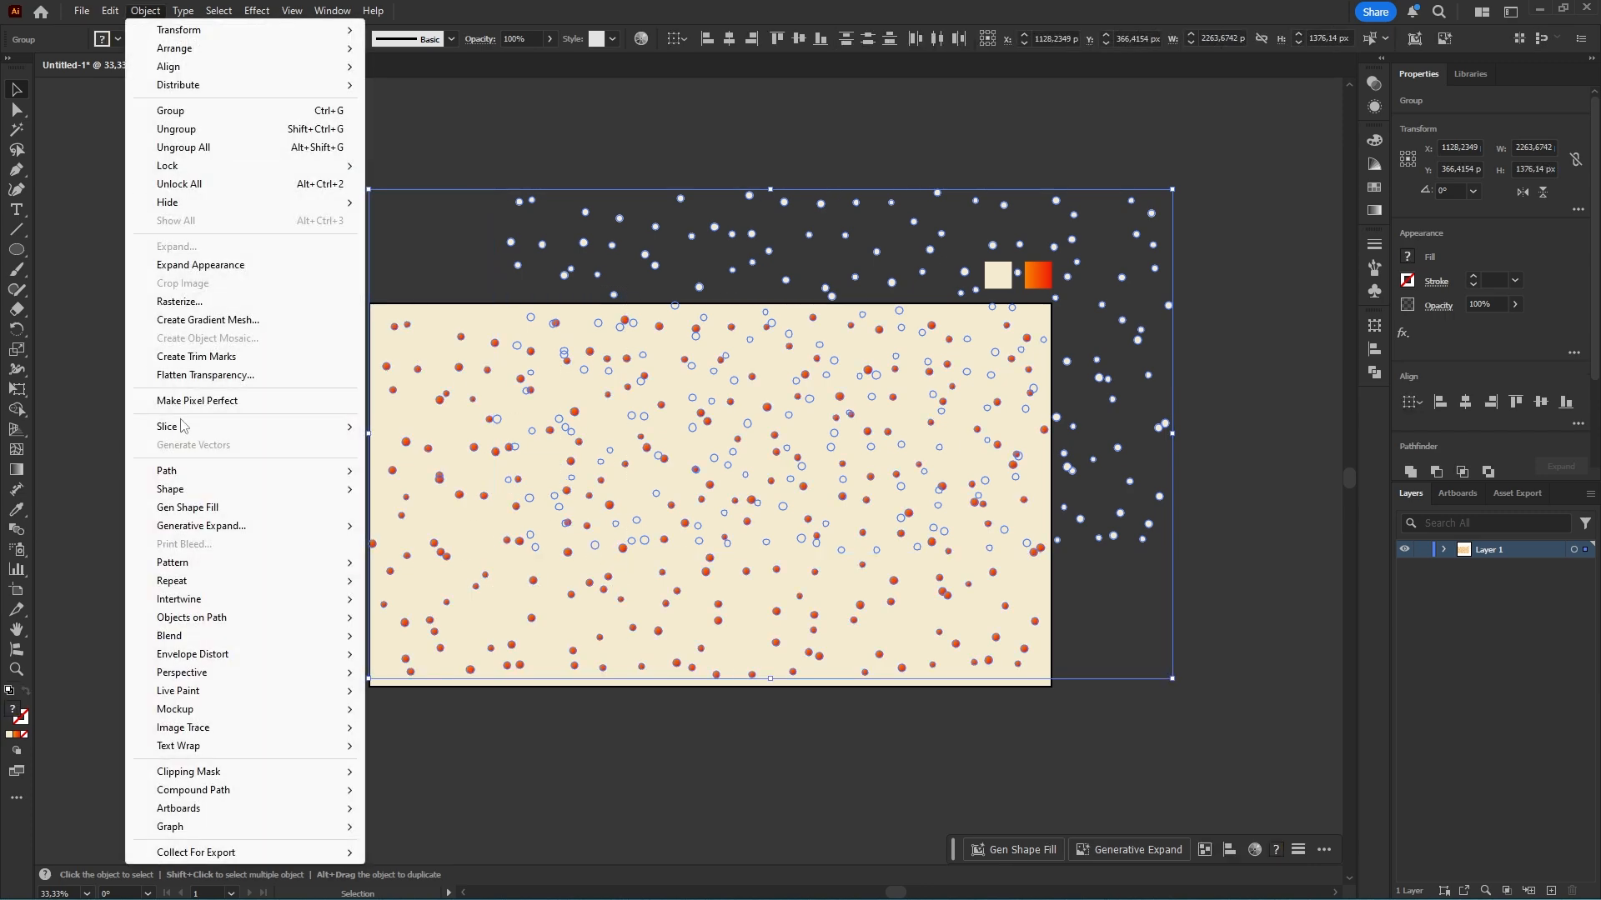
click(169, 635)
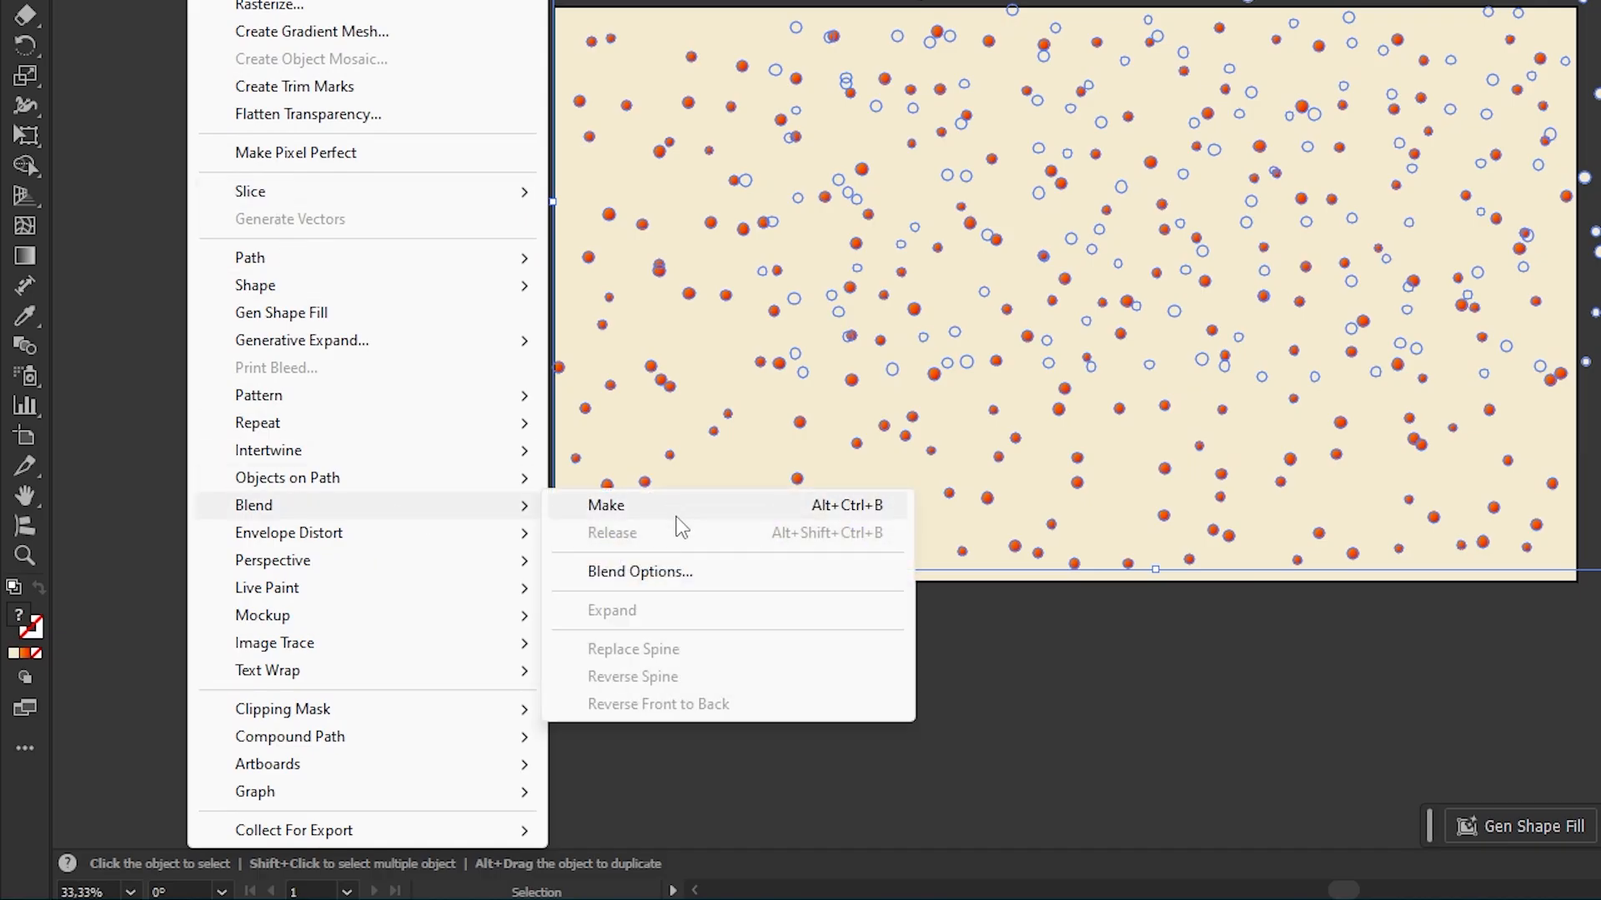
click(604, 505)
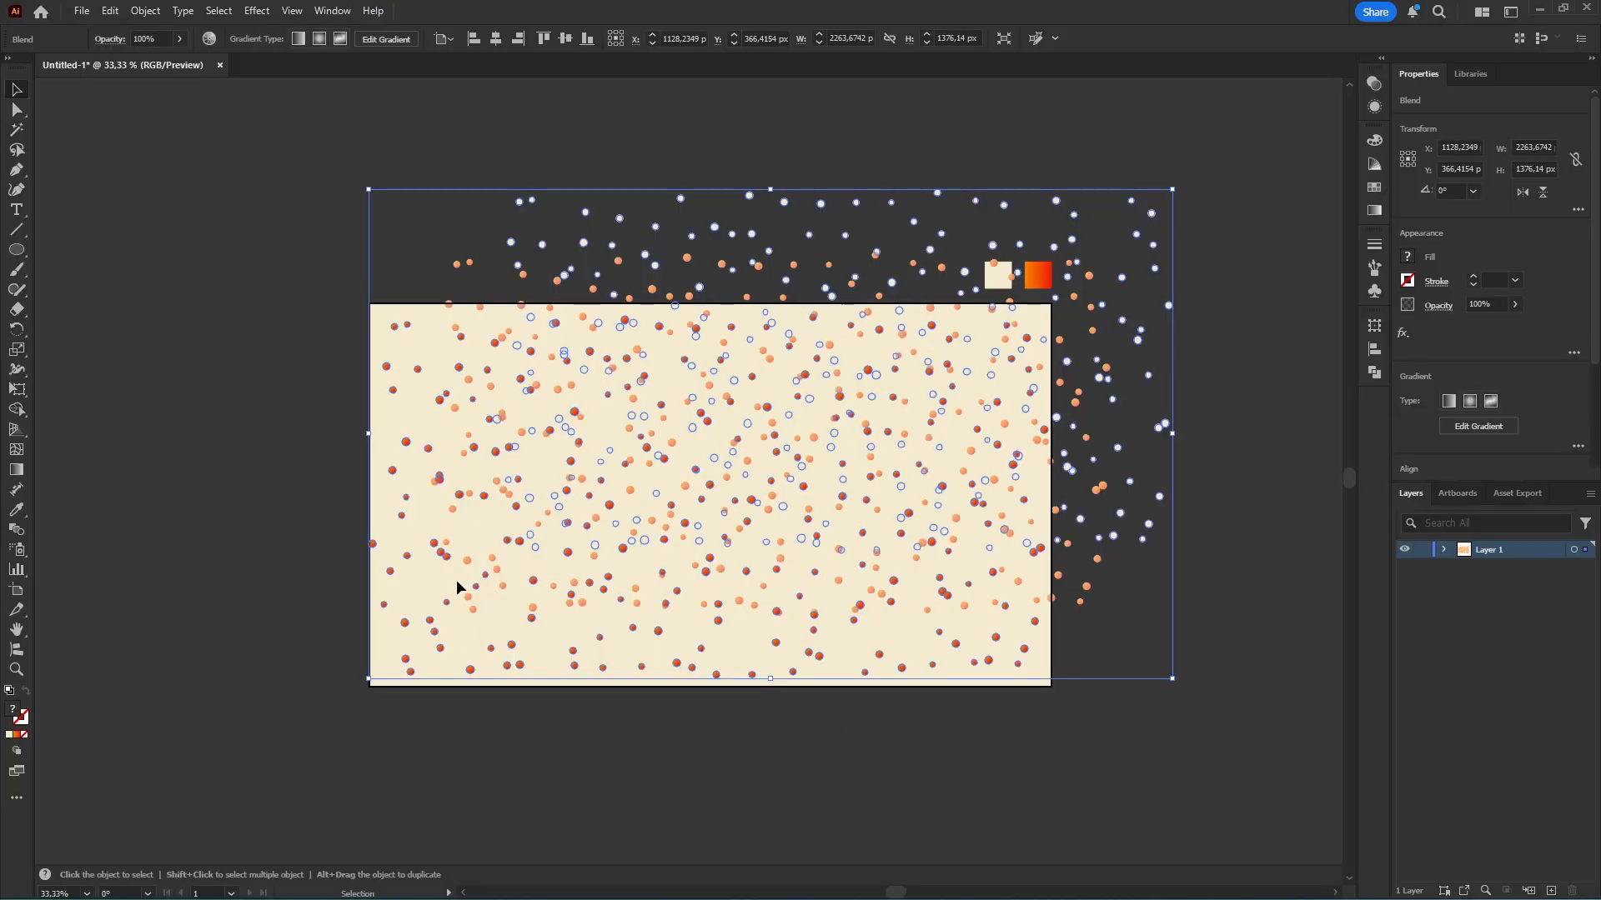
click(144, 11)
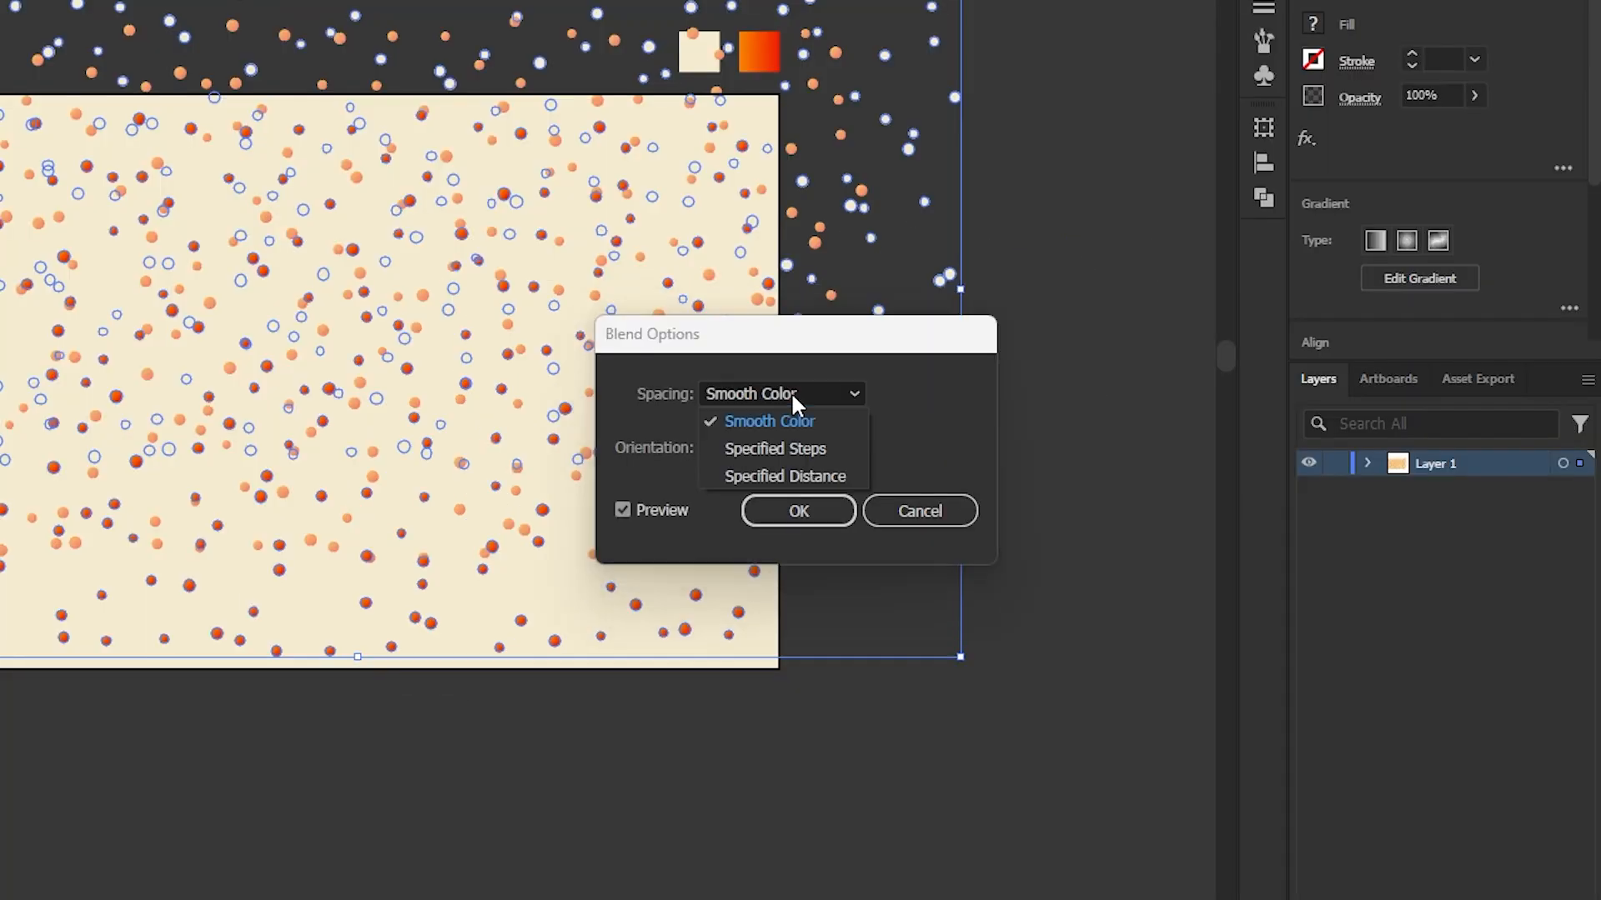
Set blend spacing to a Specified Distance of 4 px to form diagonal streaks.
click(784, 475)
text(4)
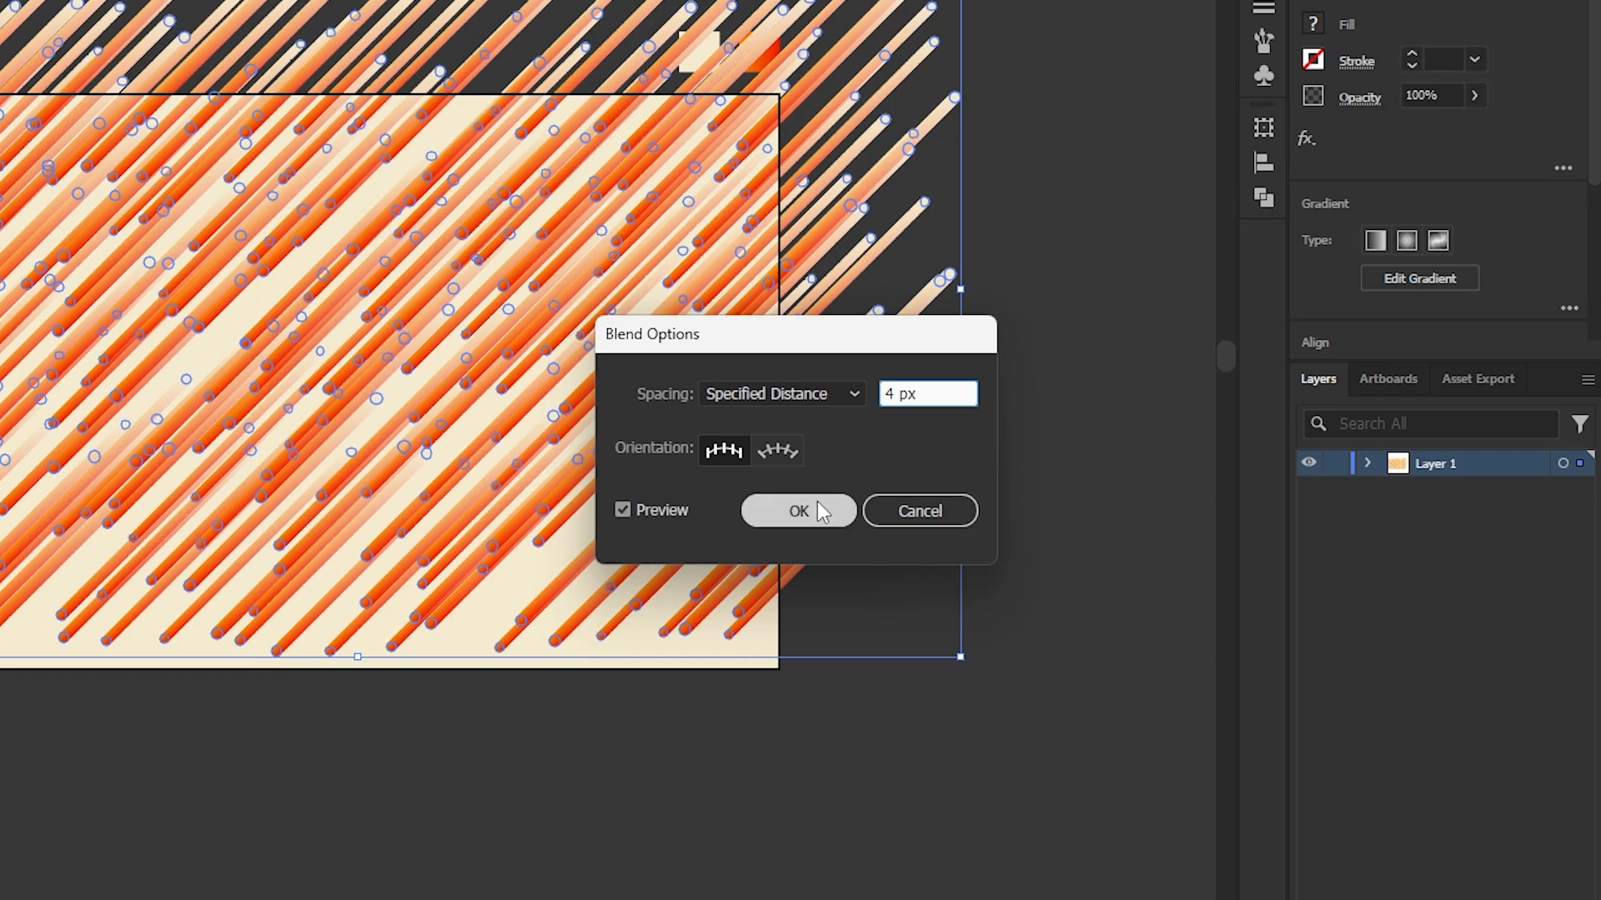
click(797, 510)
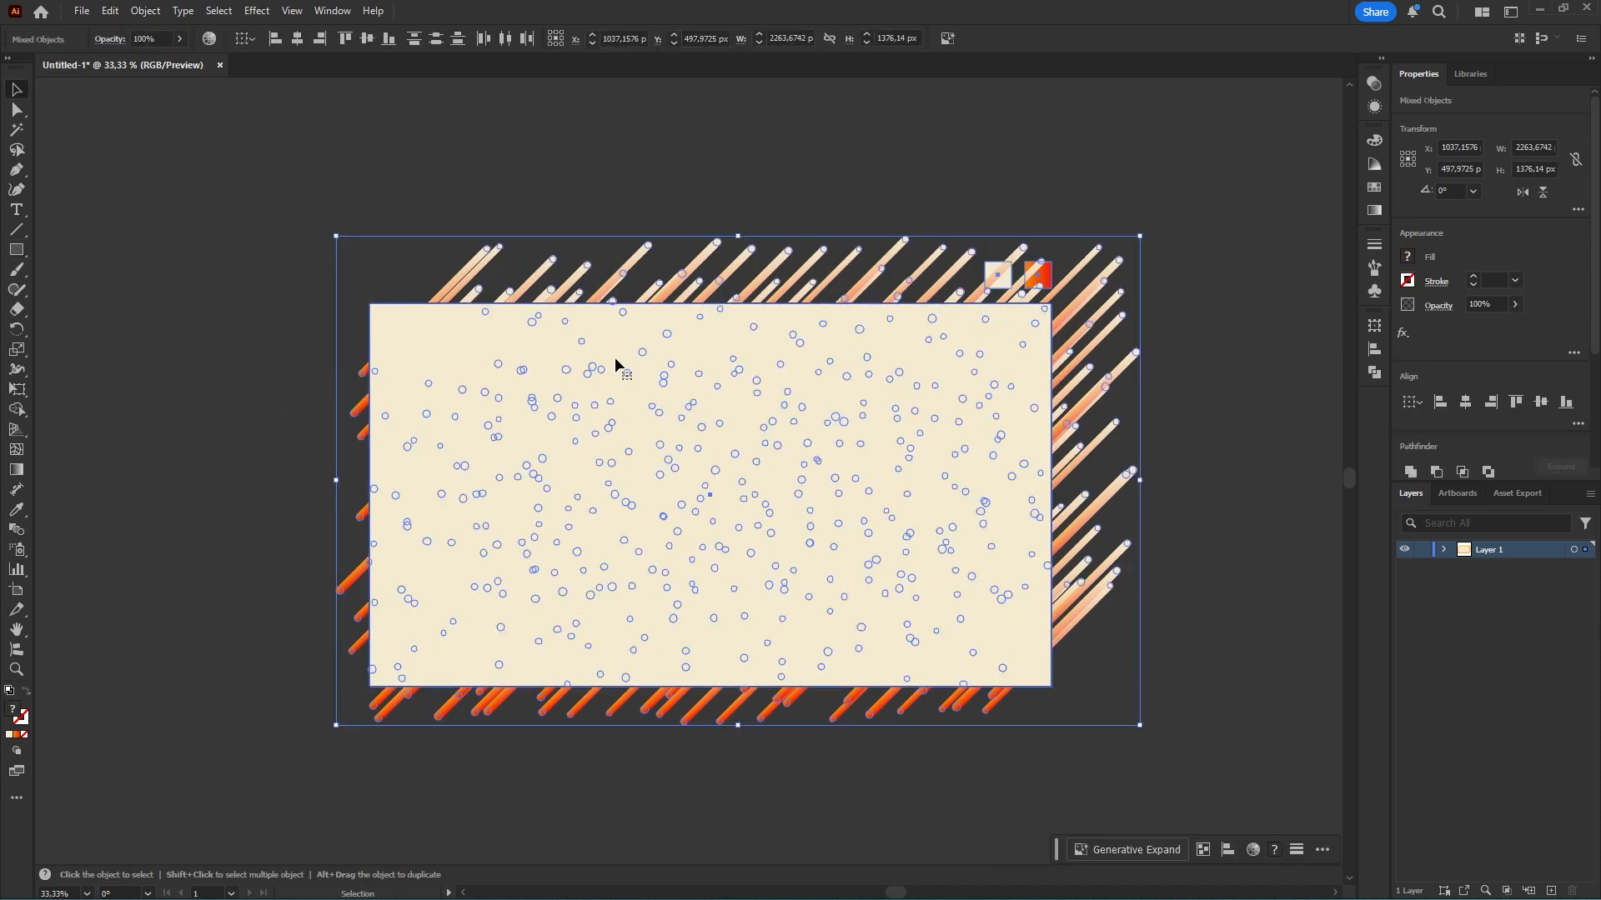
Make a clipping mask that trims the diagonal orange streams to the artboard-sized rectangle.
right_click(620, 365)
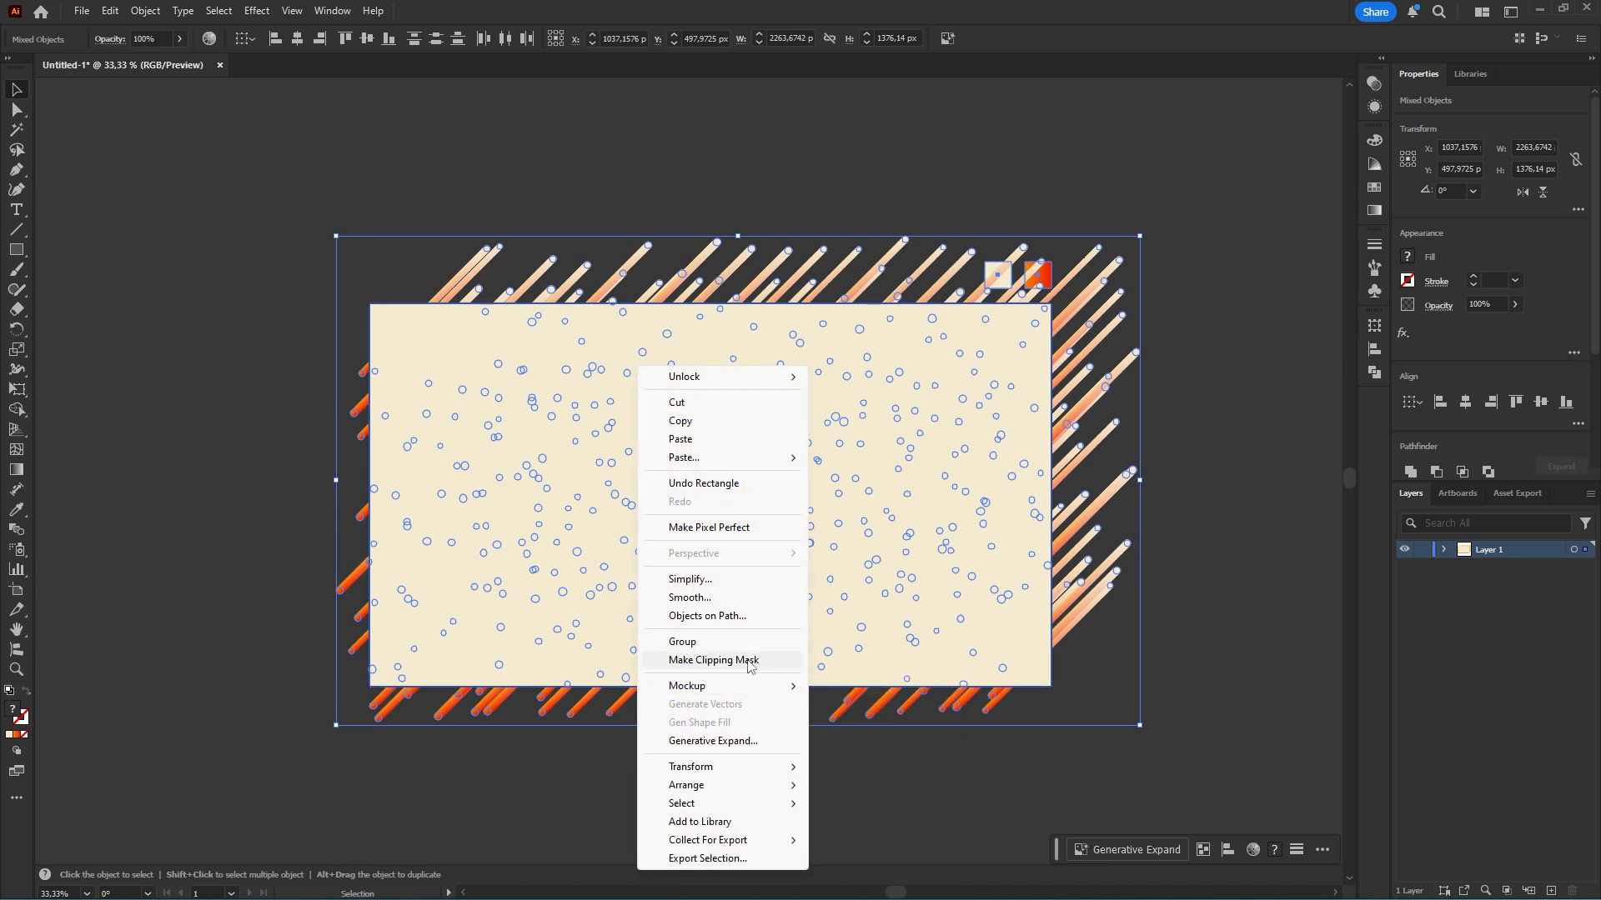
click(712, 661)
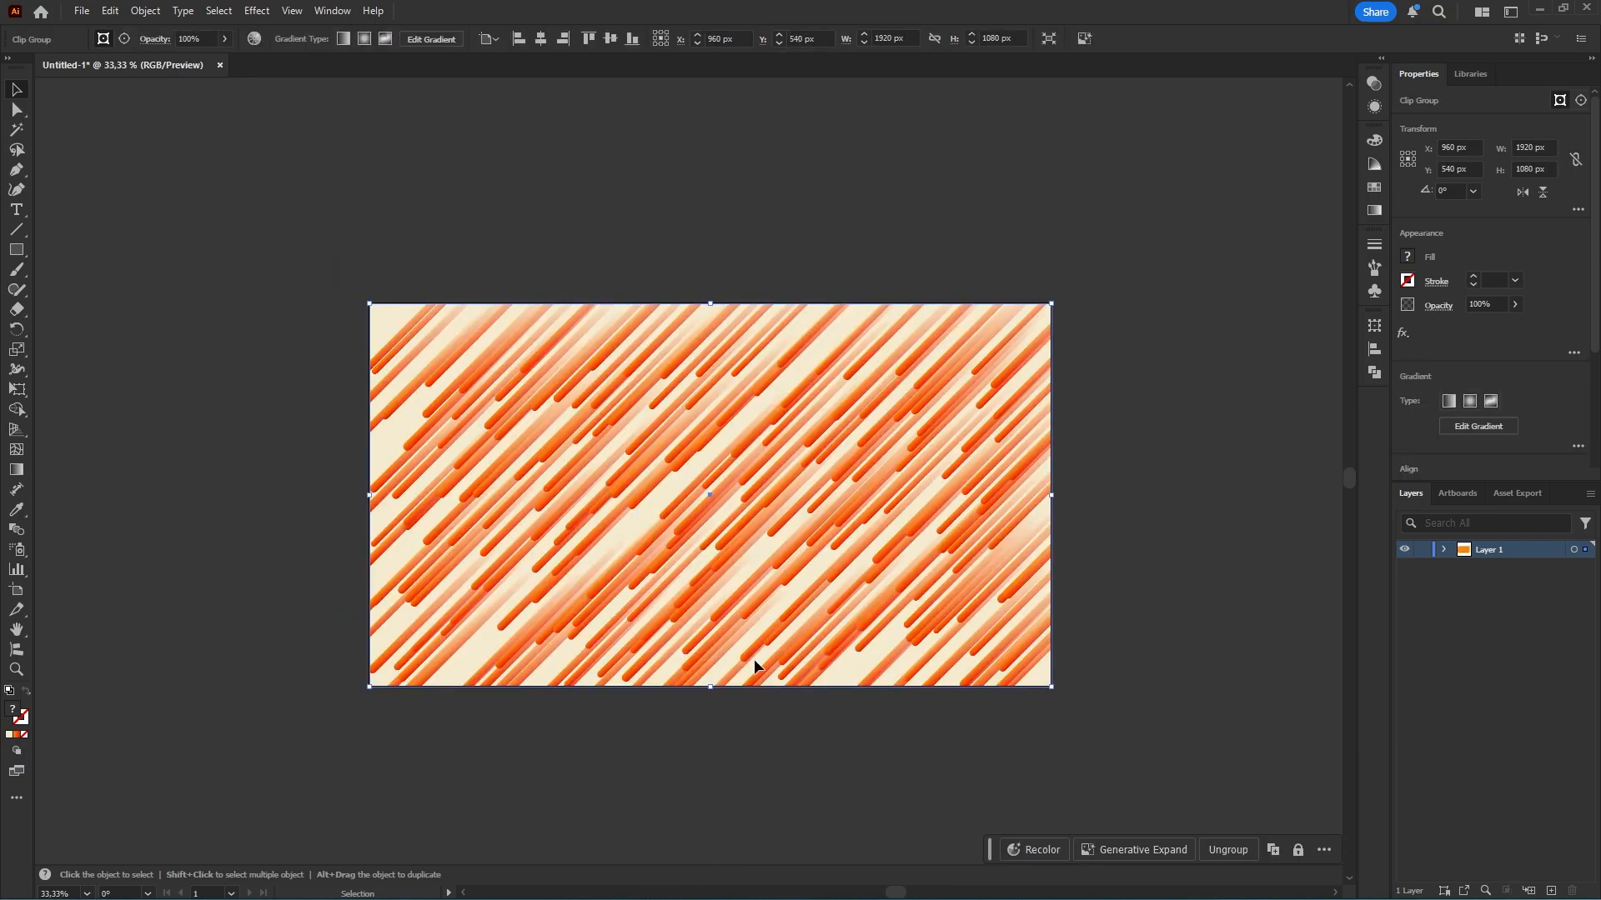